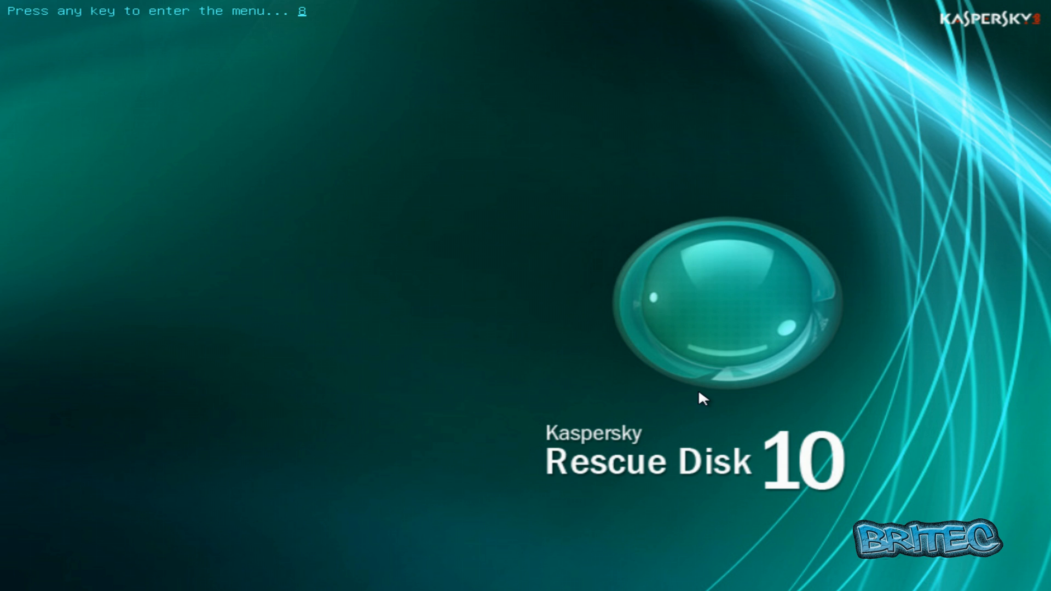
Boot the rescue disk, choose English and accept the licence agreement with 1
key(enter)
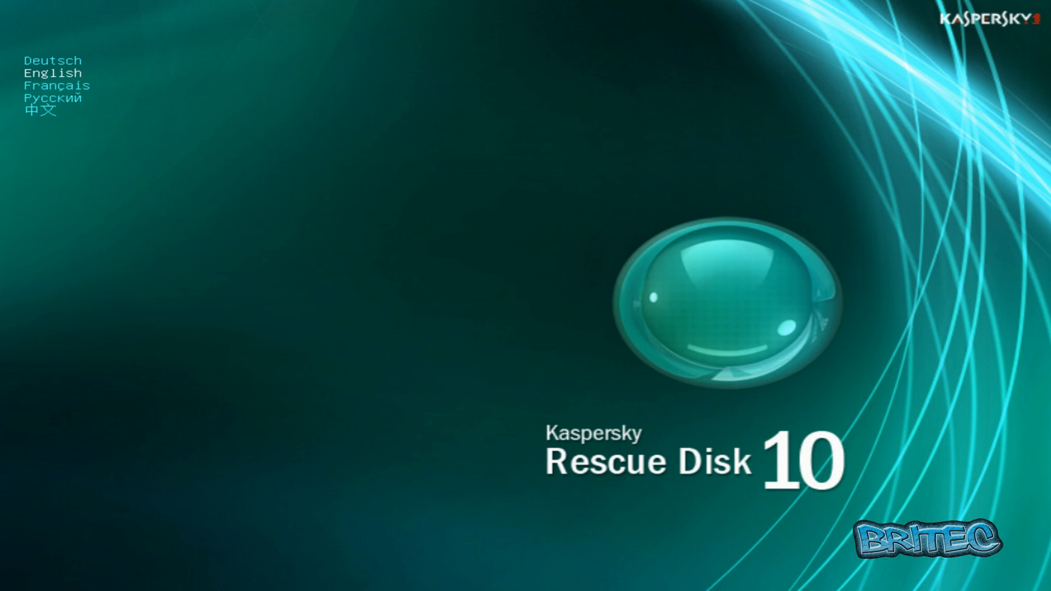
click(50, 73)
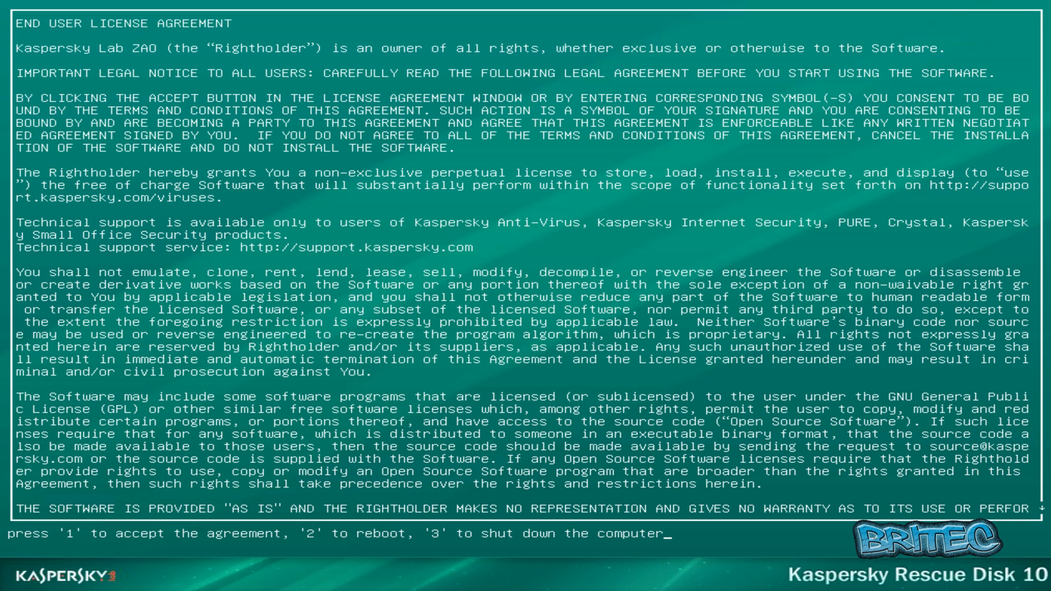
key(1)
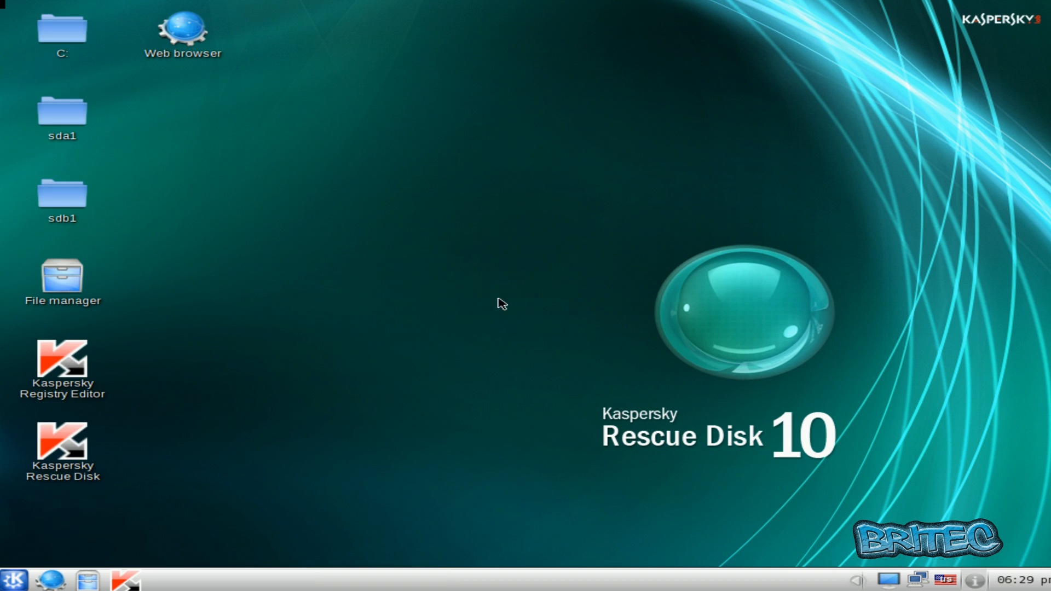
double_click(63, 441)
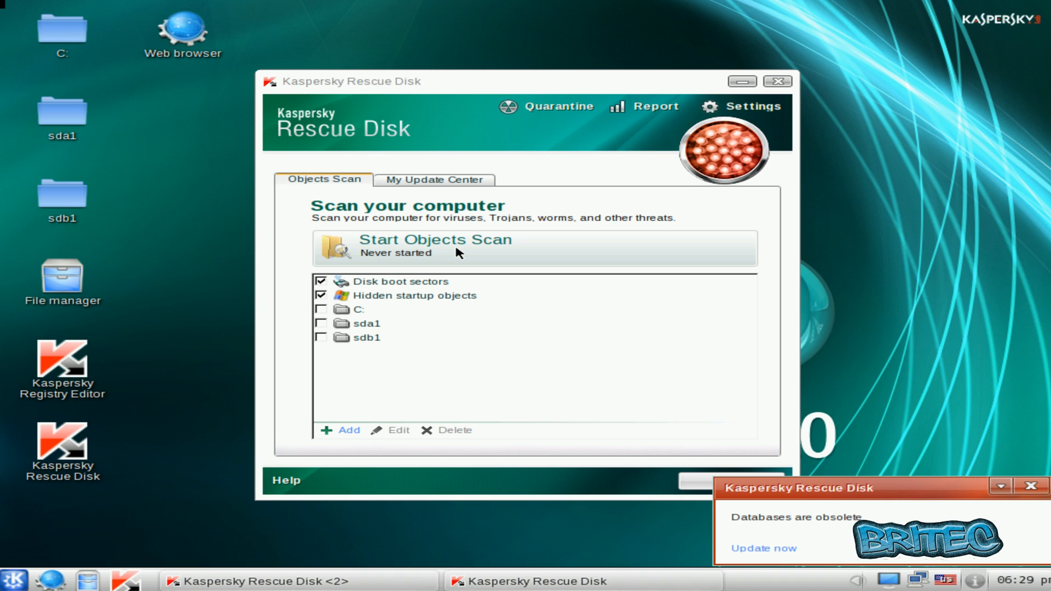
mouse_move(636, 163)
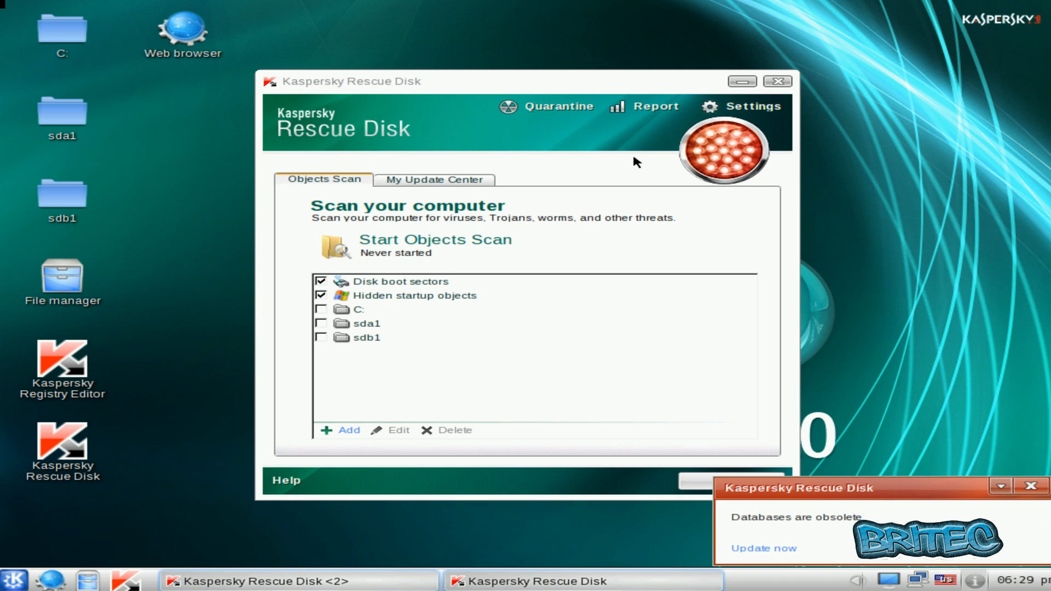
click(778, 81)
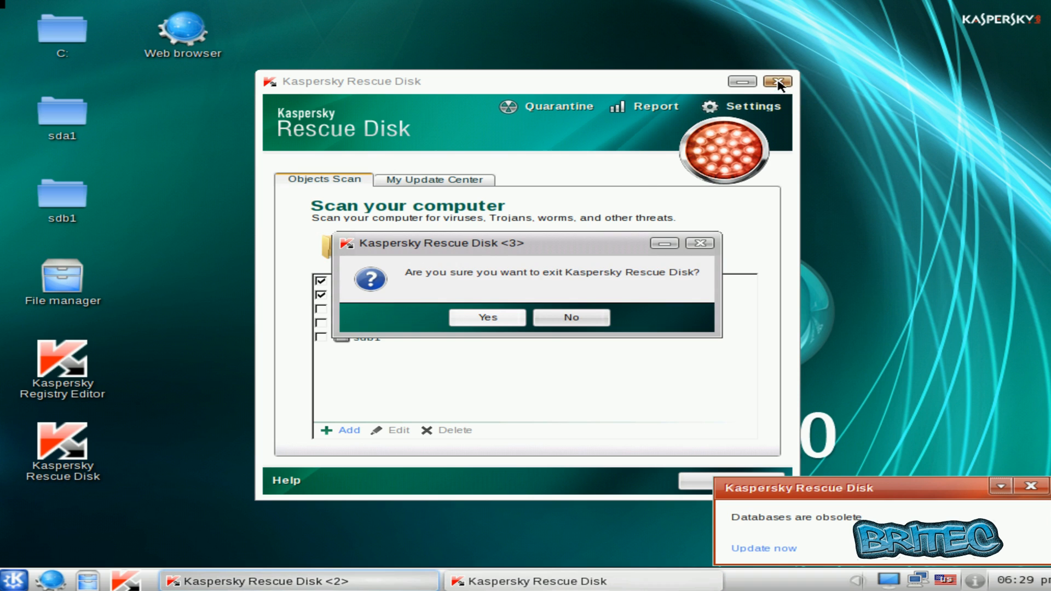
click(487, 317)
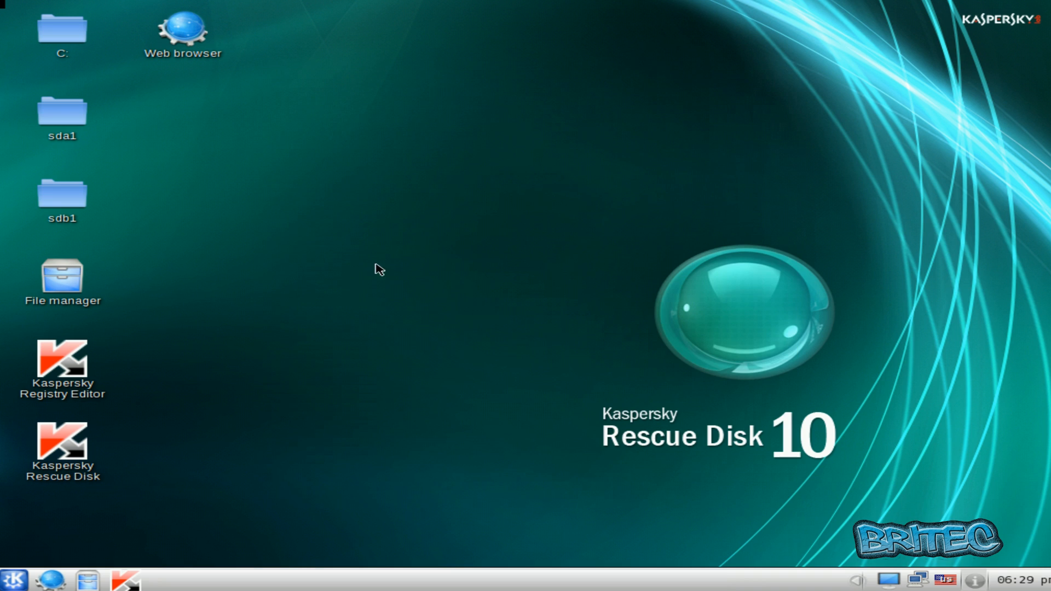
mouse_move(258, 231)
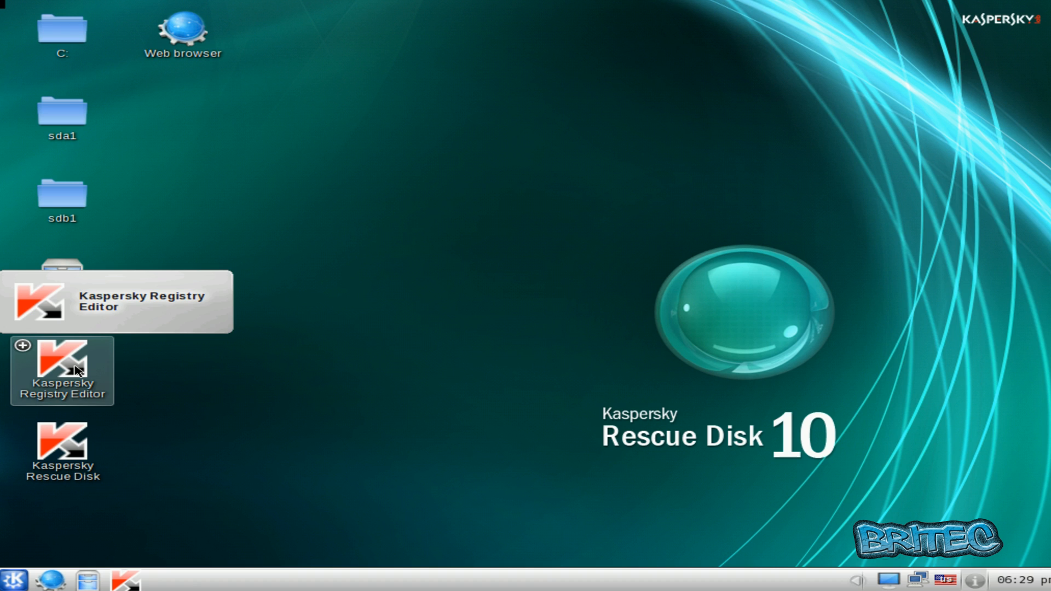
Launch the registry editor and expand Windows 7 Ultimate > HKEY_LOCAL_MACHINE > SYSTEM > ControlSet001 > services
double_click(61, 371)
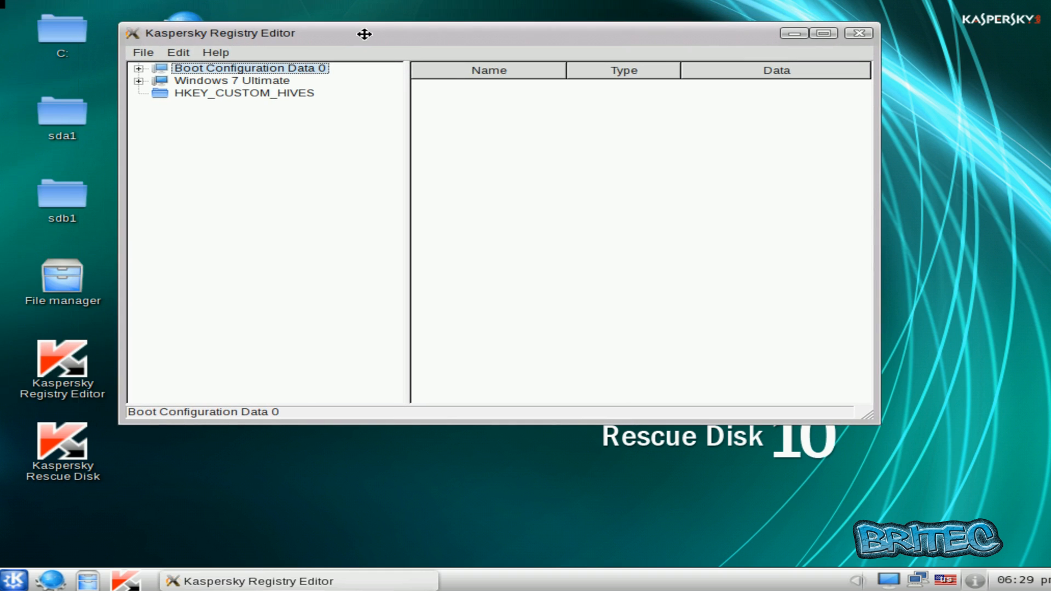
drag(362, 34, 167, 8)
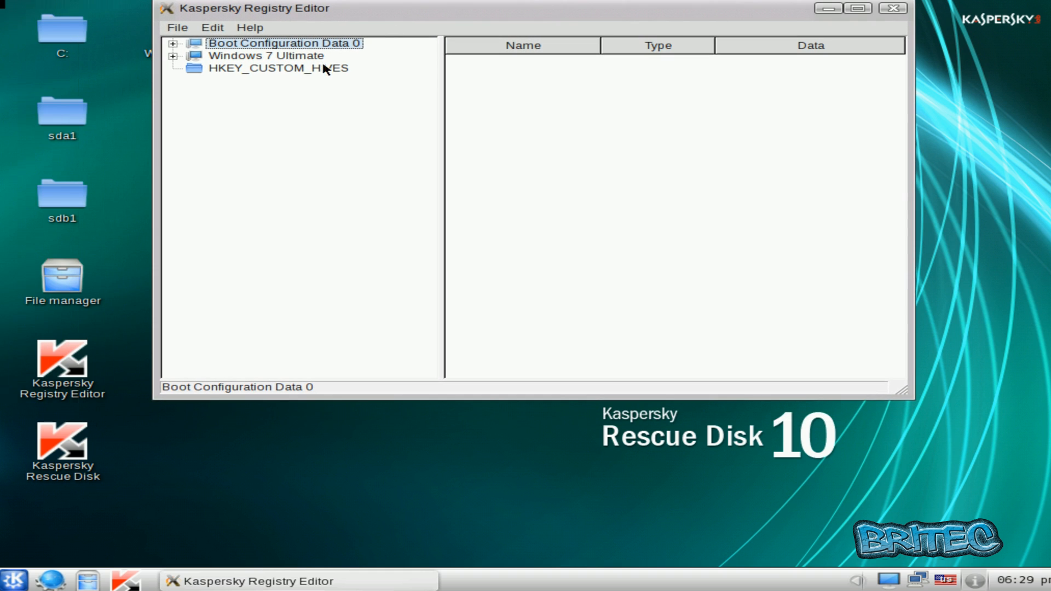
click(173, 56)
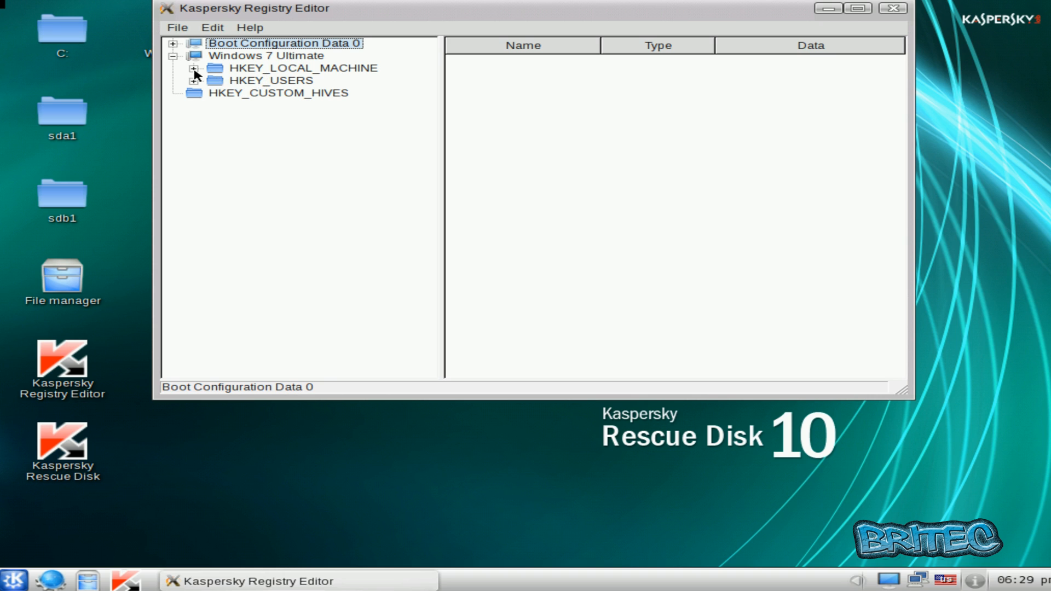
click(192, 67)
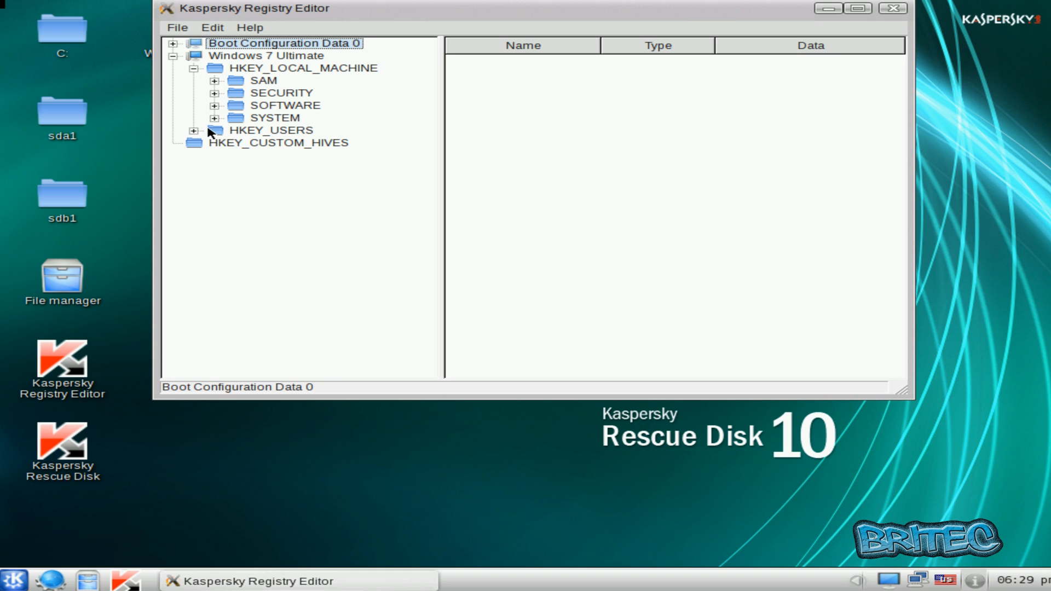
click(213, 117)
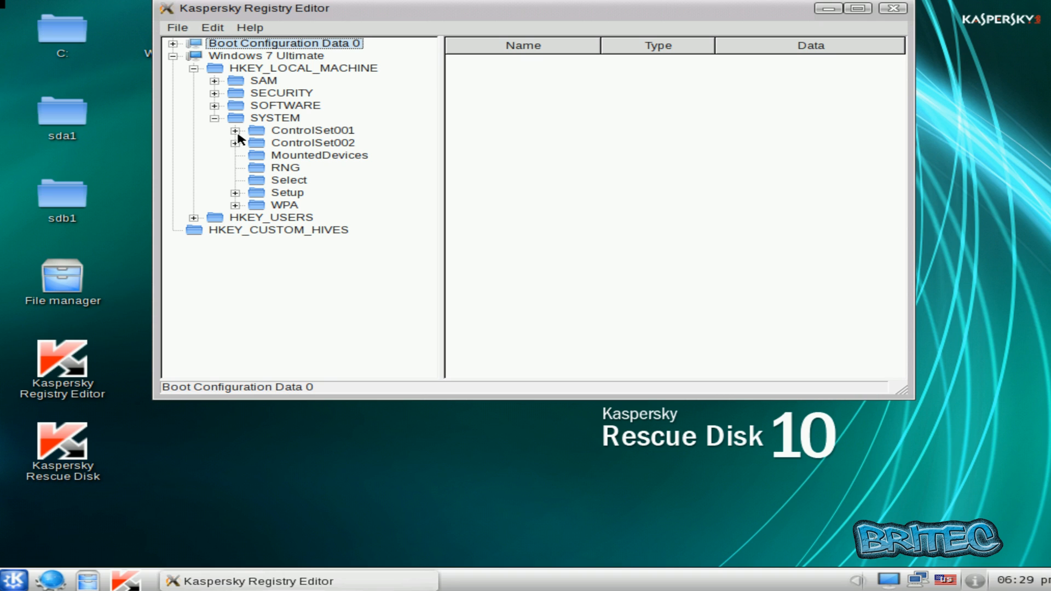
click(235, 130)
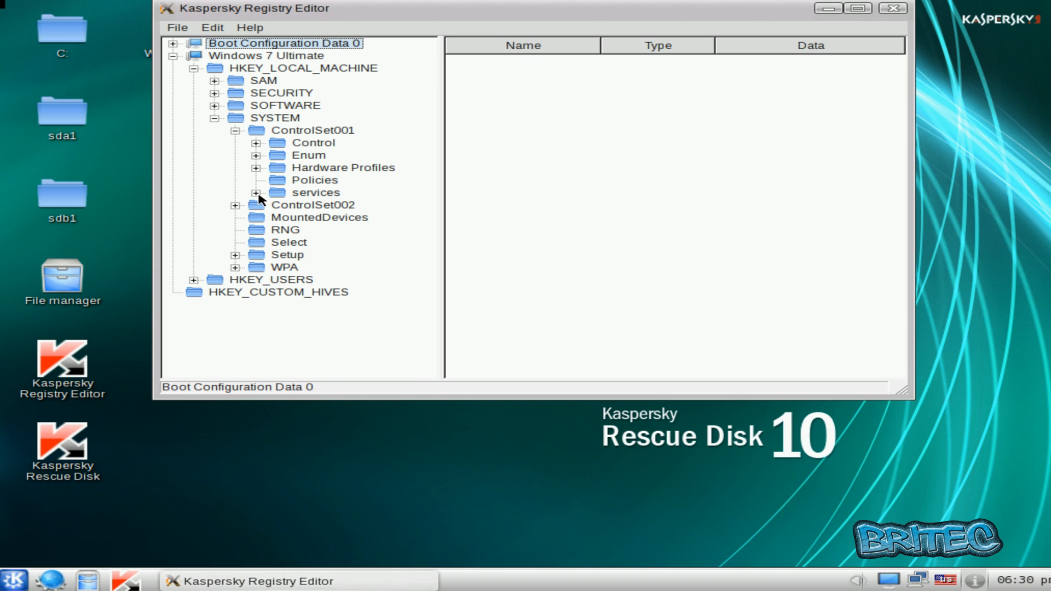
click(256, 192)
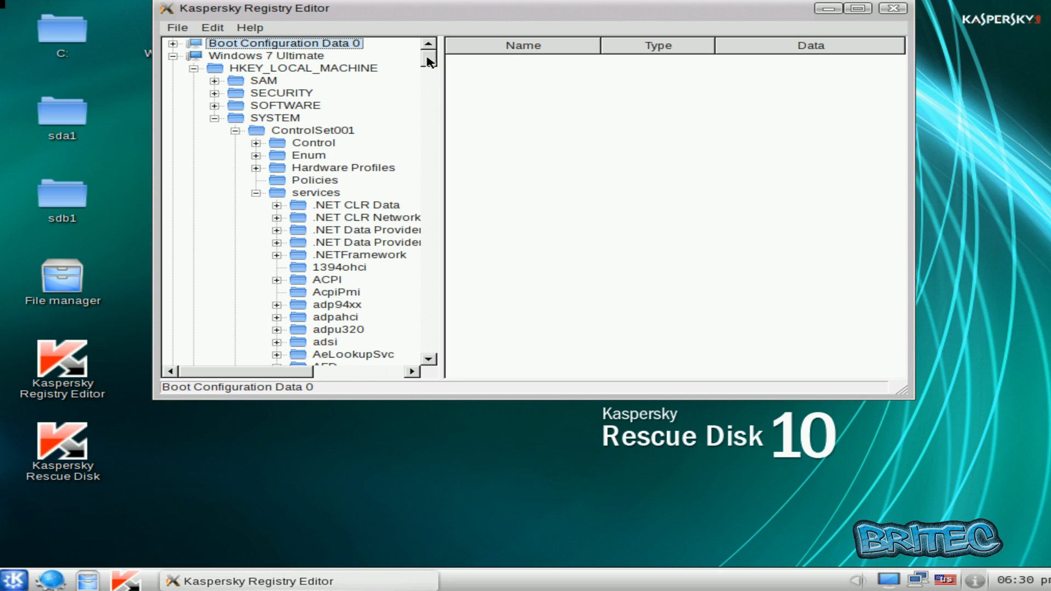
Scroll the services list down to the TrkSvr entry
scroll(down, 3)
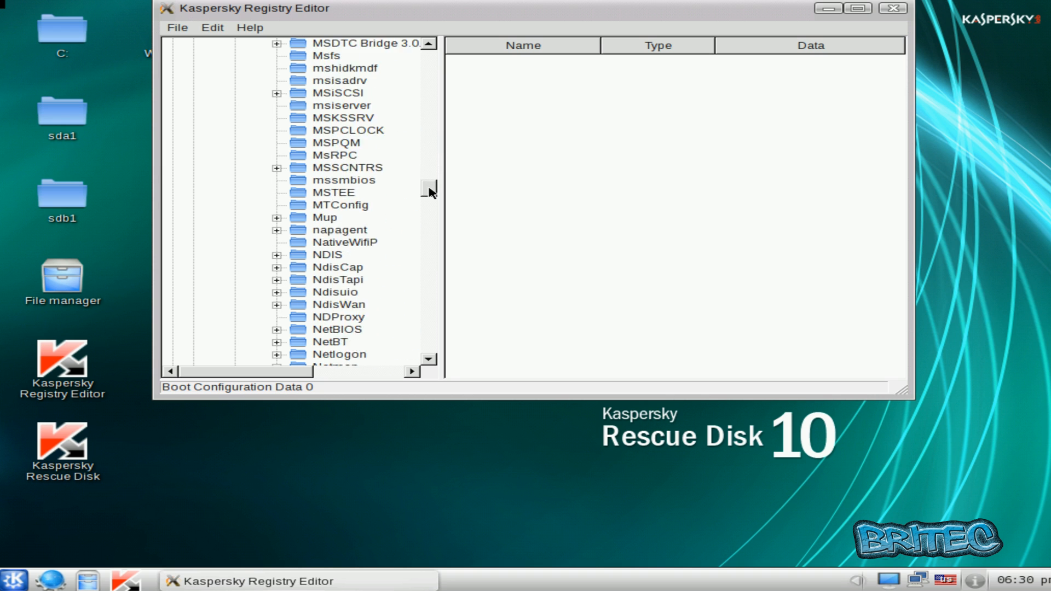
scroll(down, 3)
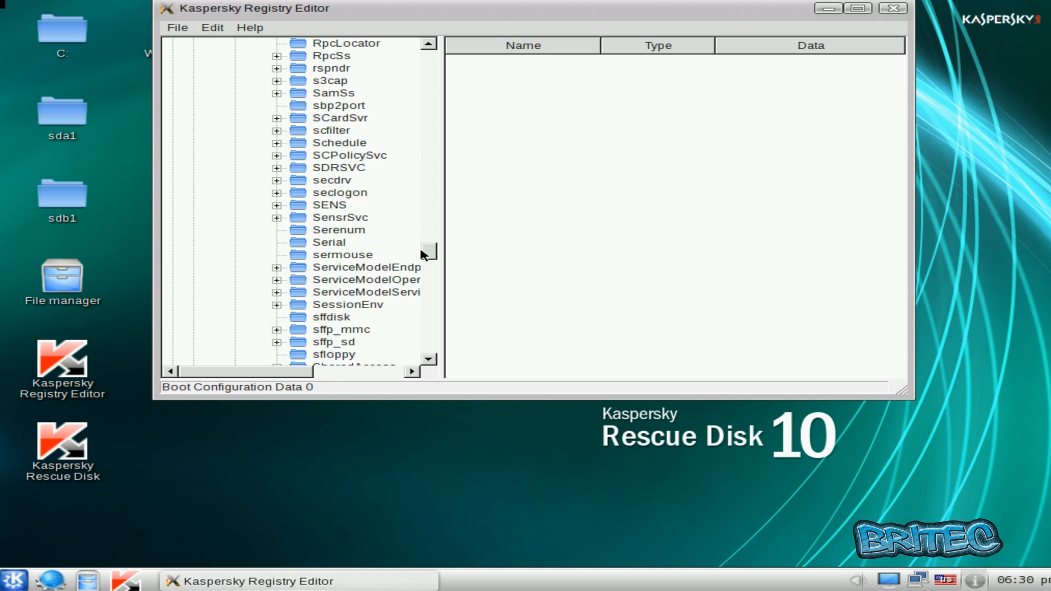
scroll(down, 3)
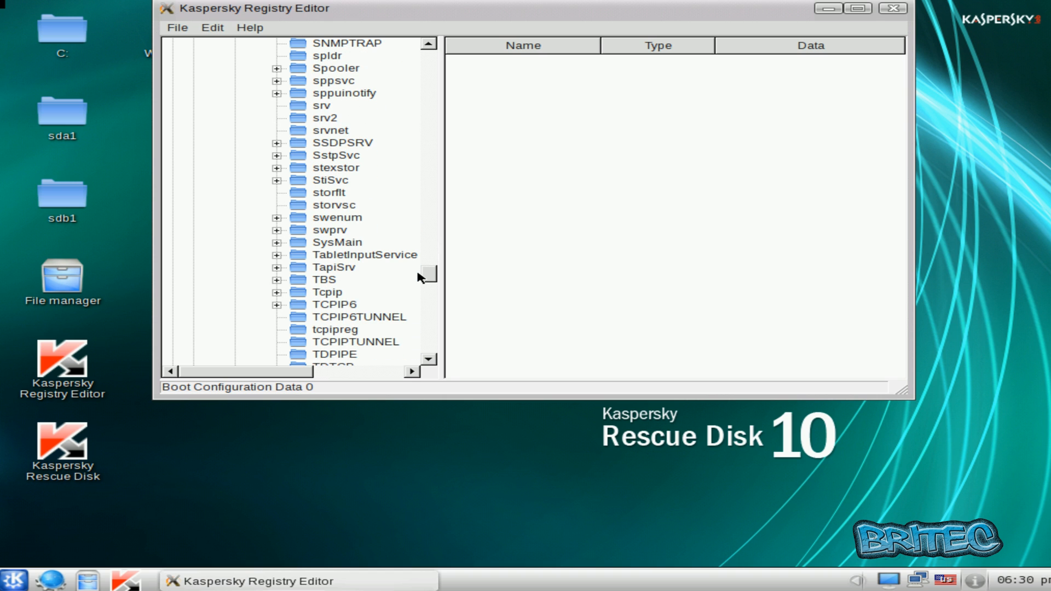
scroll(down, 3)
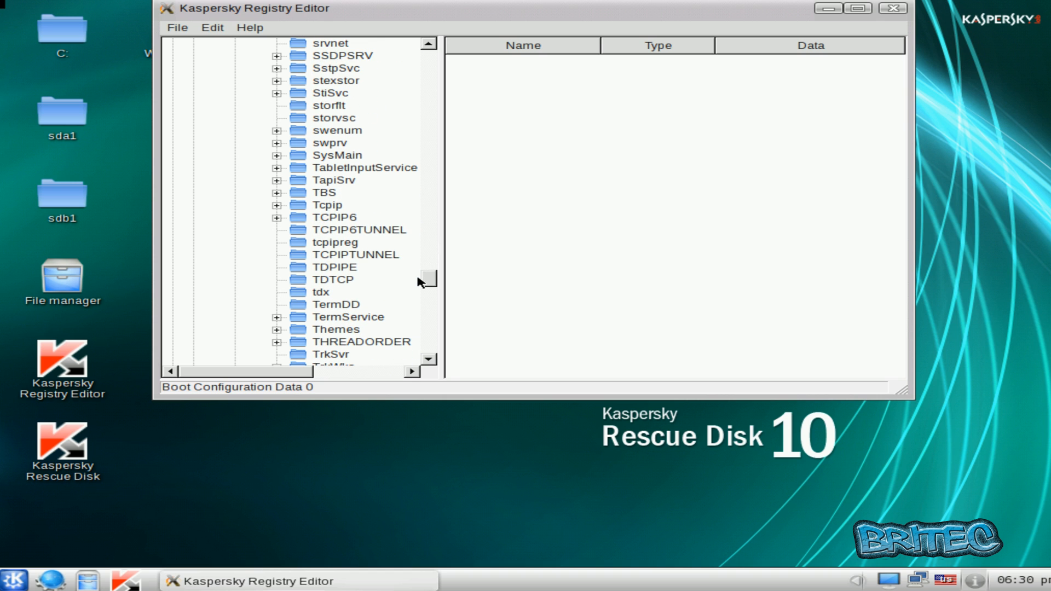
scroll(down, 3)
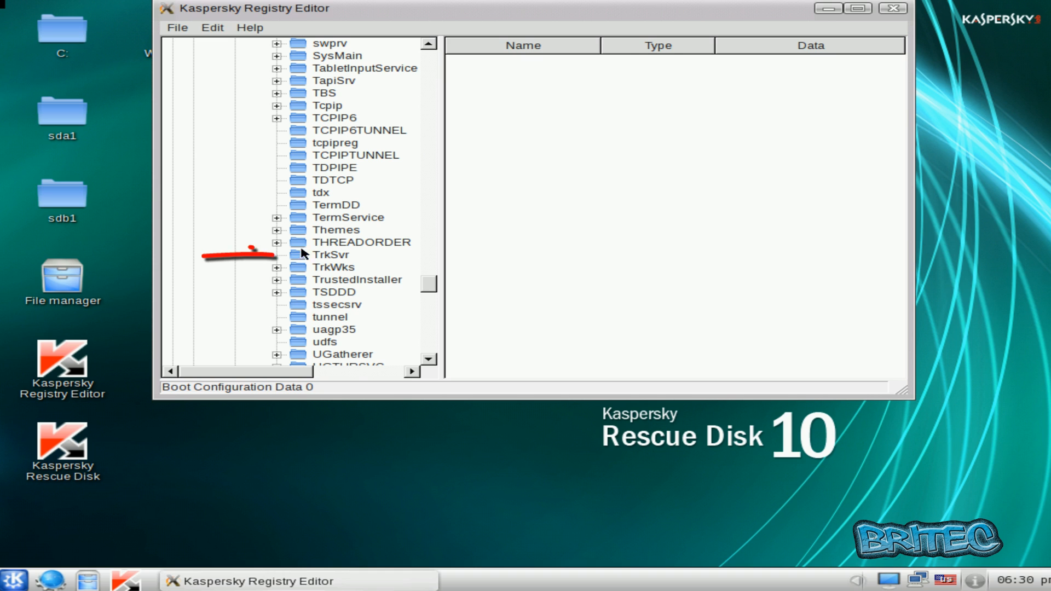
Inspect TrkSvr's values pointing to trksvr.exe, then delete the key and confirm removing its subkeys
click(330, 254)
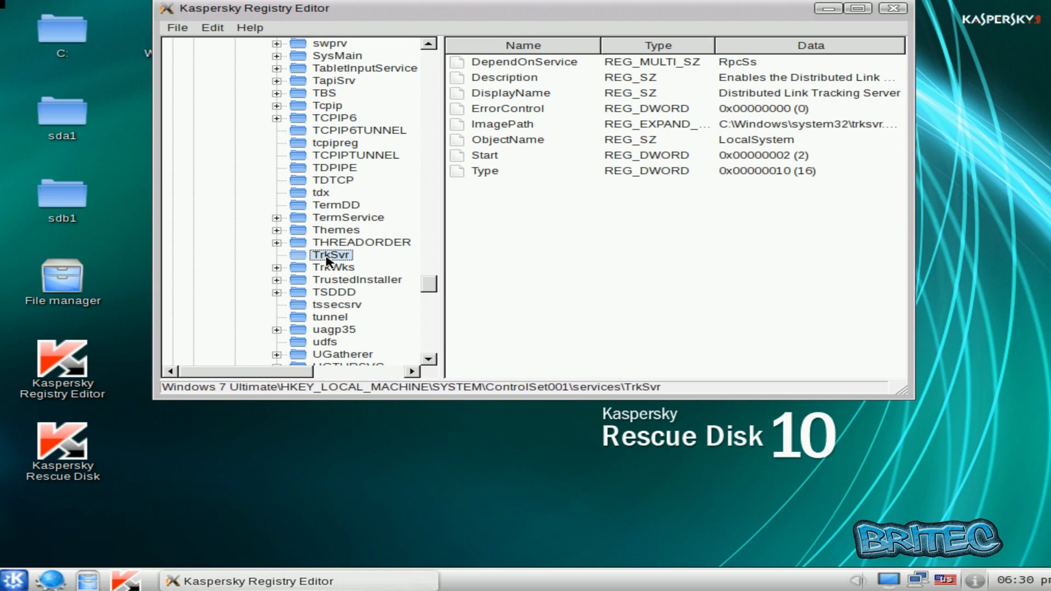
mouse_move(852, 130)
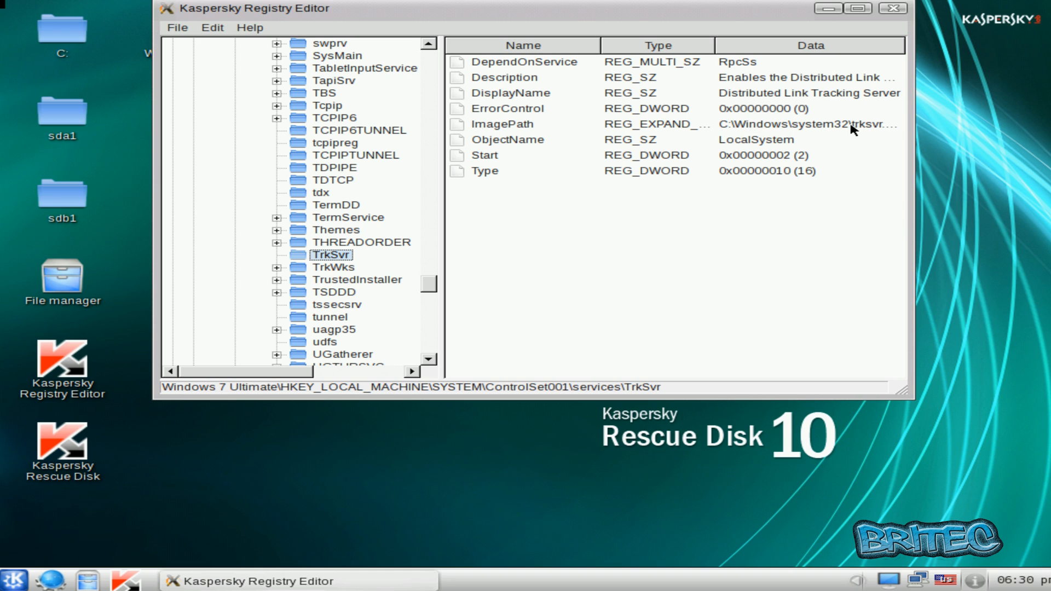
mouse_move(910, 122)
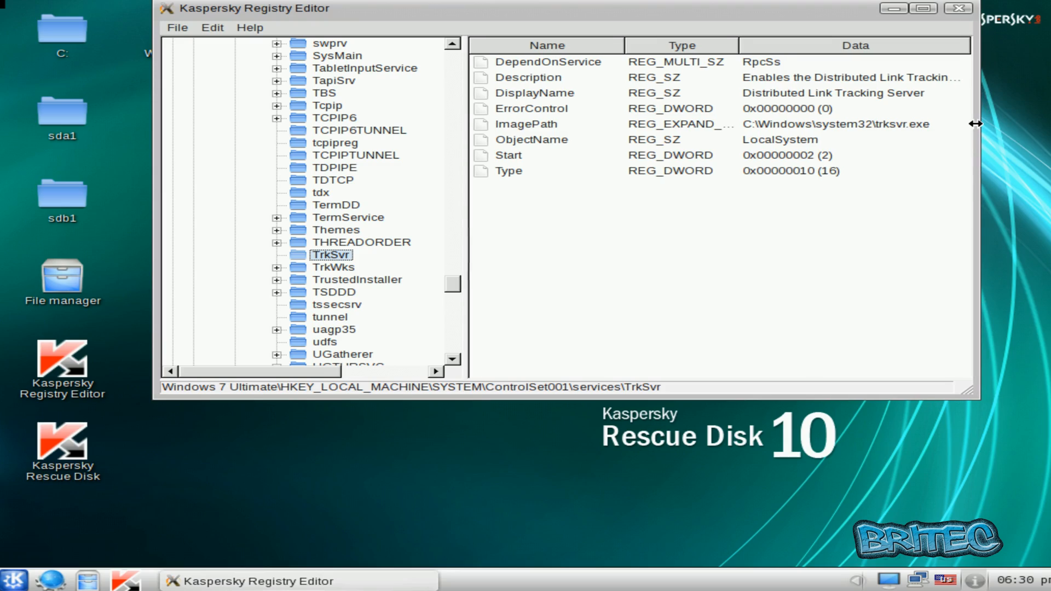
click(546, 124)
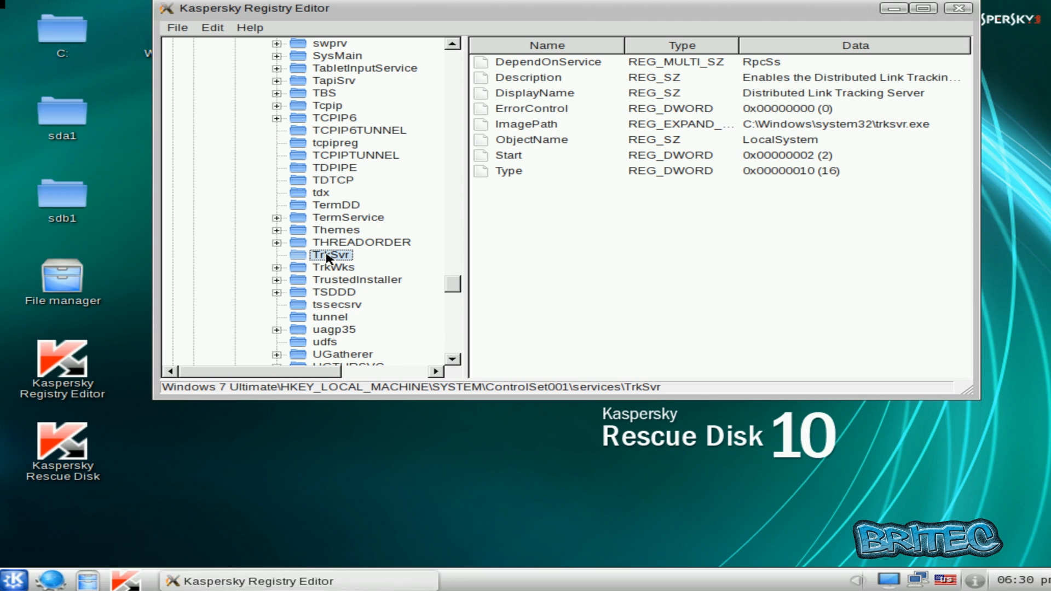
right_click(329, 255)
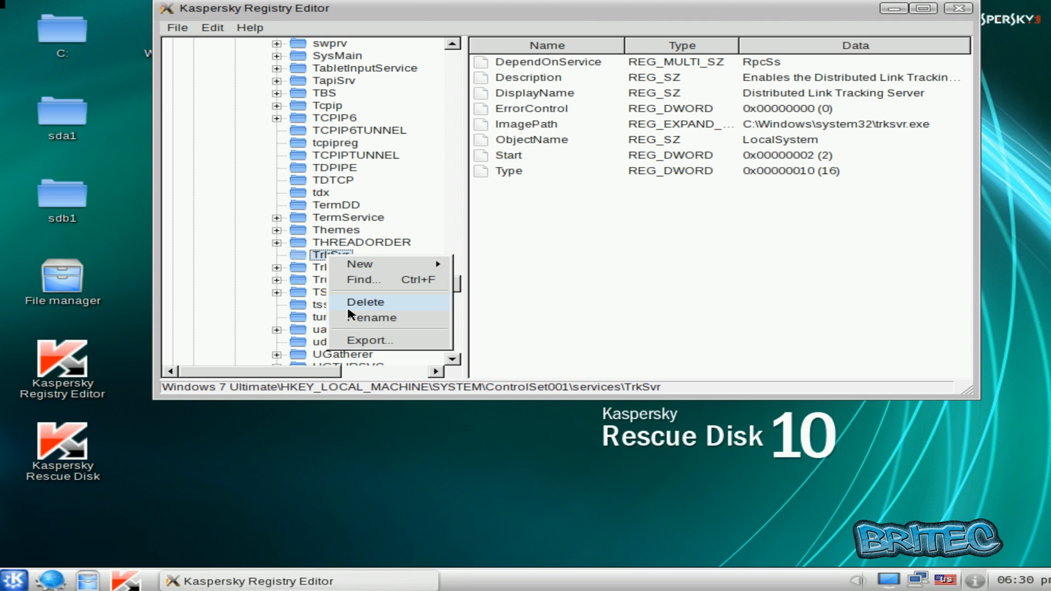
mouse_move(354, 310)
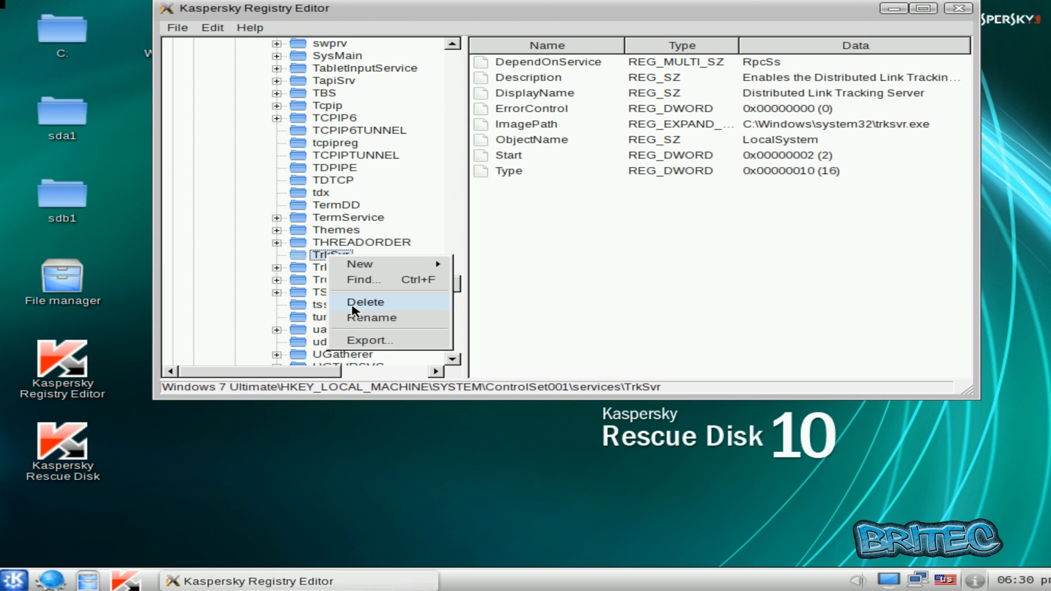
click(366, 302)
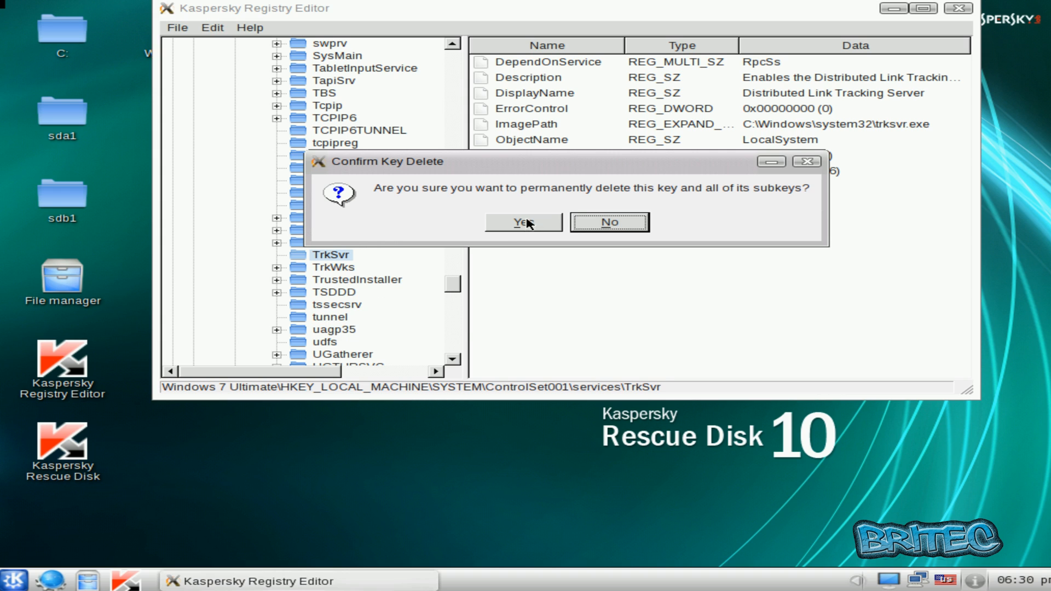
click(524, 222)
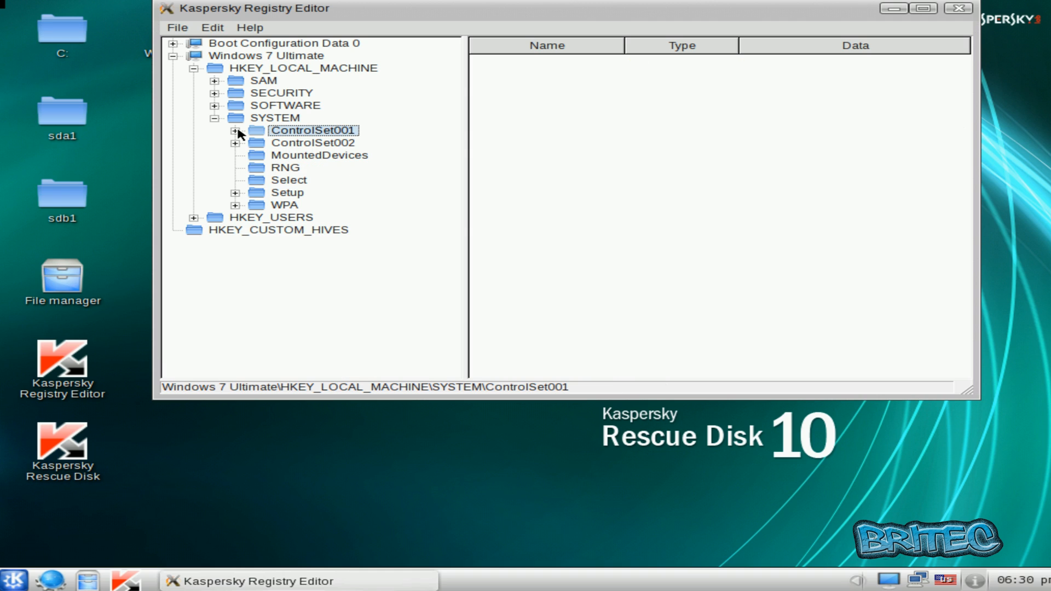
Expand ControlSet002 > services and delete its TrkSvr service key
click(232, 142)
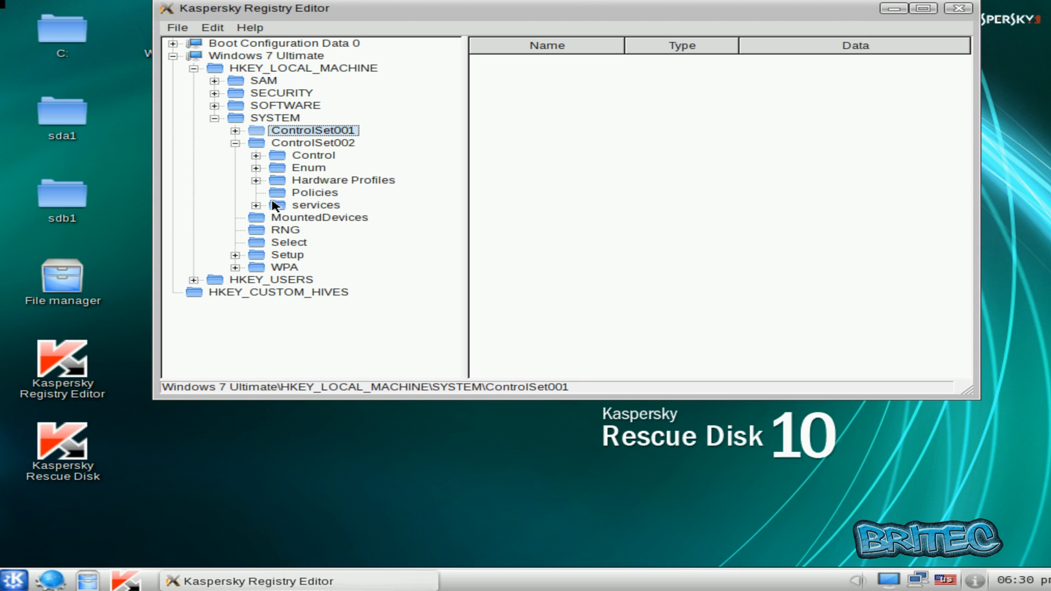
click(256, 205)
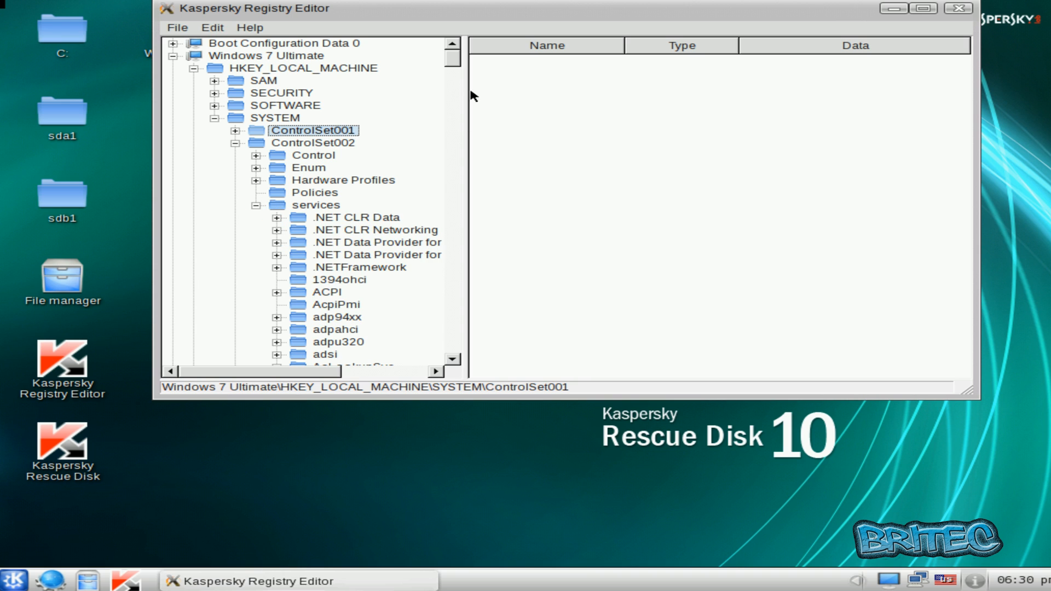
scroll(down, 3)
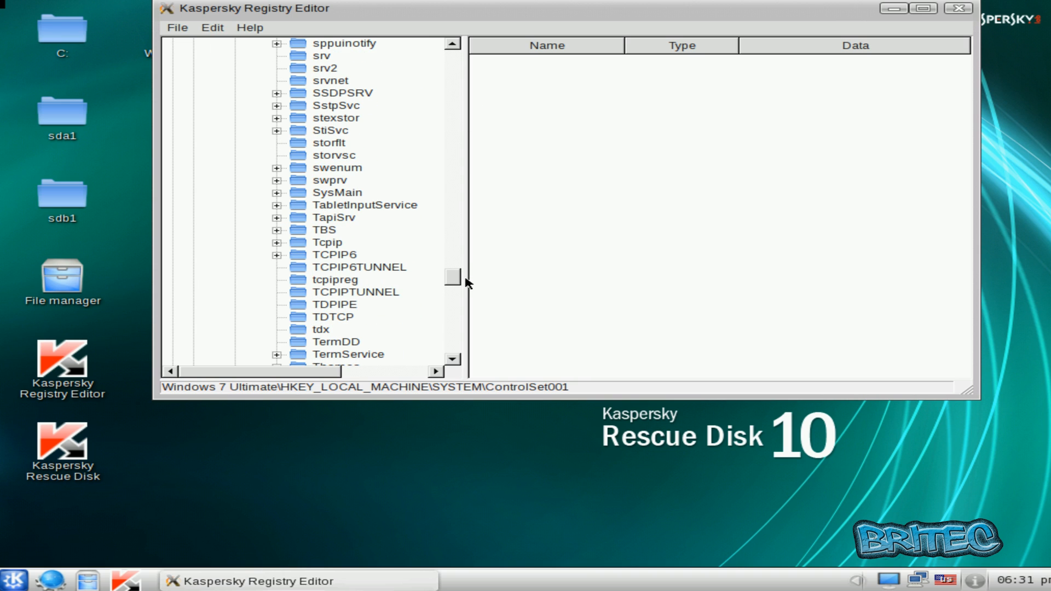
scroll(down, 3)
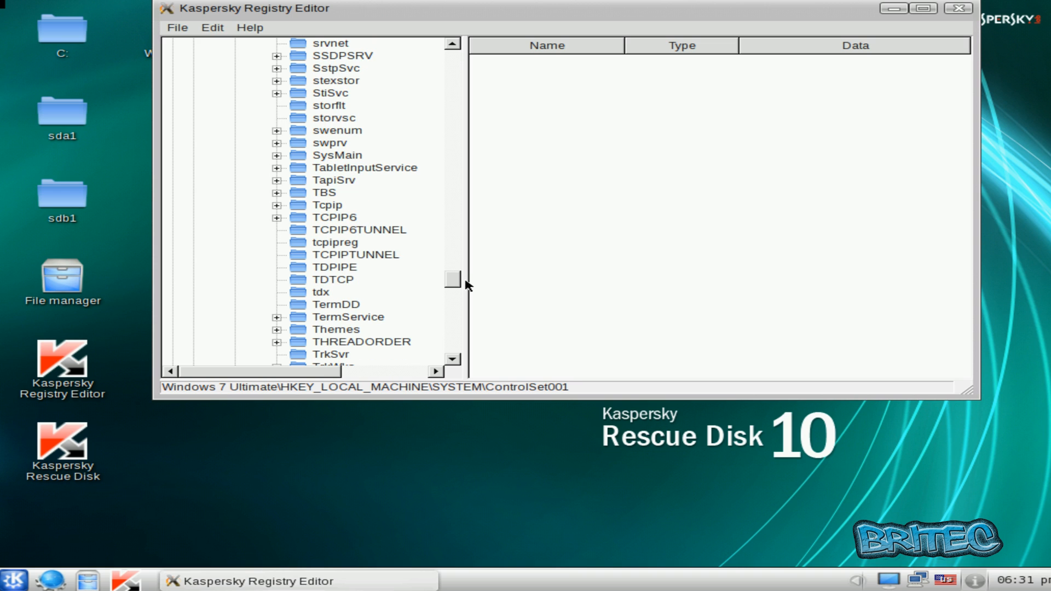
click(334, 305)
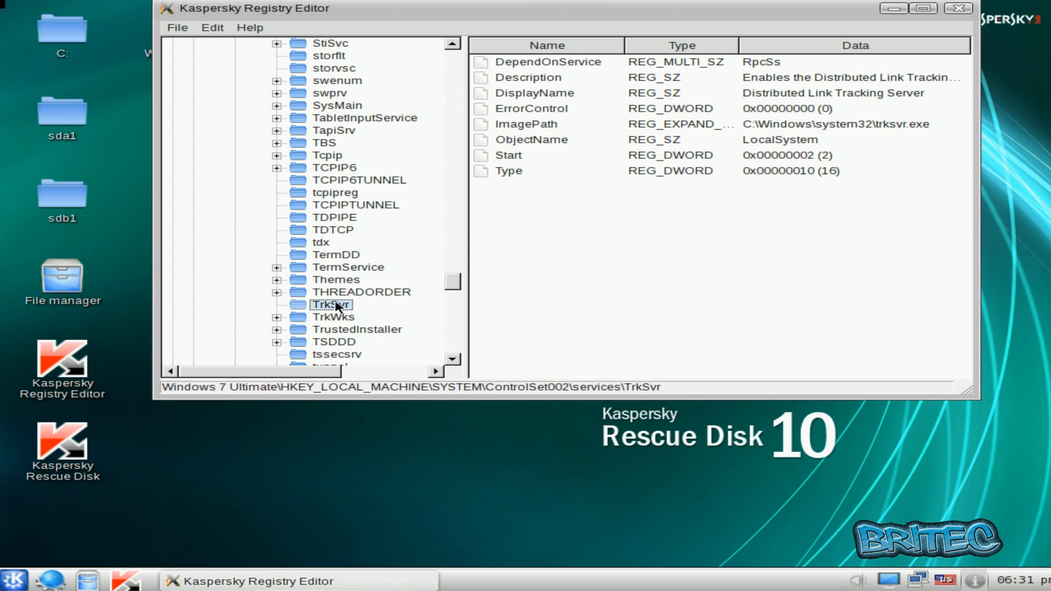
right_click(337, 305)
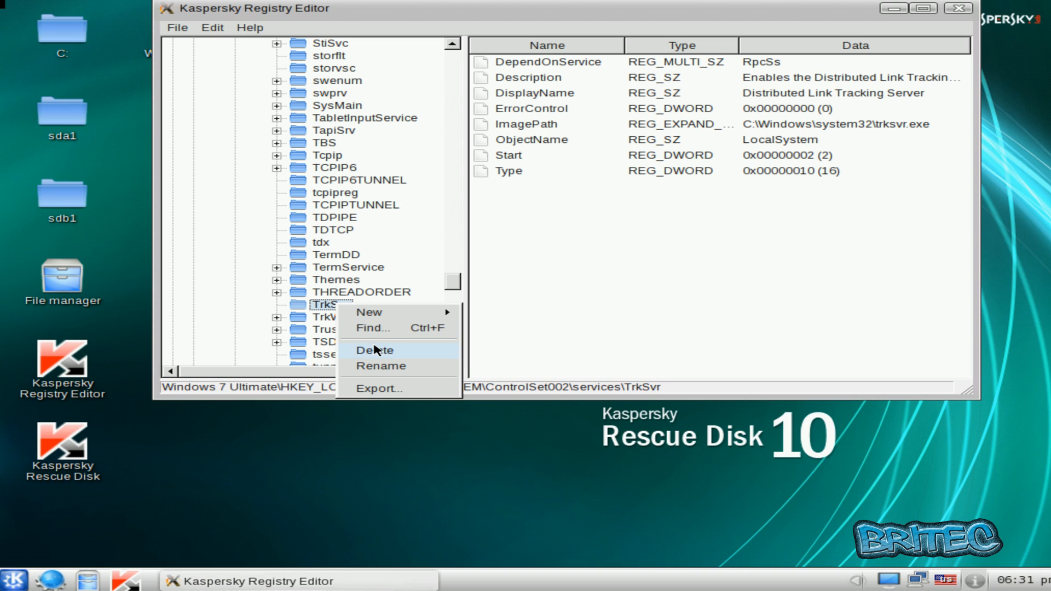
click(374, 351)
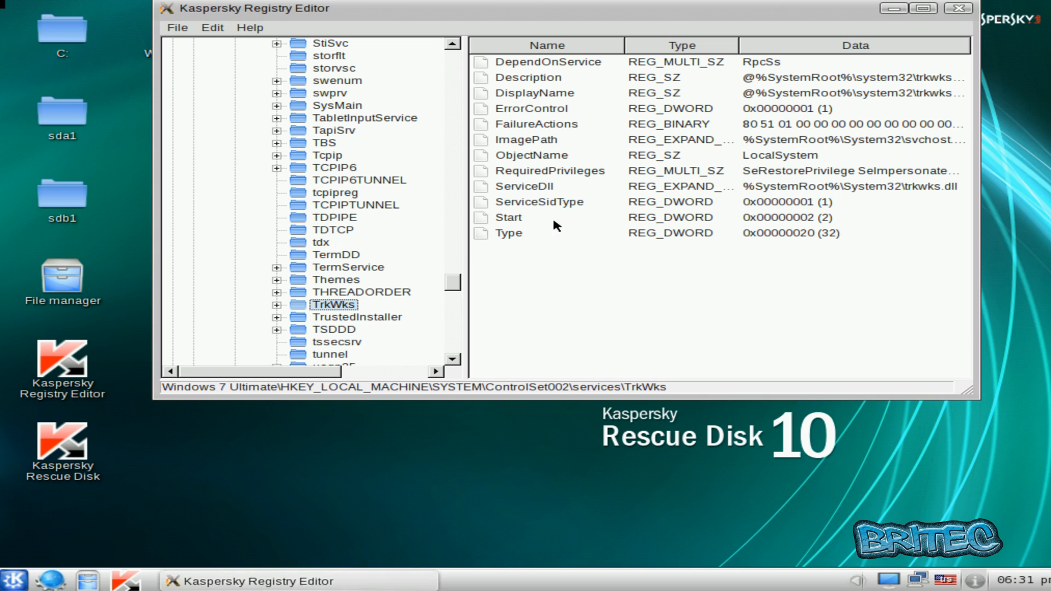
mouse_move(463, 277)
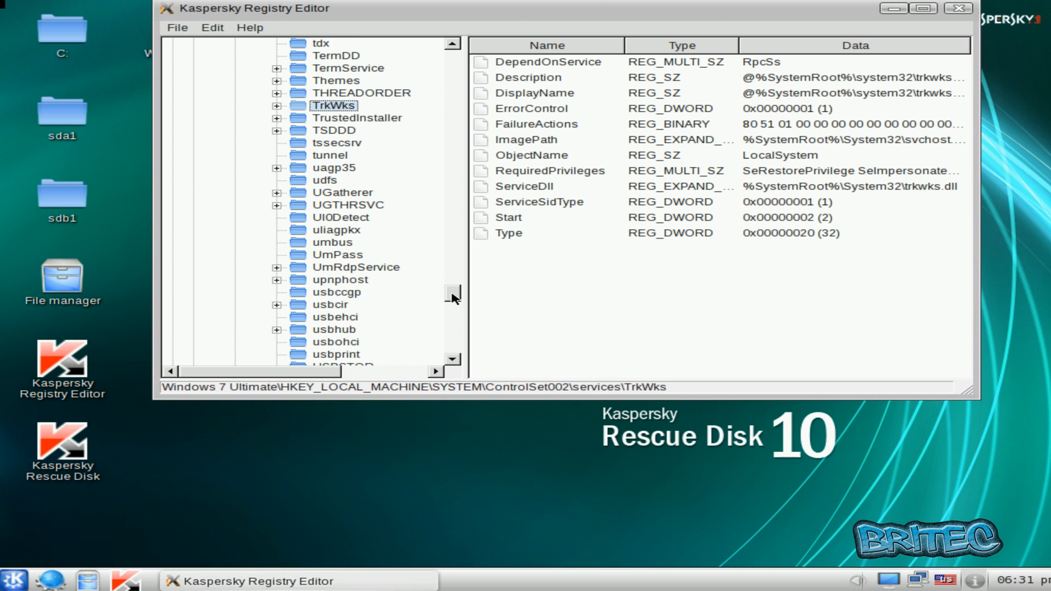
Collapse the SYSTEM hive and close the registry editor
scroll(down, 3)
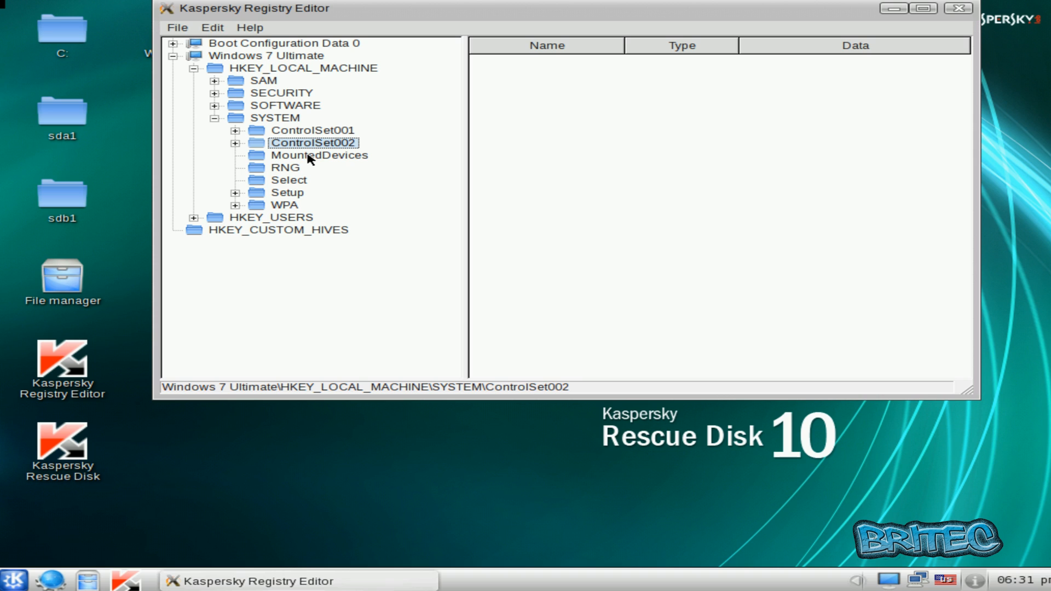
click(213, 117)
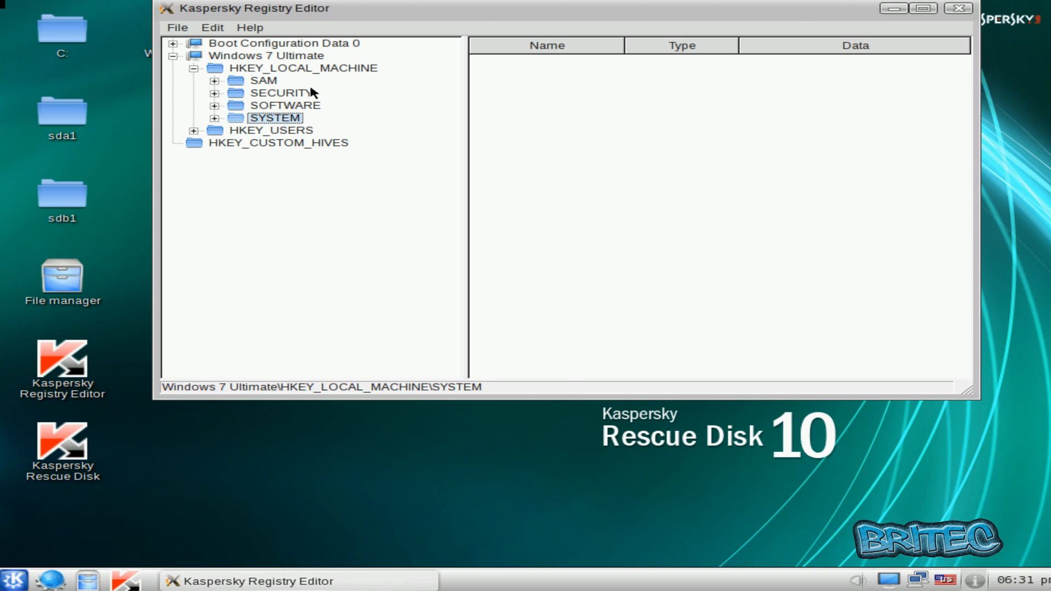
mouse_move(963, 8)
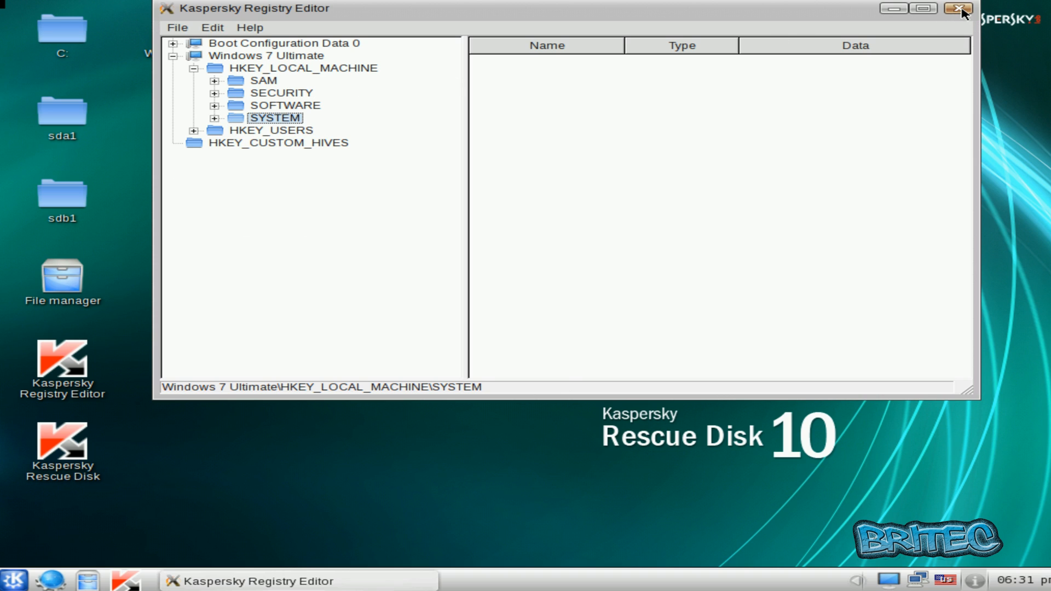
click(962, 8)
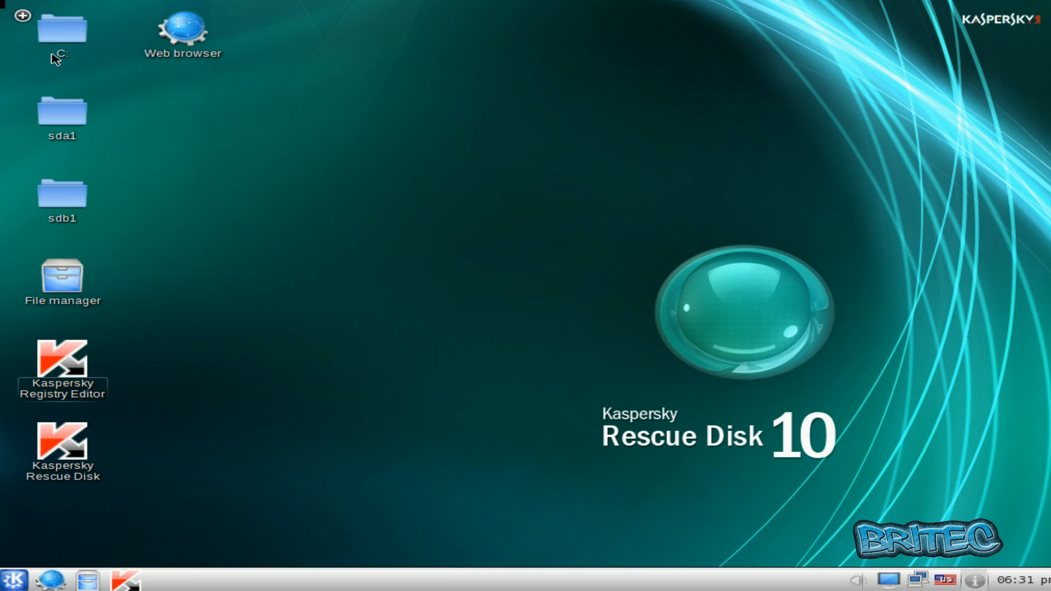
Browse the C: drive into Windows and then the System32 folder
double_click(61, 31)
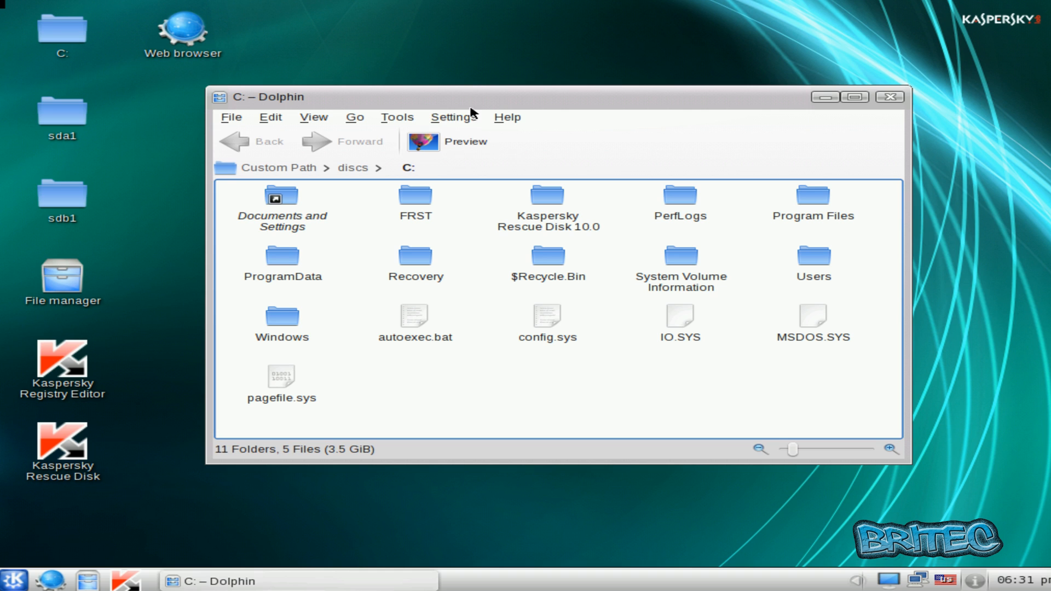
mouse_move(545, 294)
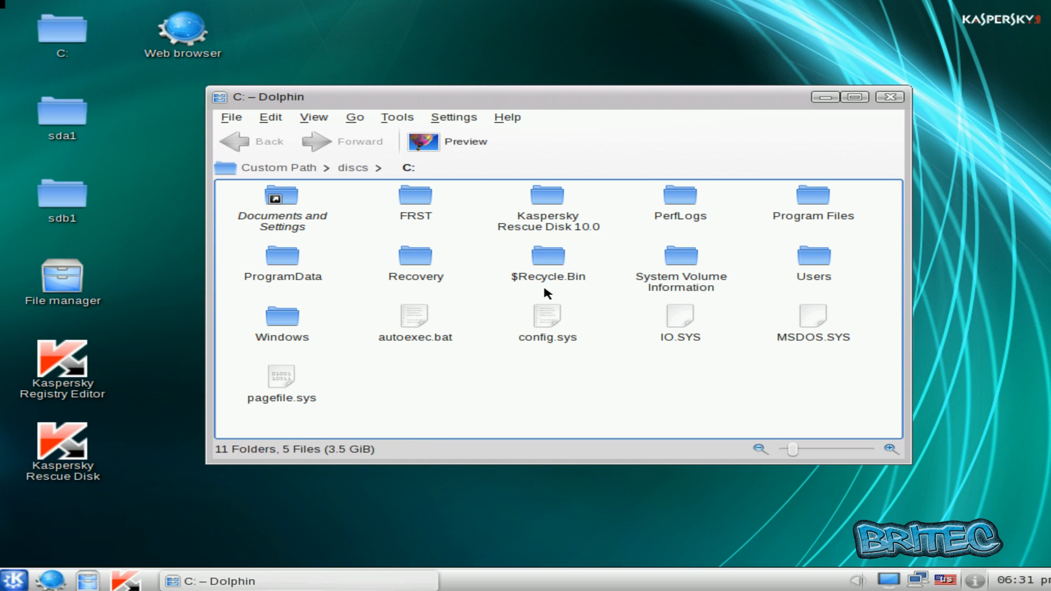
double_click(281, 315)
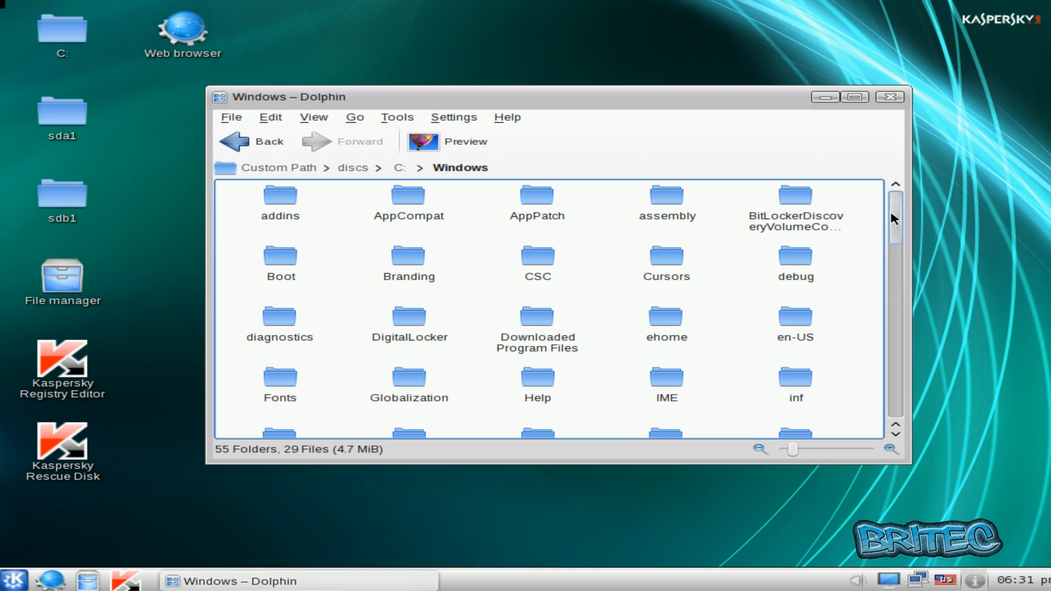
scroll(down, 3)
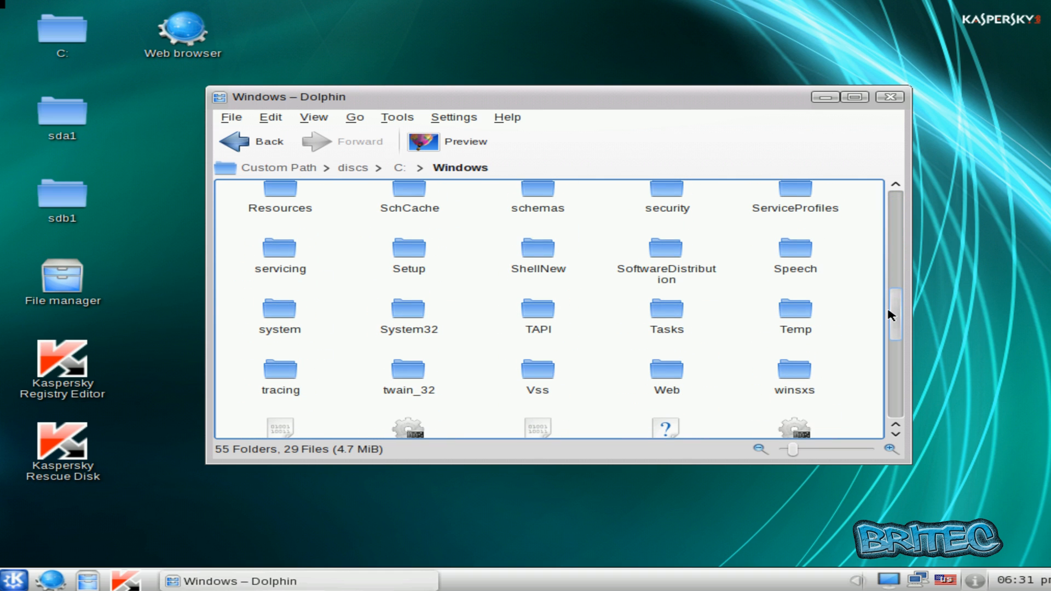
double_click(408, 309)
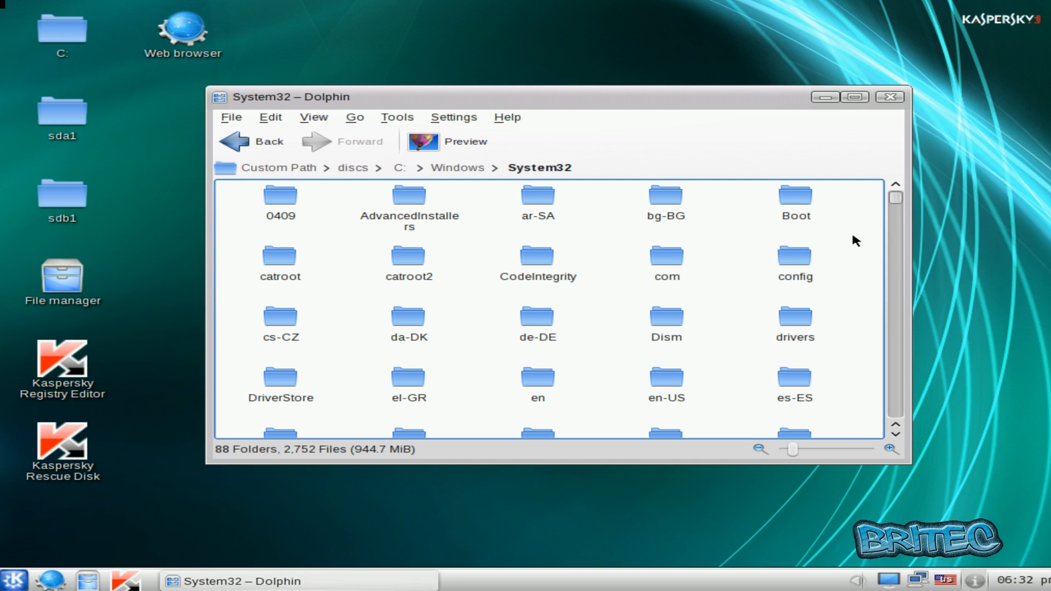
mouse_move(877, 221)
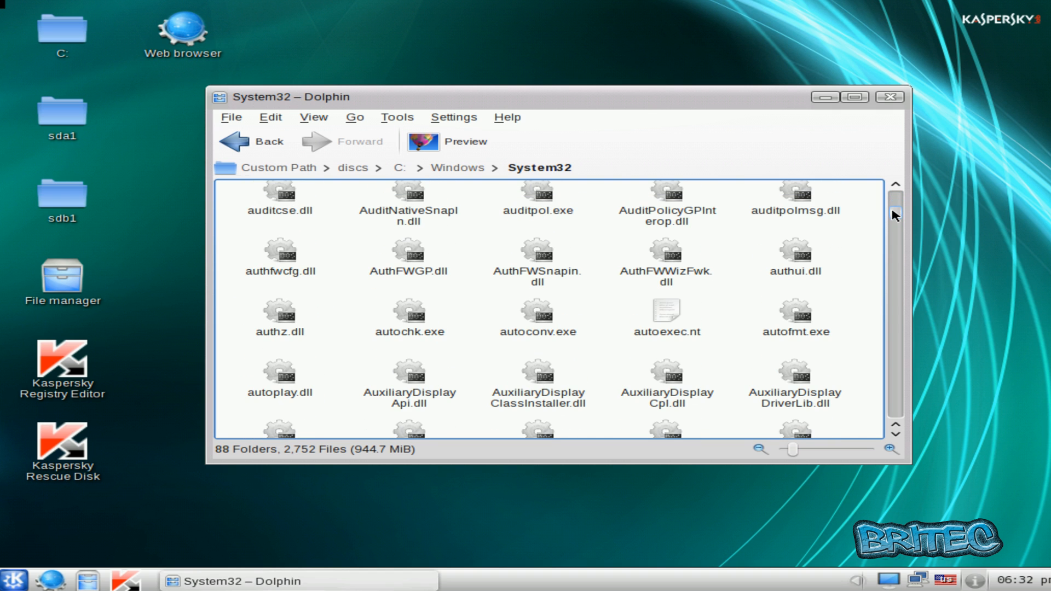
Scroll System32 to trksvr.exe and move it to the trash
scroll(down, 3)
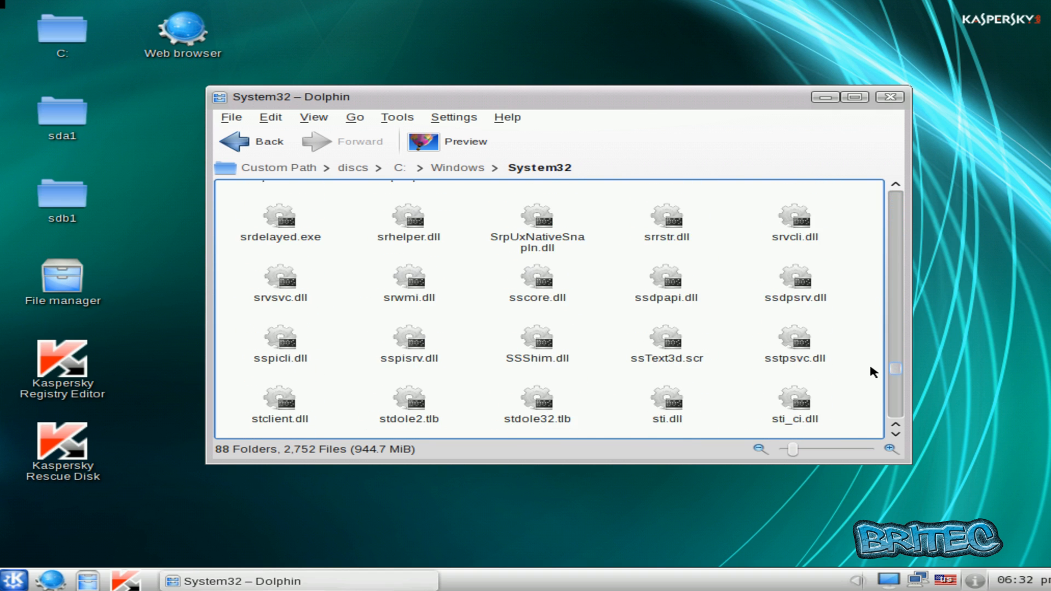
scroll(down, 3)
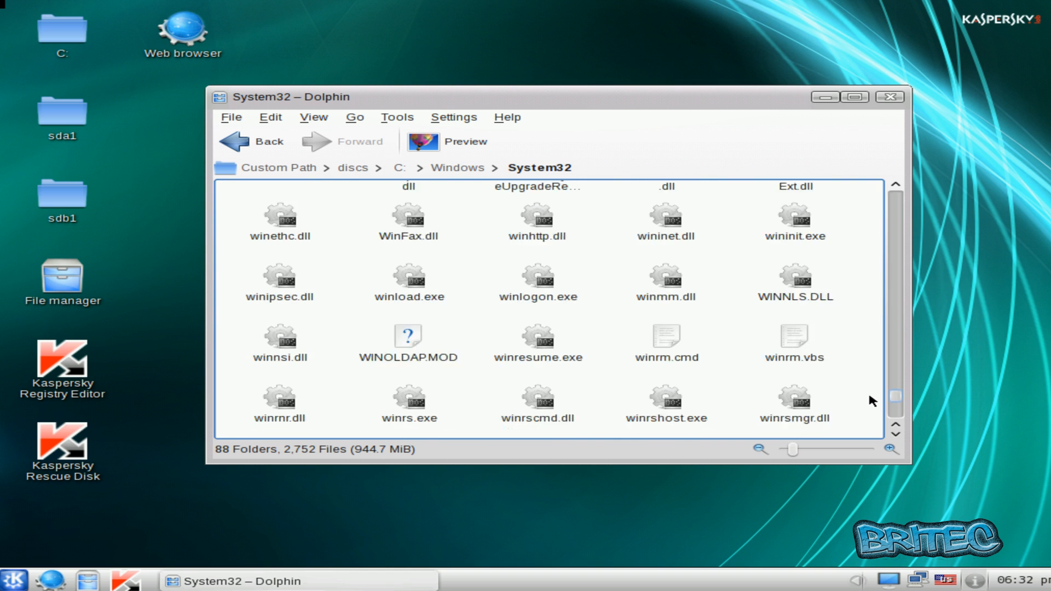
scroll(down, 3)
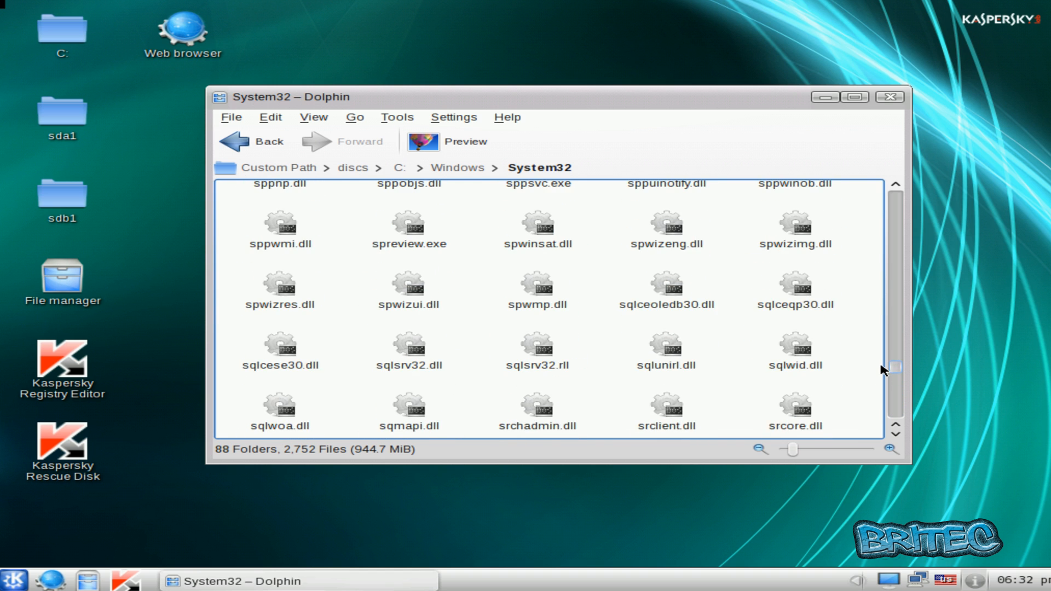
scroll(down, 3)
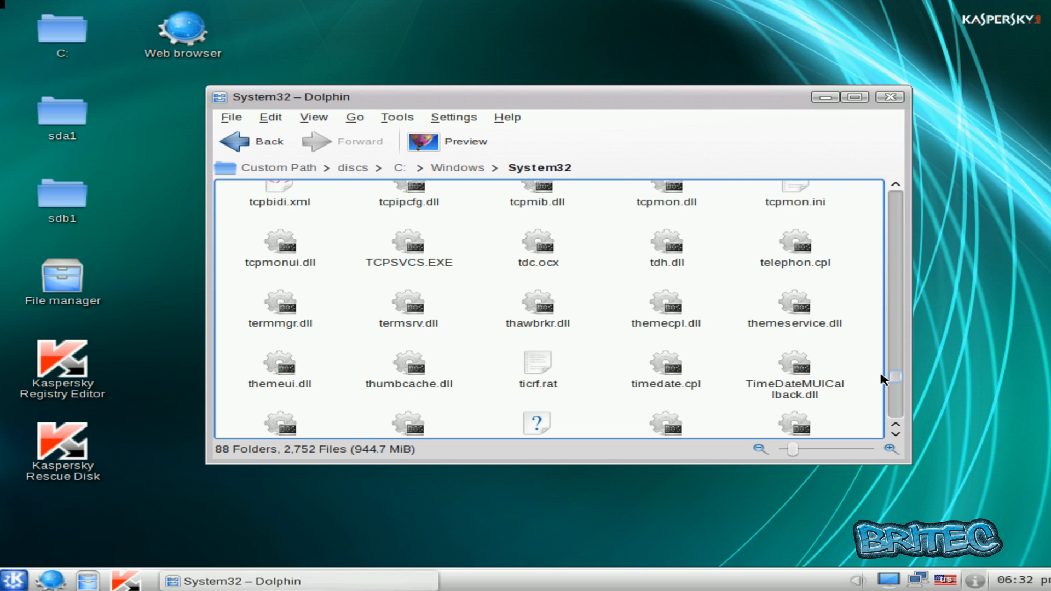
mouse_move(622, 364)
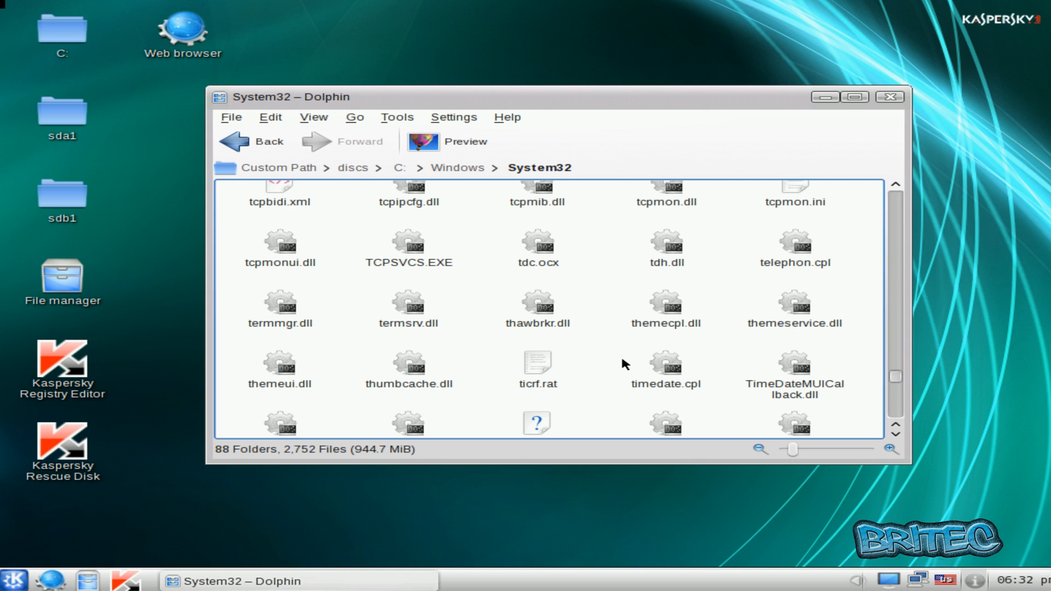
scroll(down, 3)
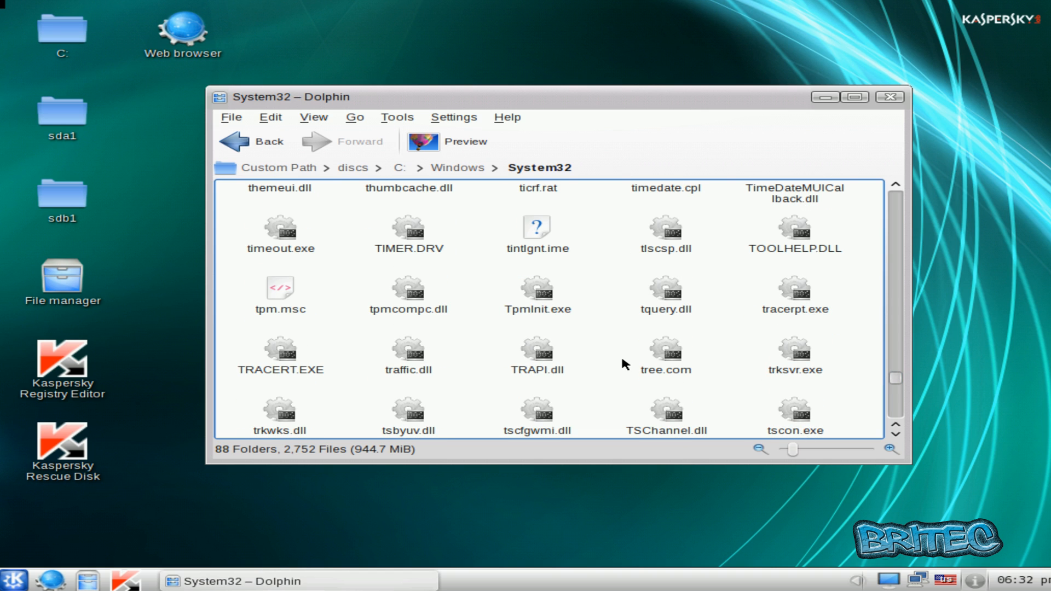
click(795, 363)
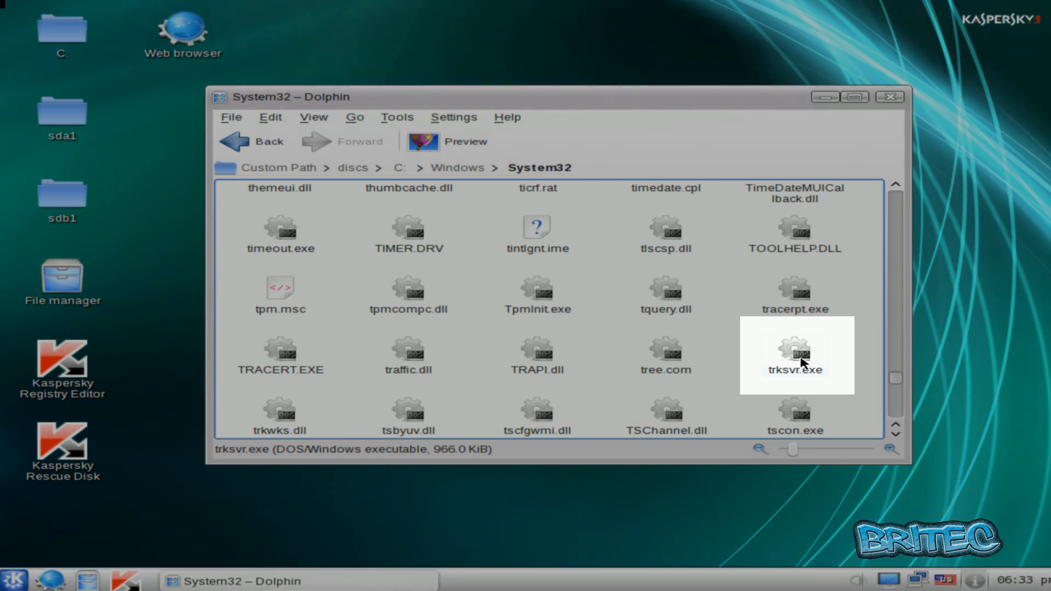
right_click(795, 351)
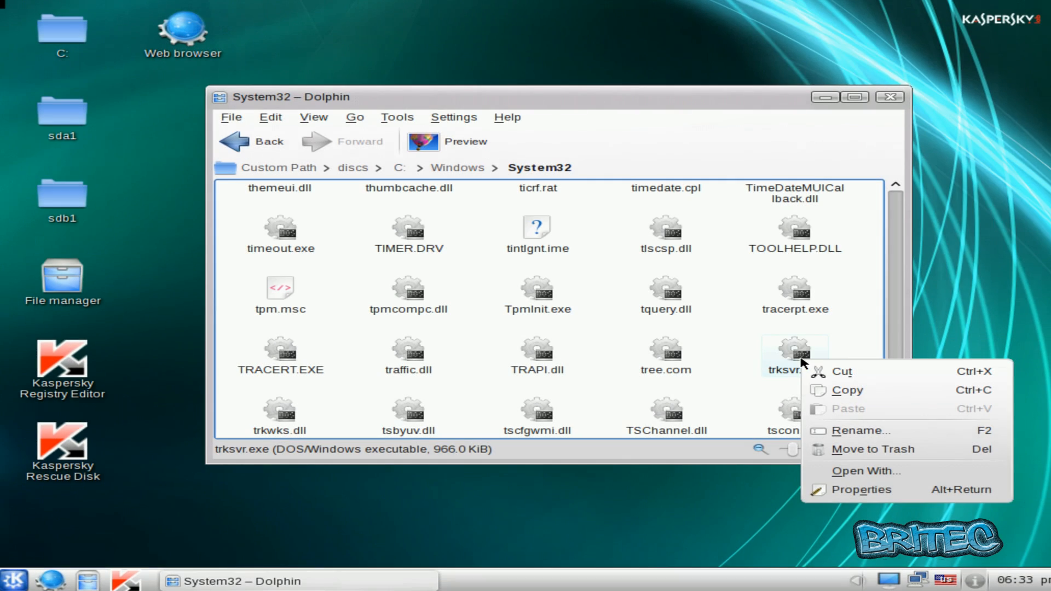
click(873, 449)
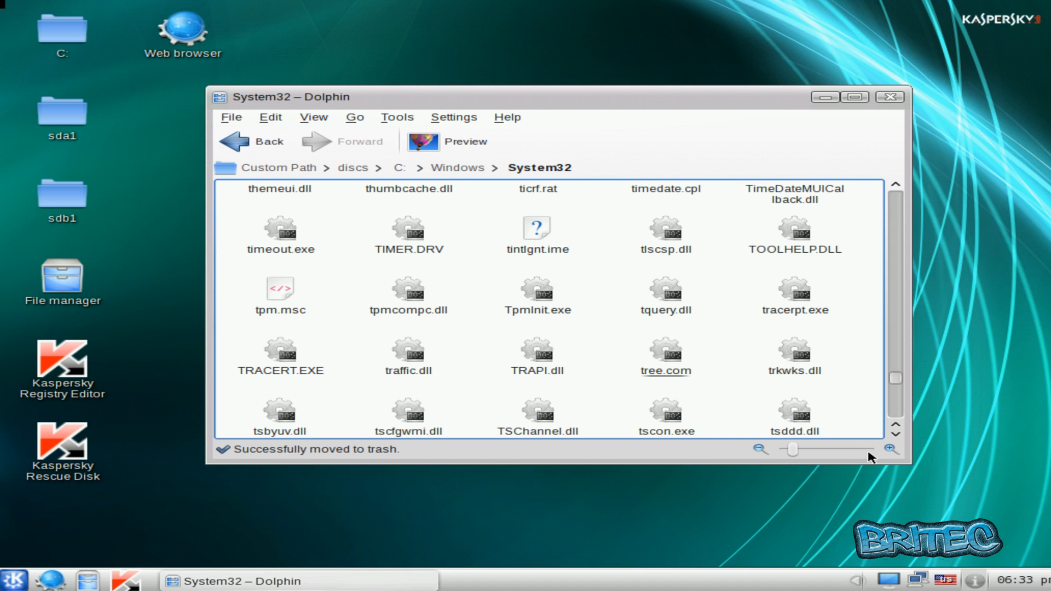
mouse_move(829, 376)
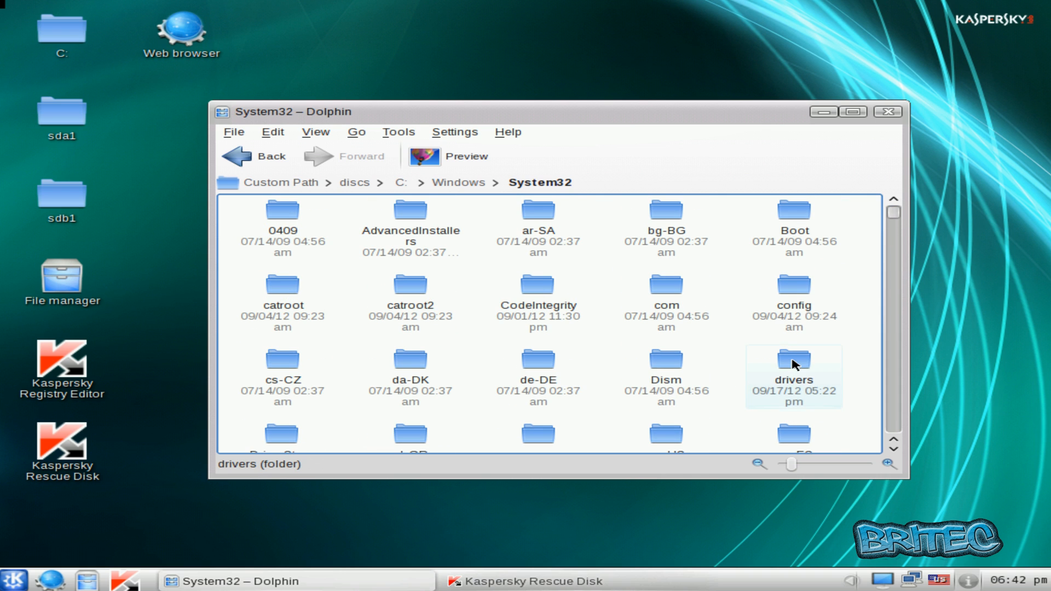
Enter the drivers folder, move drdisk.sys to the trash and close Dolphin
double_click(794, 361)
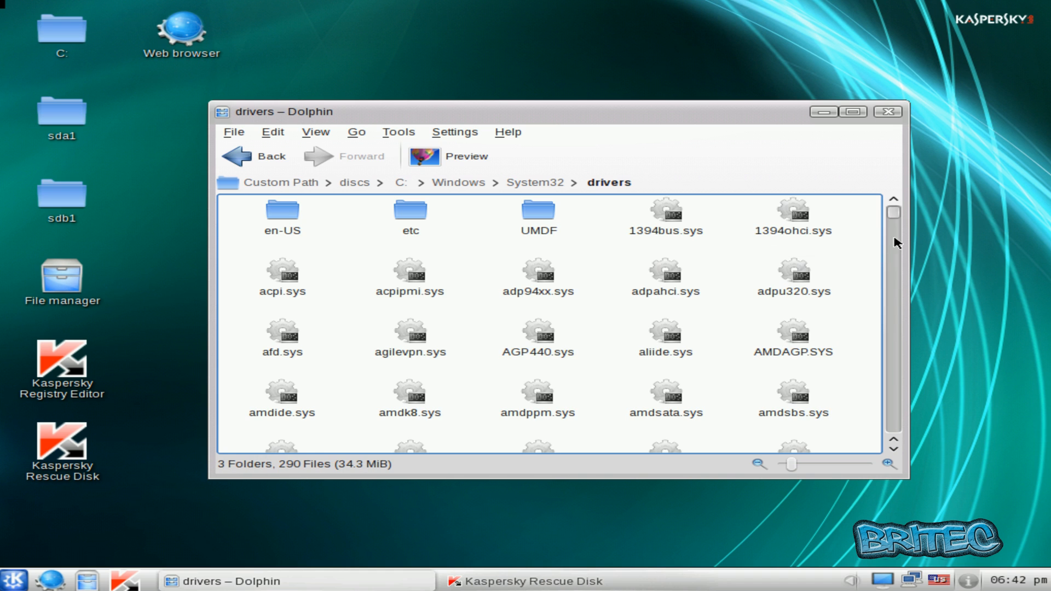
scroll(down, 3)
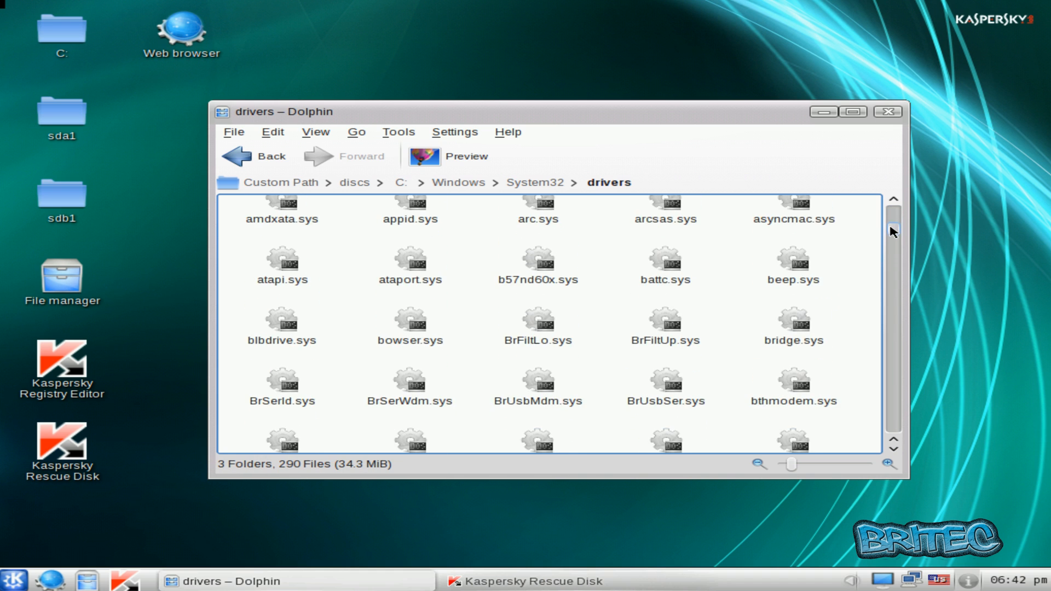
scroll(down, 3)
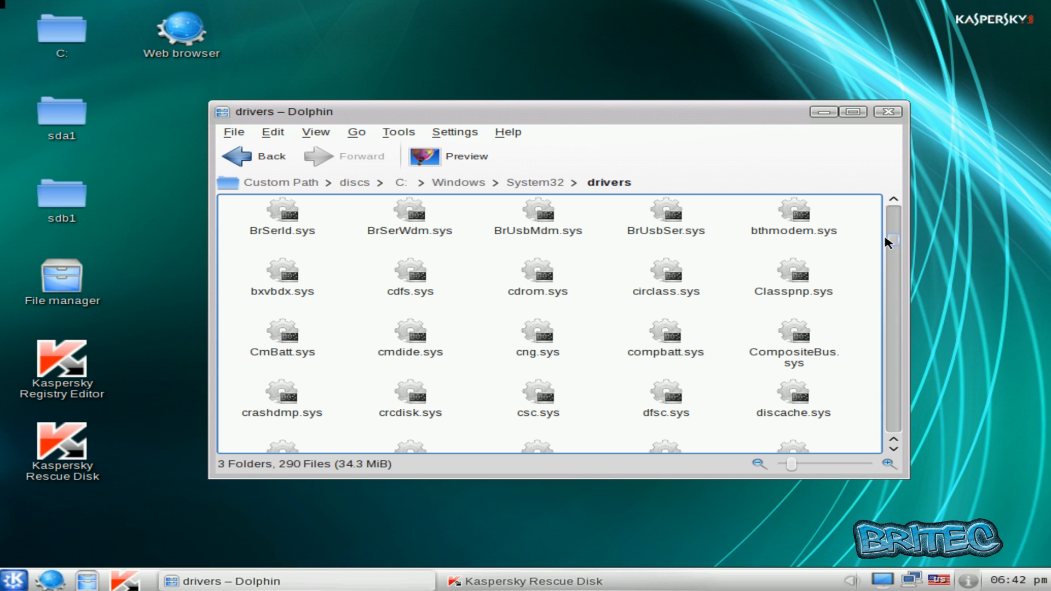
scroll(down, 3)
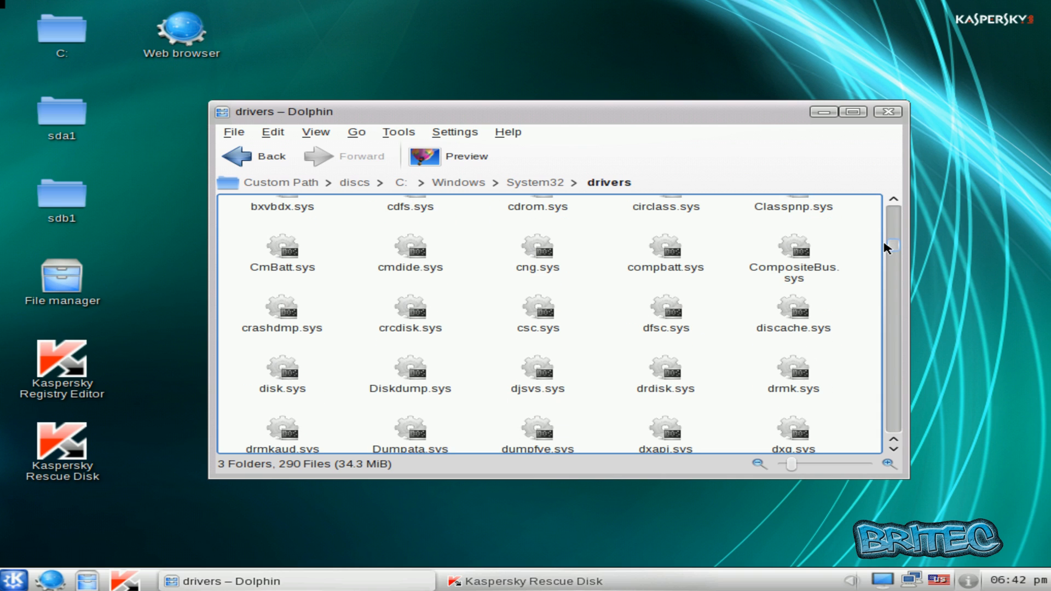
click(665, 375)
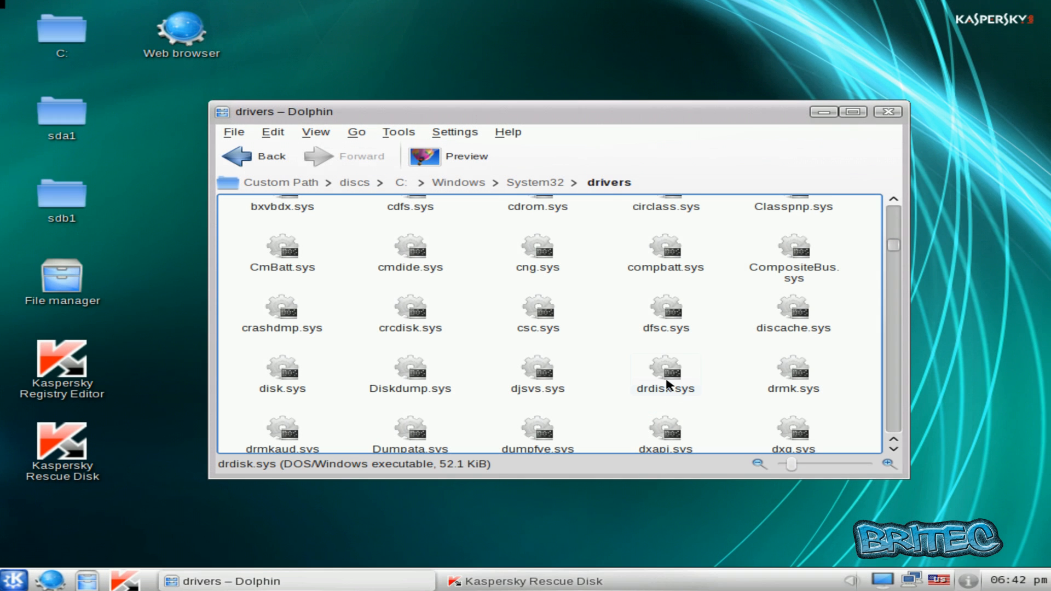
right_click(665, 372)
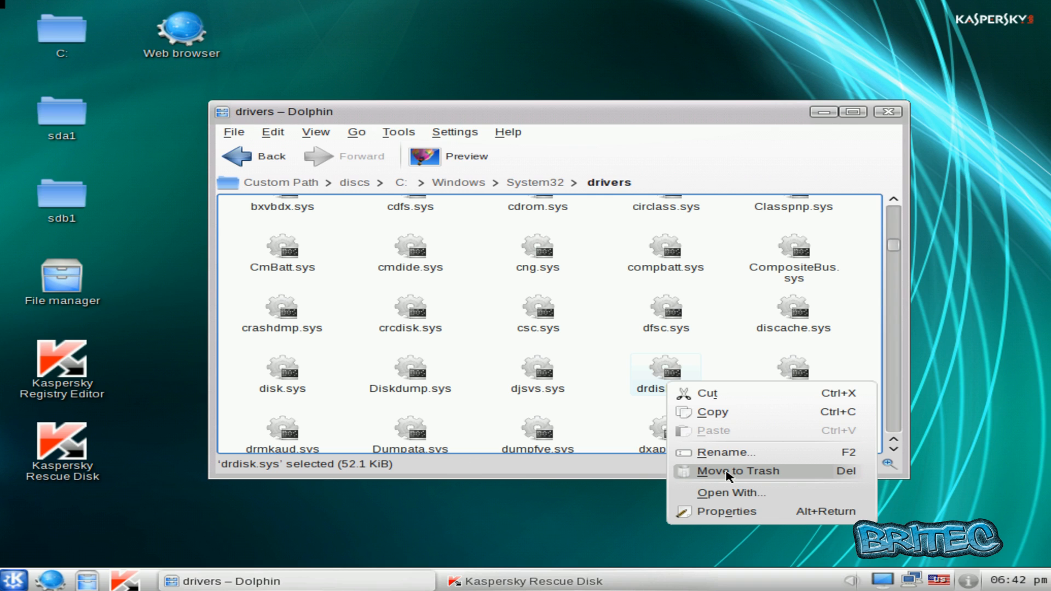
click(739, 471)
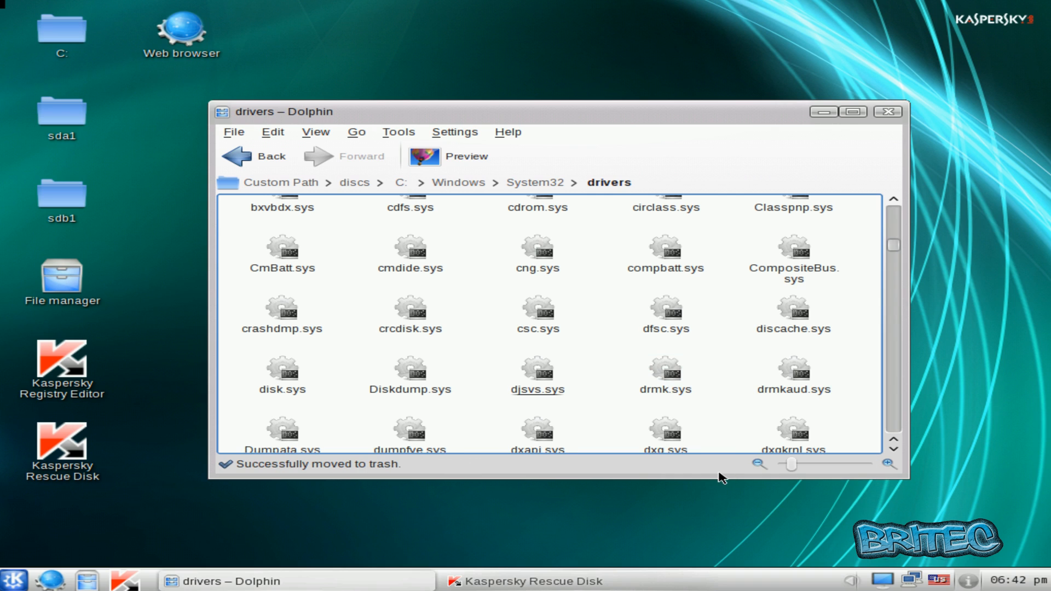
mouse_move(890, 150)
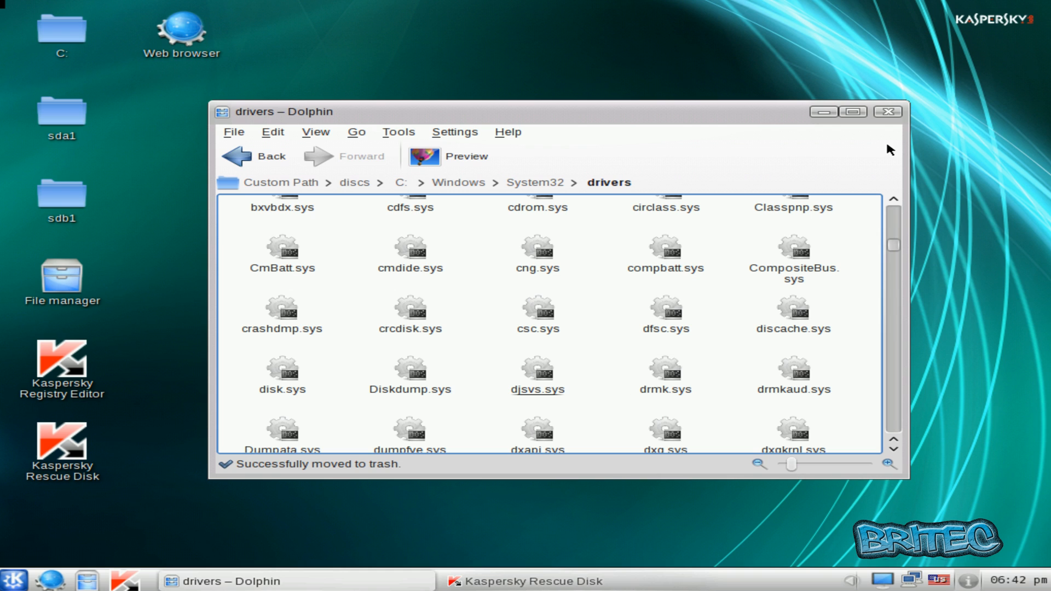
click(887, 112)
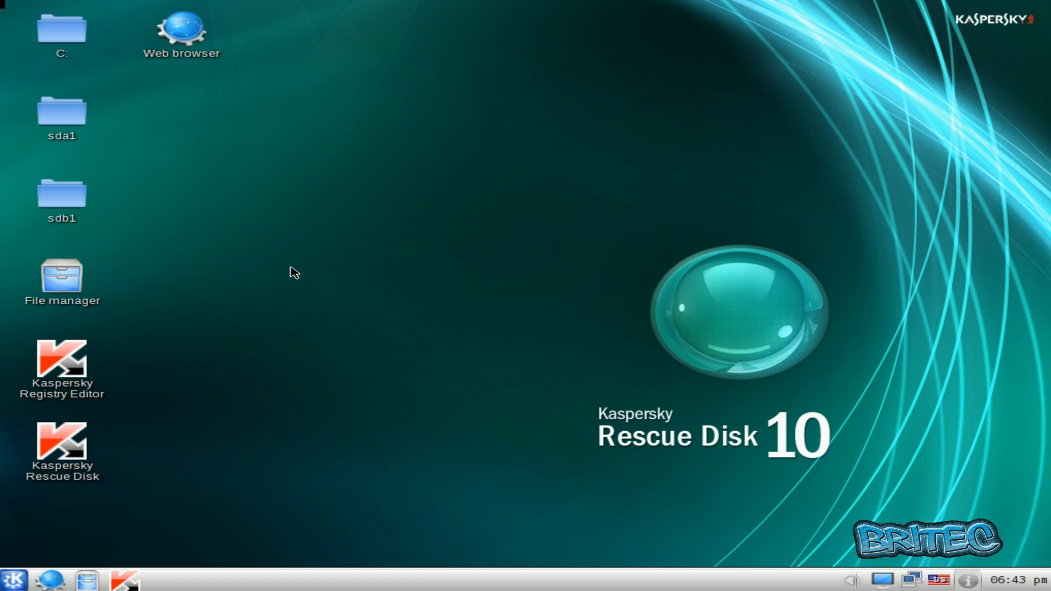
mouse_move(301, 272)
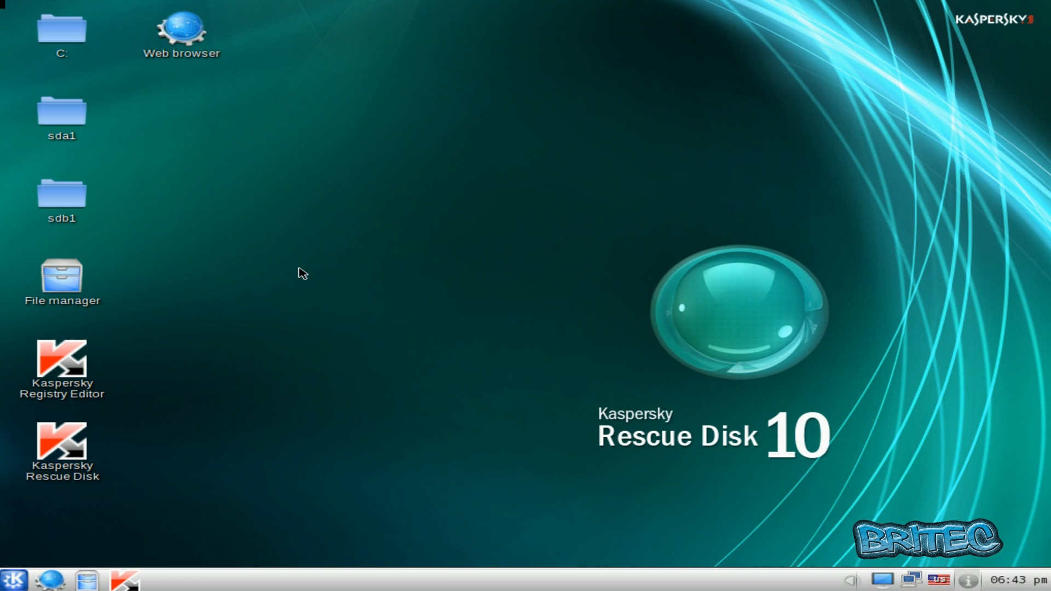
mouse_move(190, 583)
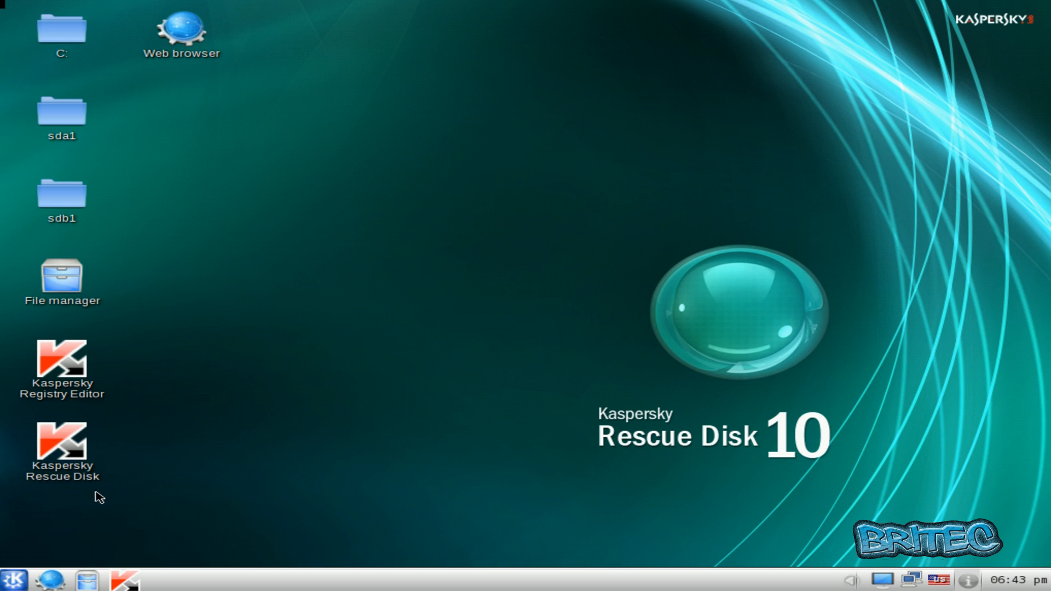
mouse_move(401, 444)
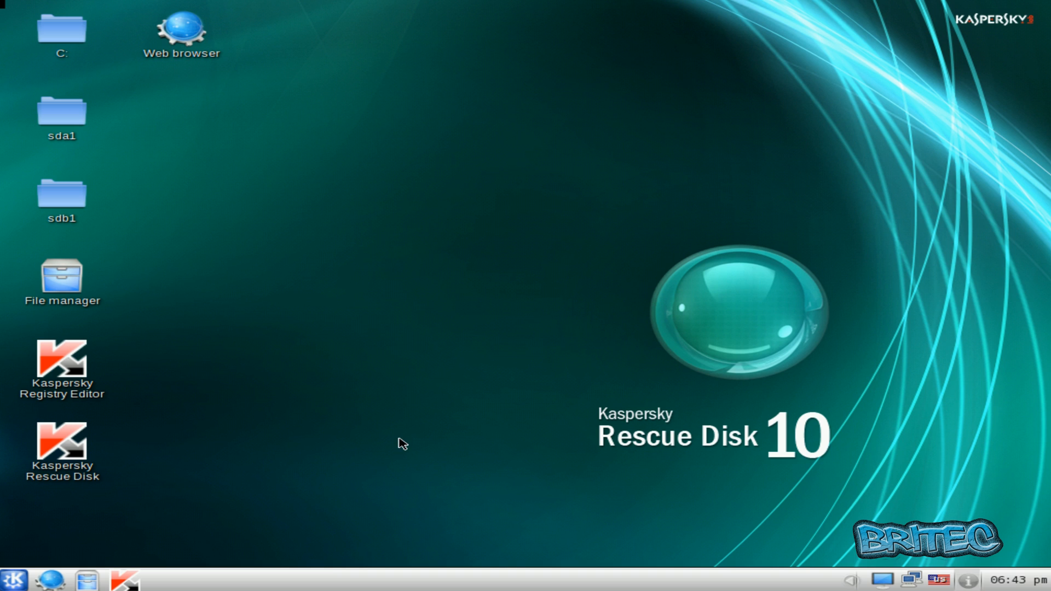
mouse_move(495, 421)
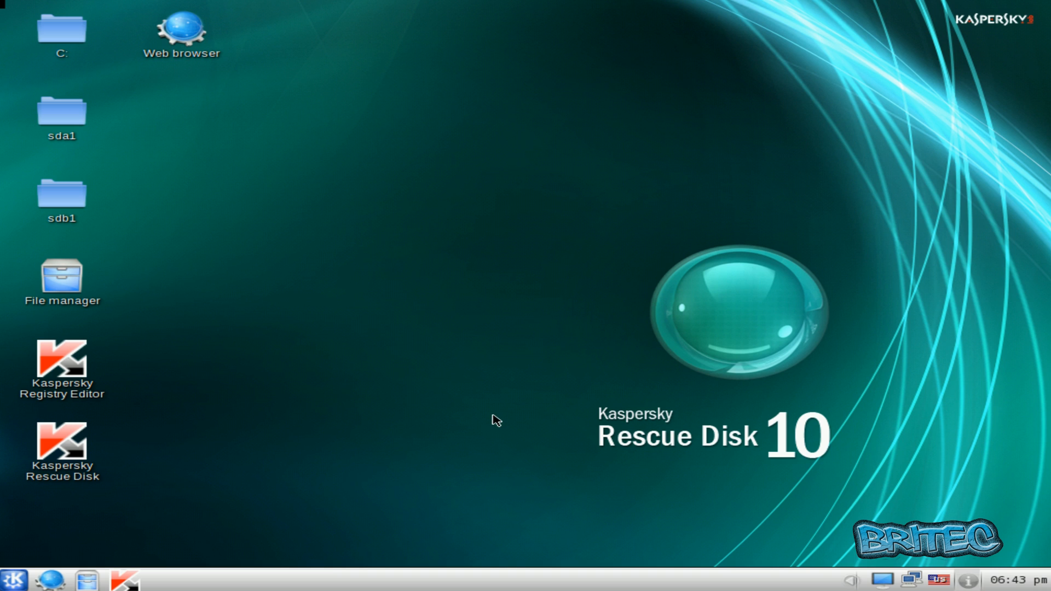
mouse_move(487, 453)
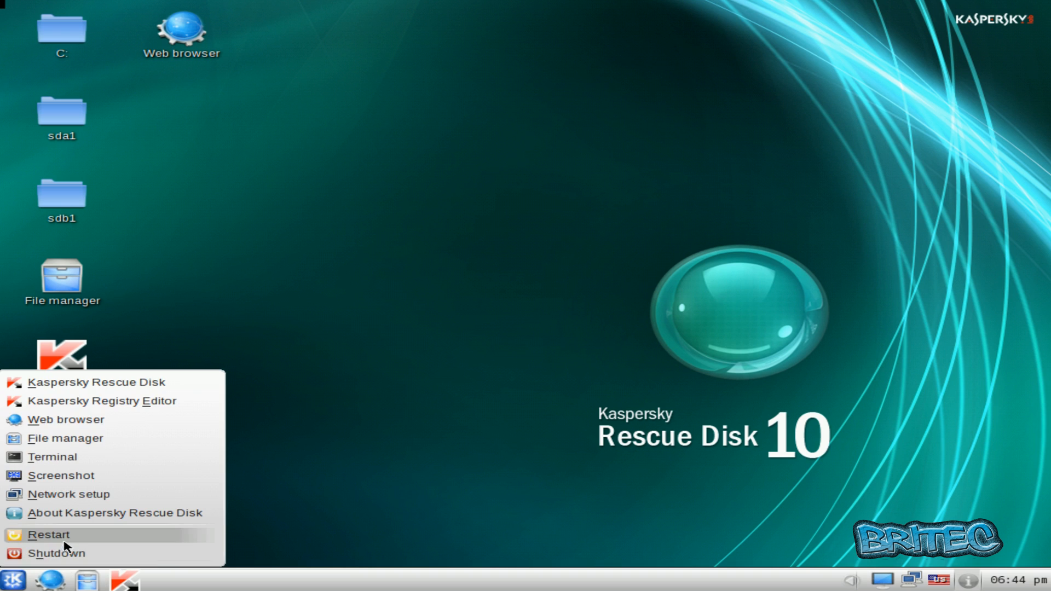
mouse_move(57, 553)
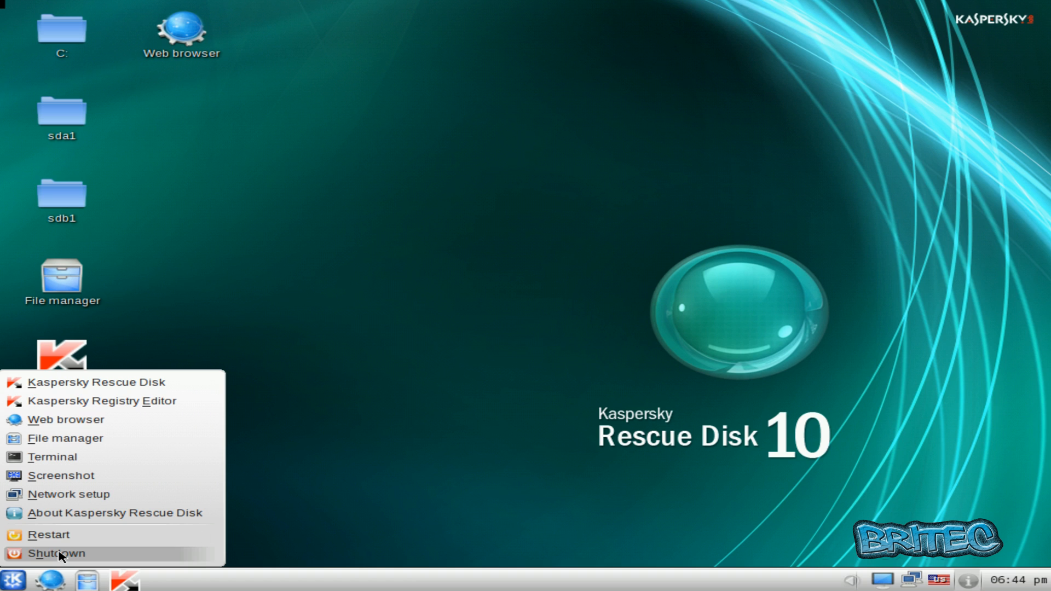
Shut down from the K menu and confirm, letting the machine boot the Windows 7 DVD
click(56, 553)
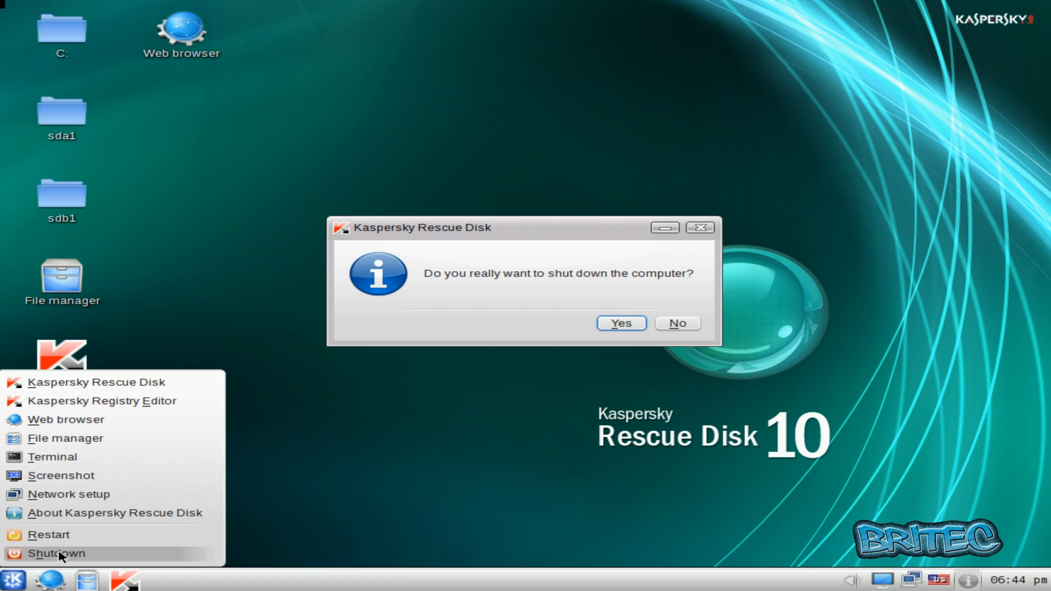
click(620, 323)
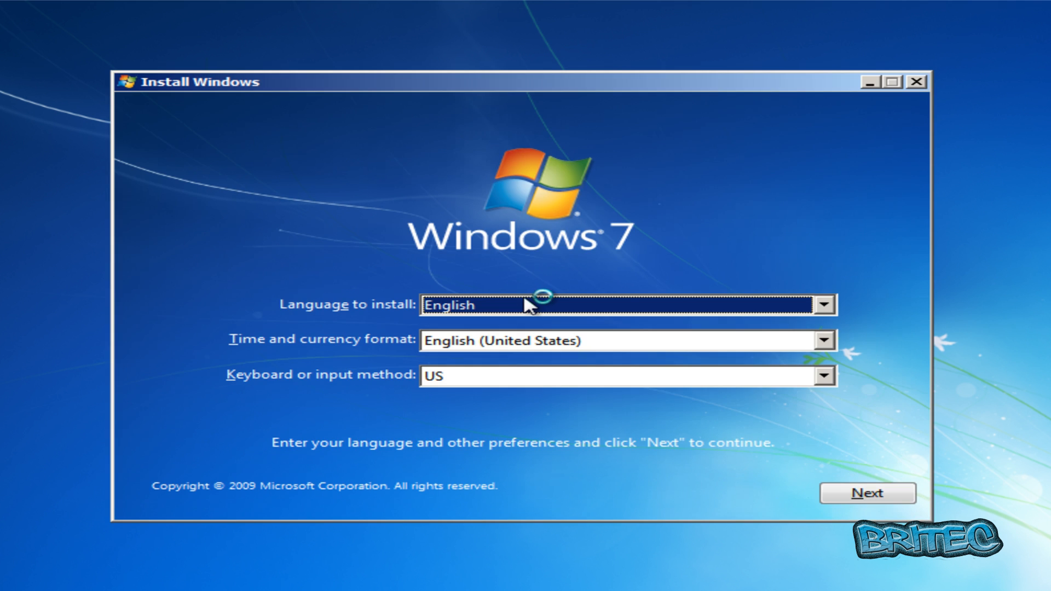
mouse_move(714, 505)
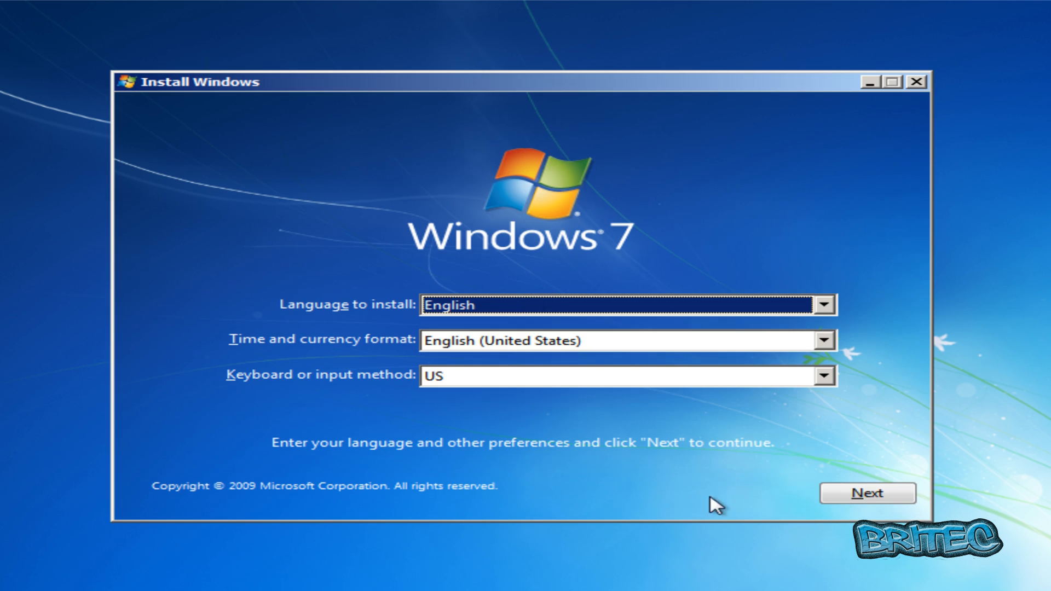
Accept default language, choose Repair your computer for Windows 7 on D: and launch Command Prompt
click(867, 493)
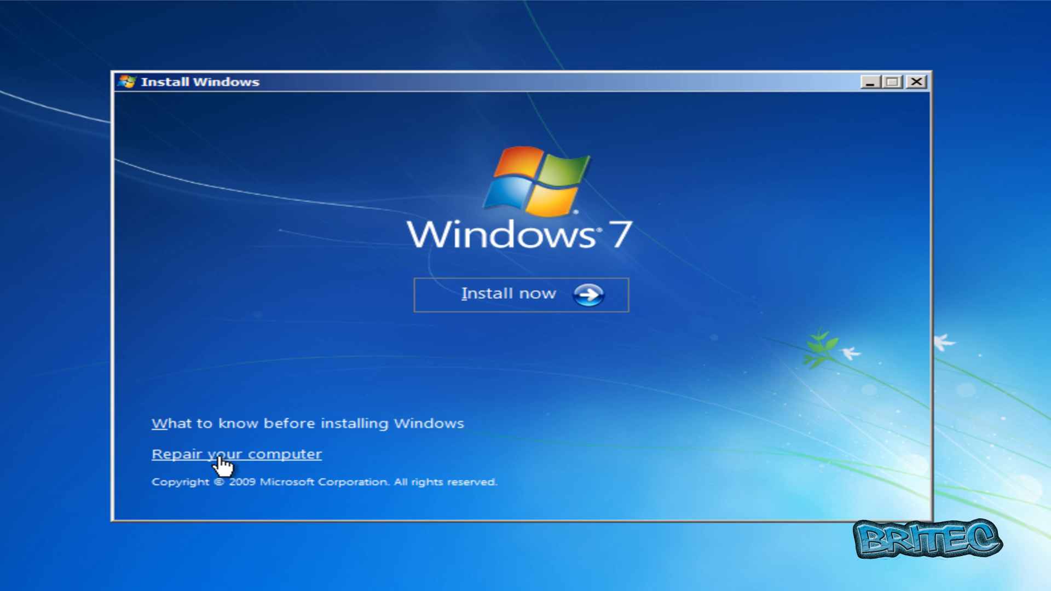
click(237, 454)
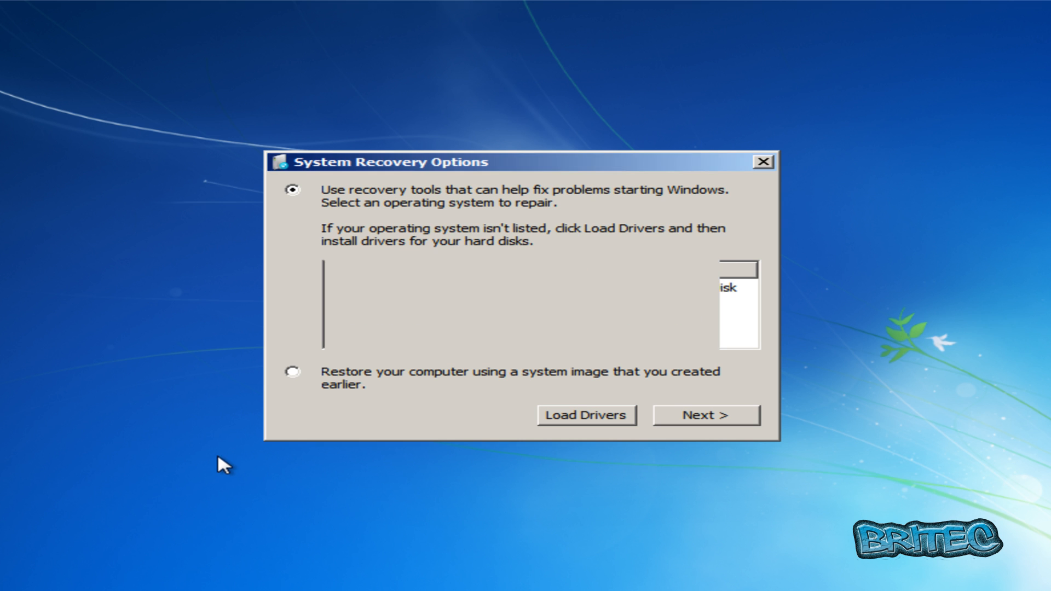
click(704, 415)
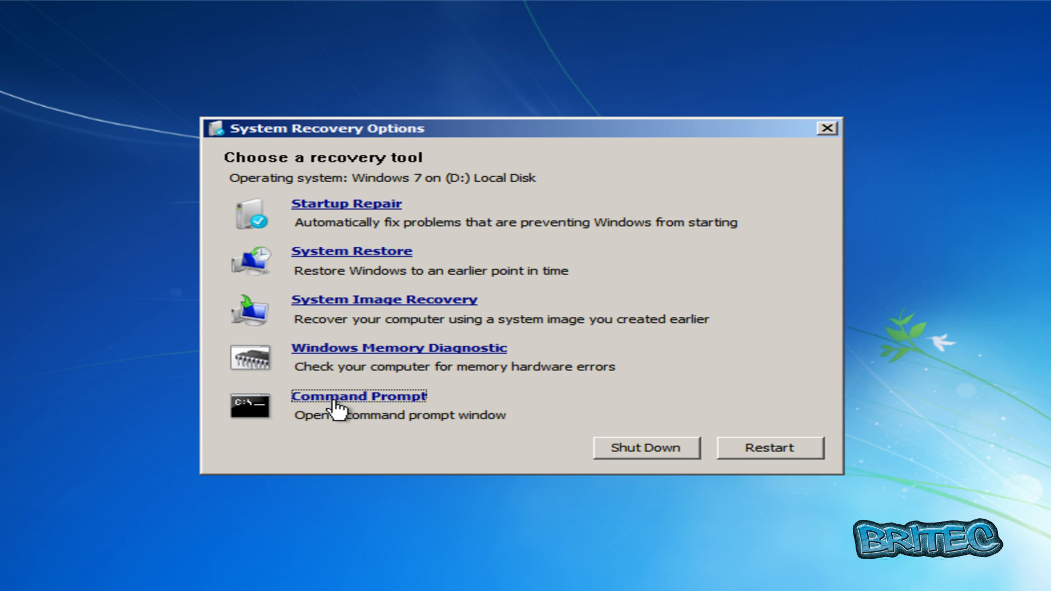
click(358, 397)
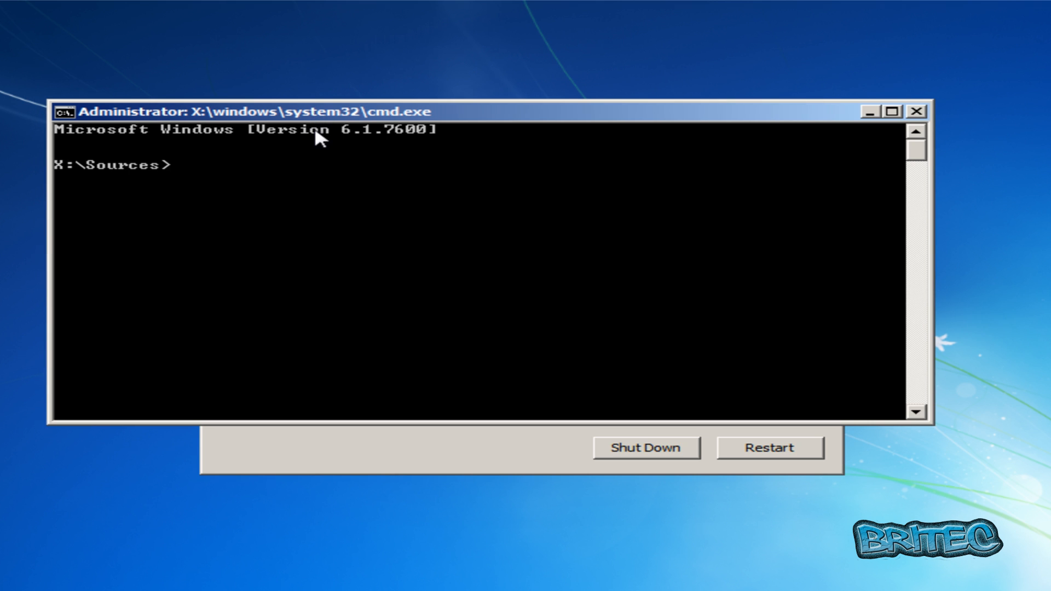
Run dir and then bootrec /fixmbr to repair the master boot record
text(d)
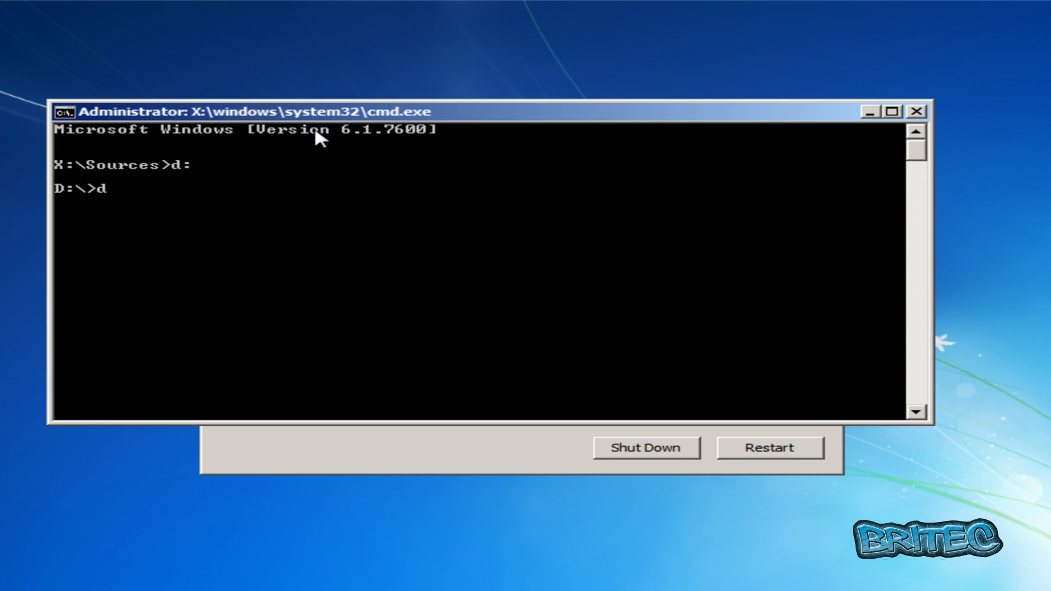
text(ir)
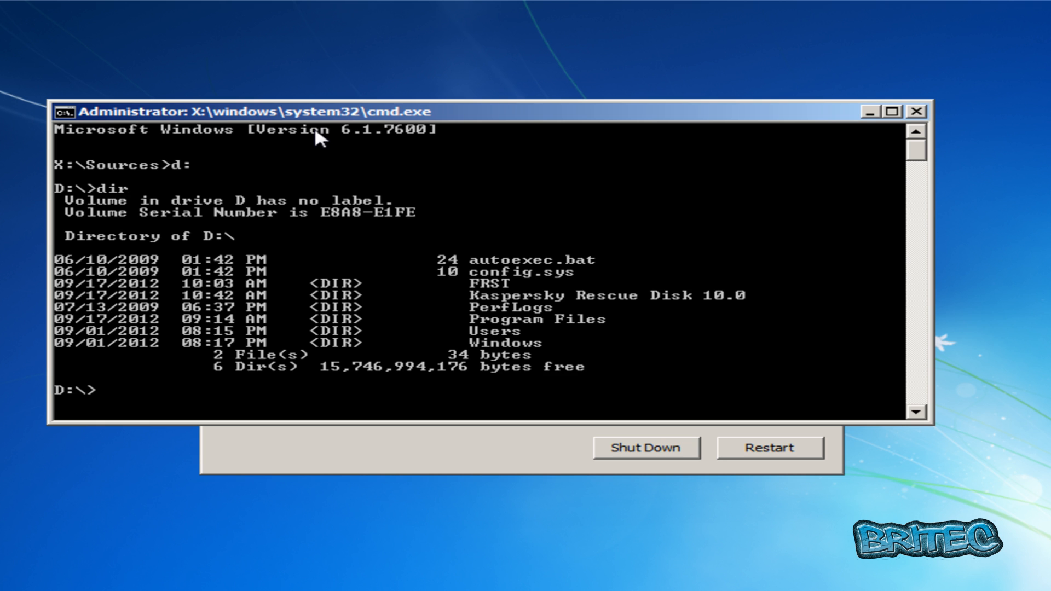
mouse_move(523, 345)
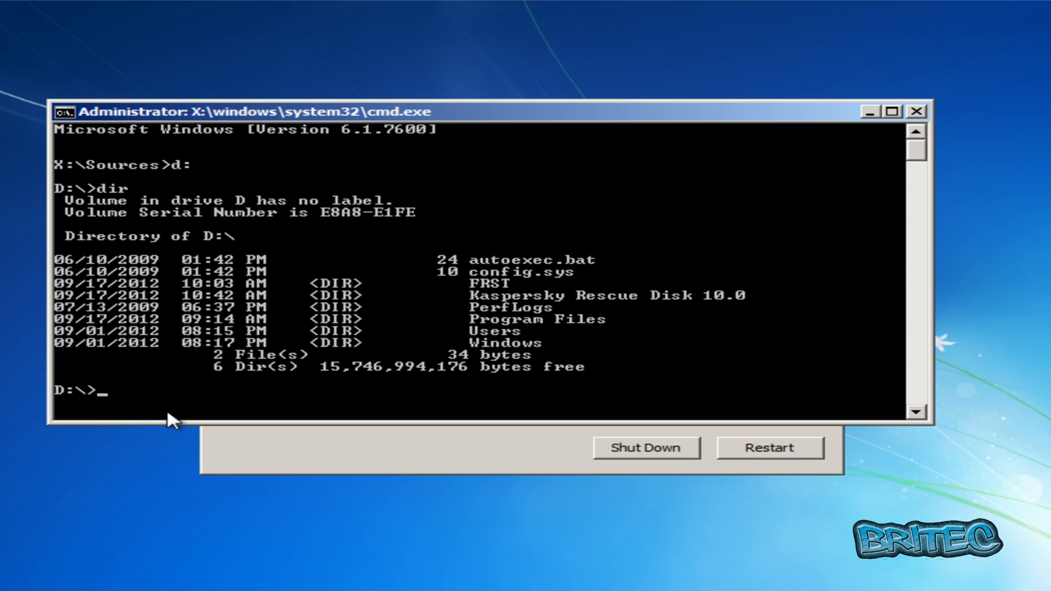
text(boot)
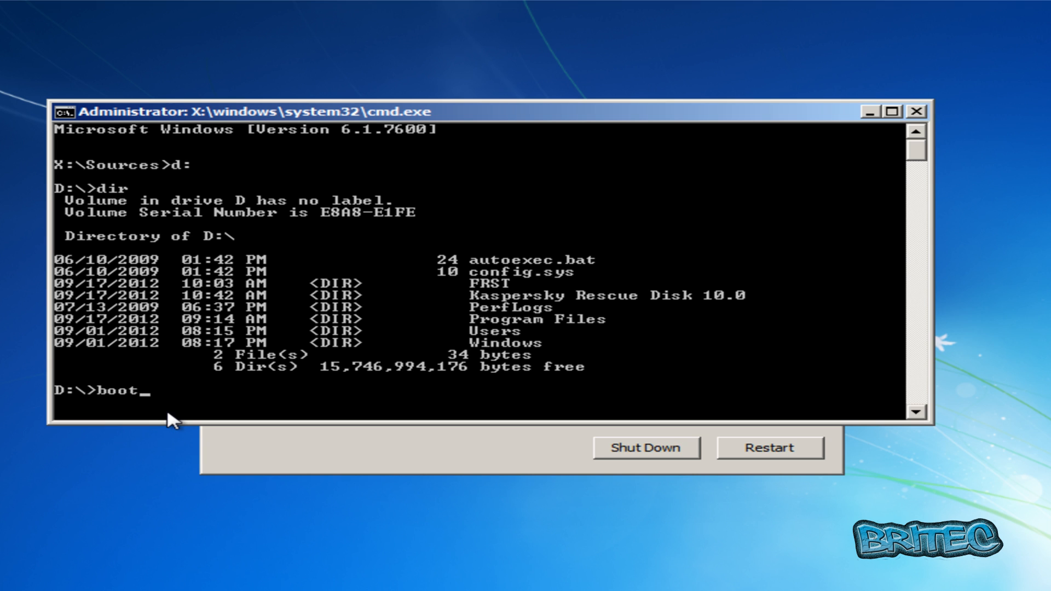
text(rec)
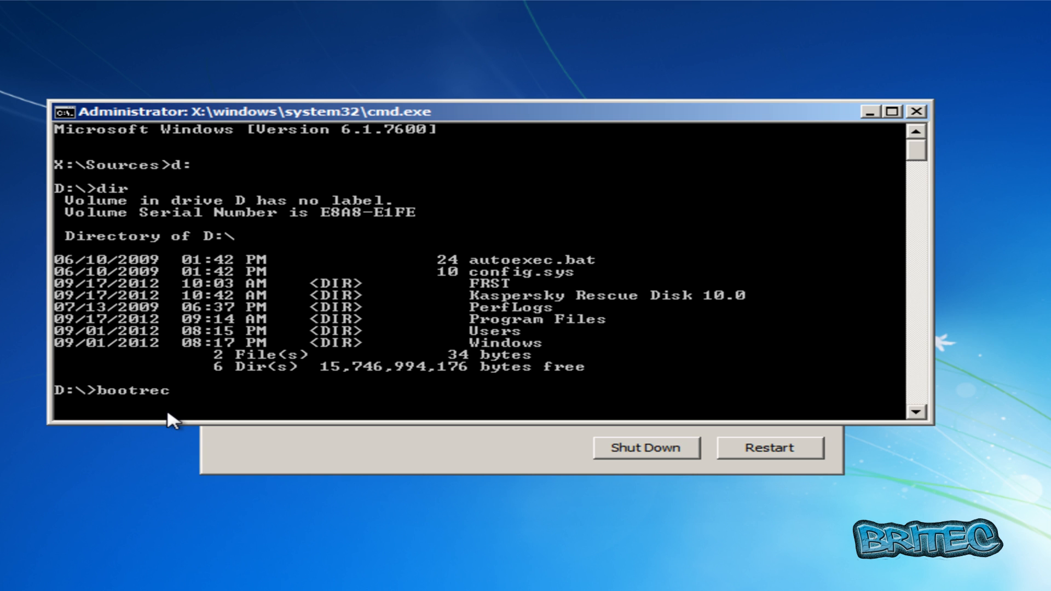
text(/)
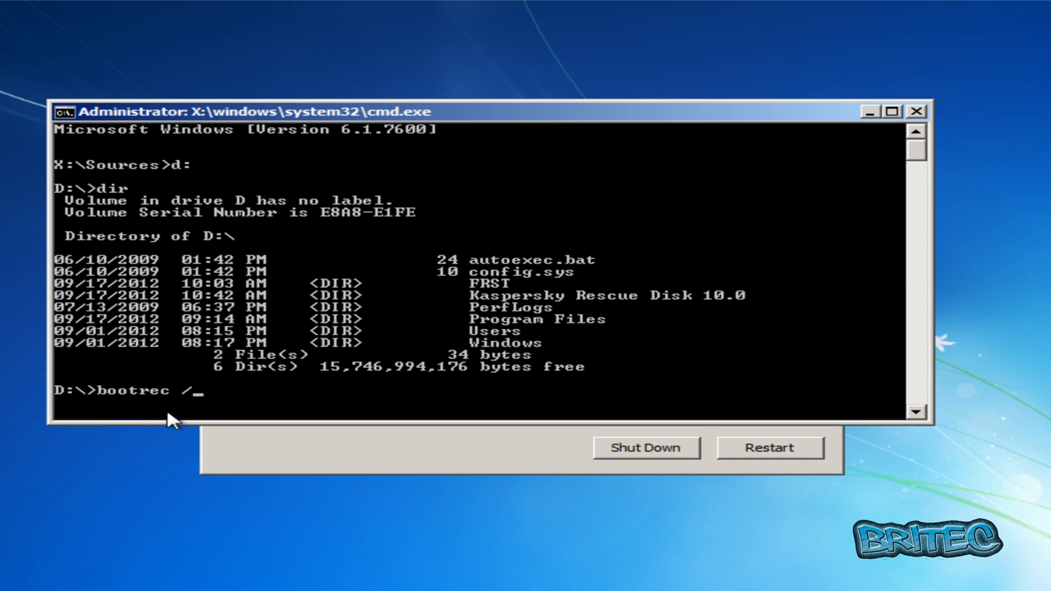
text(fixmbr)
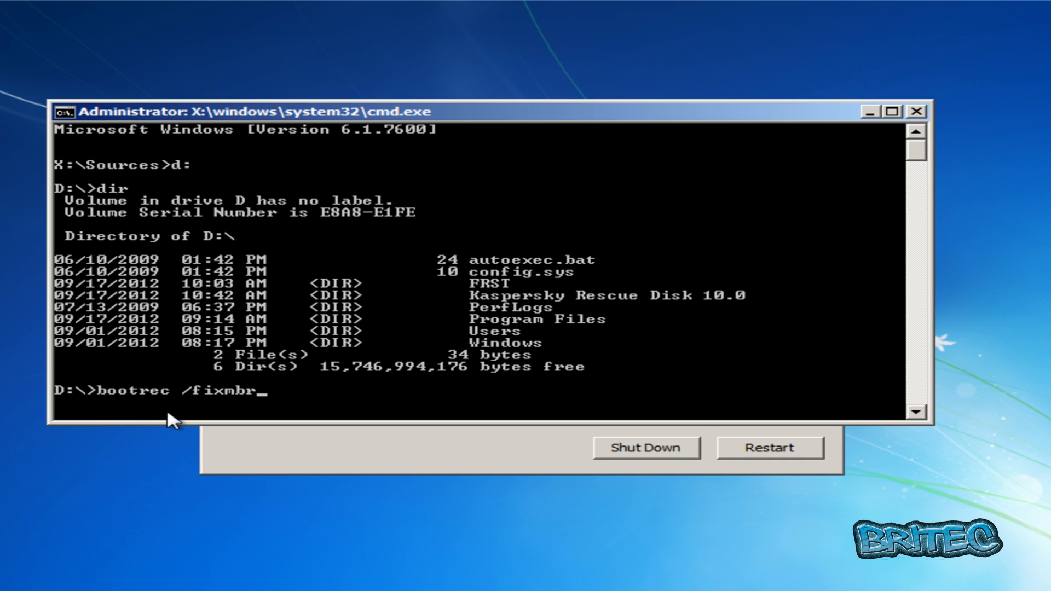
key(enter)
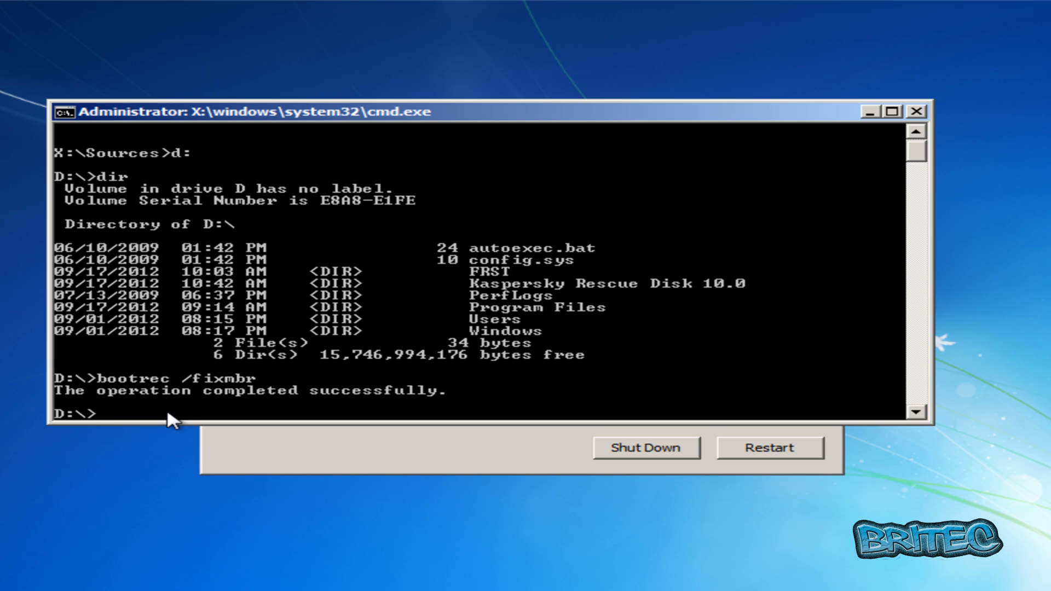
Run bootrec /fixboot to repair the boot sector, exit the prompt and restart the computer
text(bo)
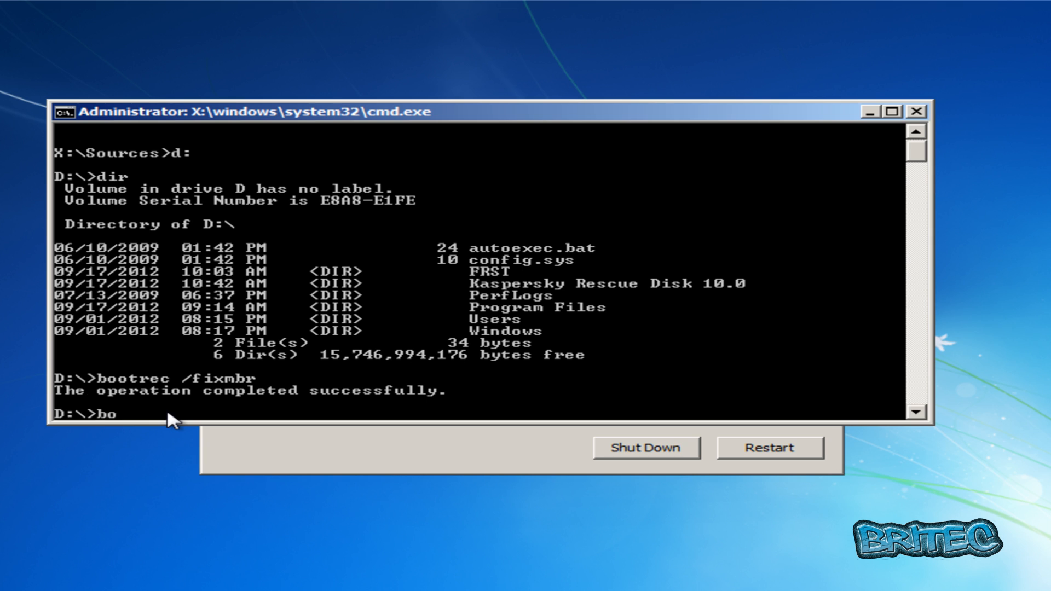
text(otrec)
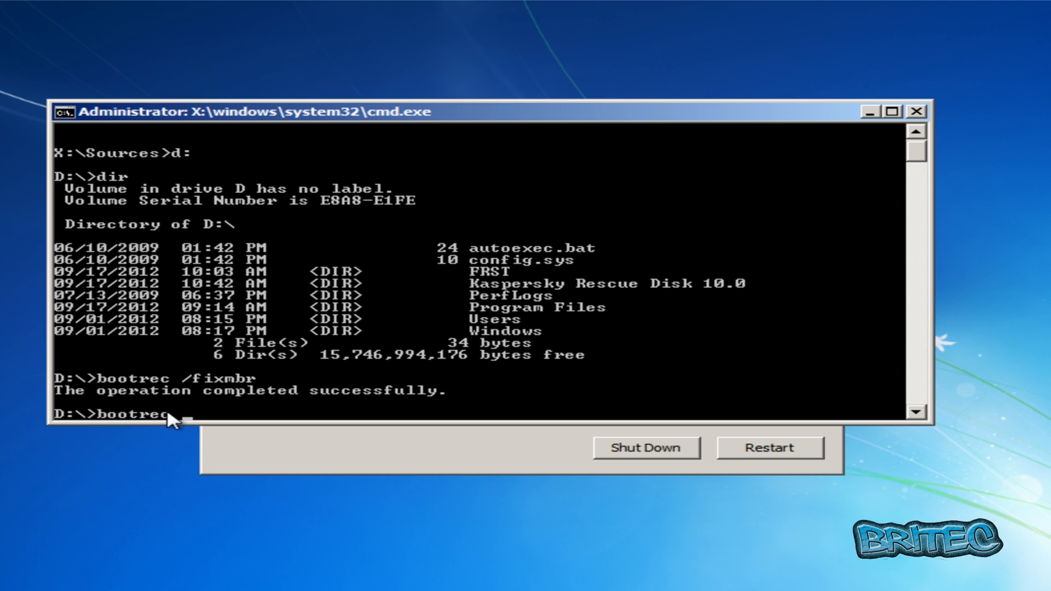
text(/)
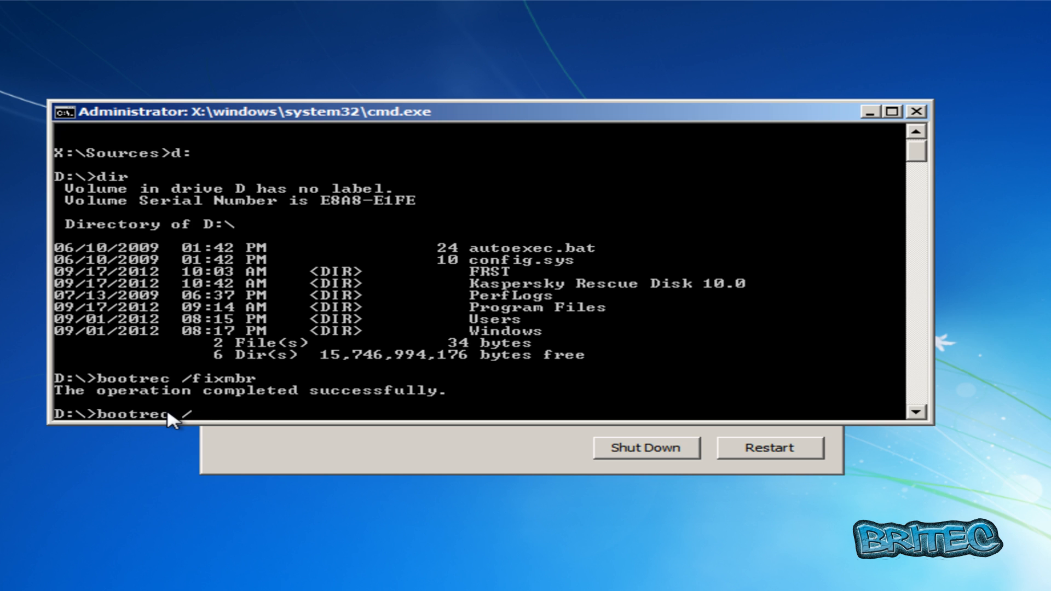
text(fixboot)
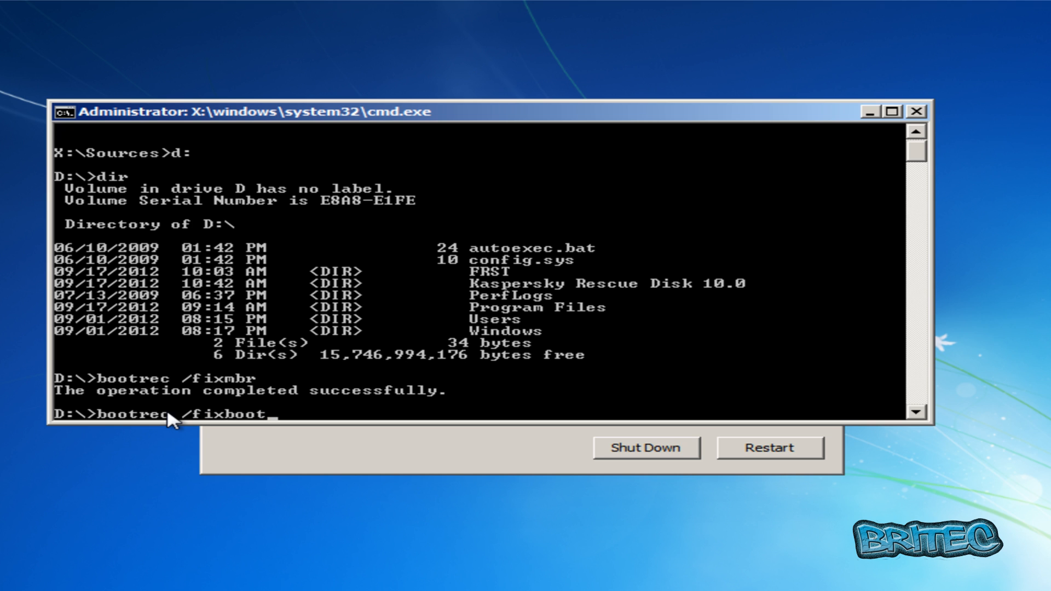
key(Return)
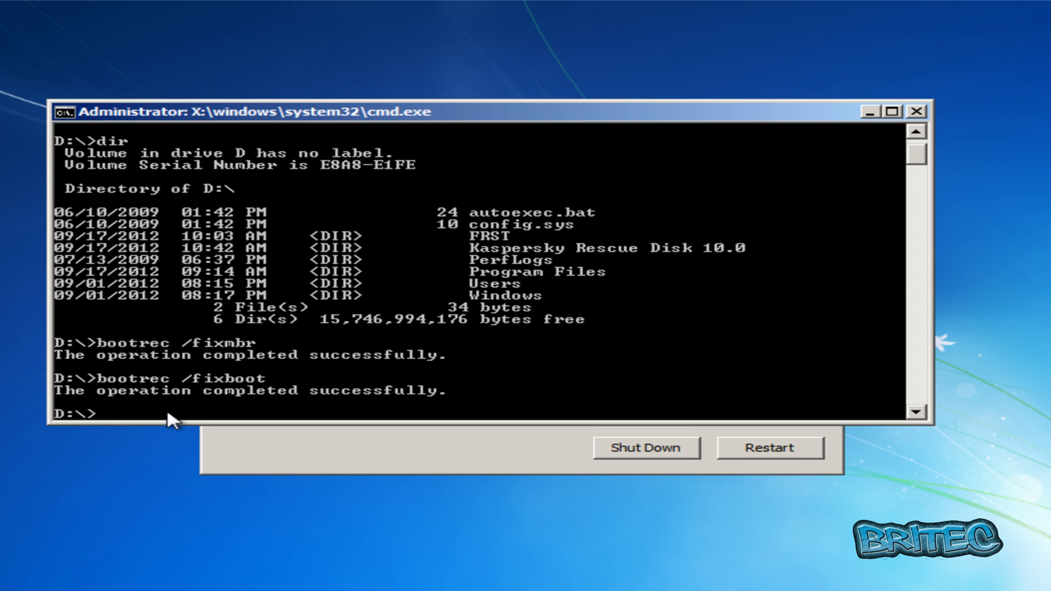
text(exit)
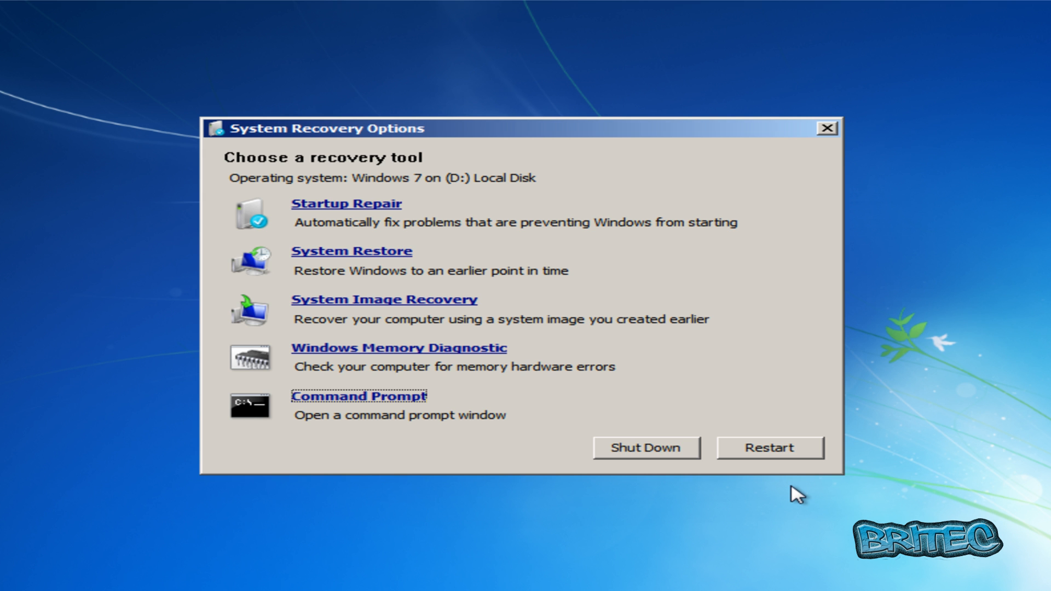
mouse_move(791, 497)
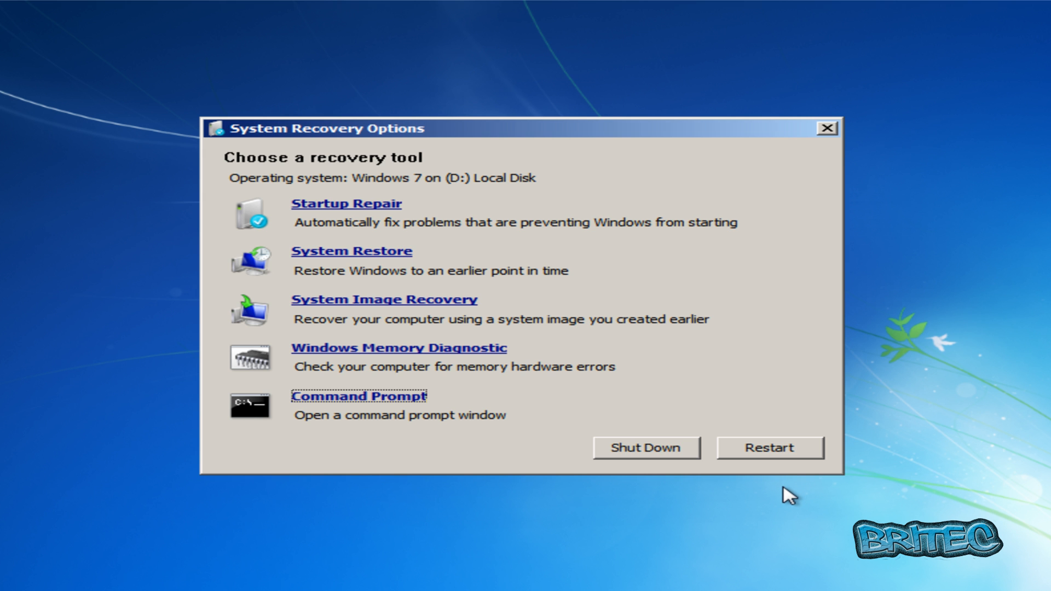
click(770, 447)
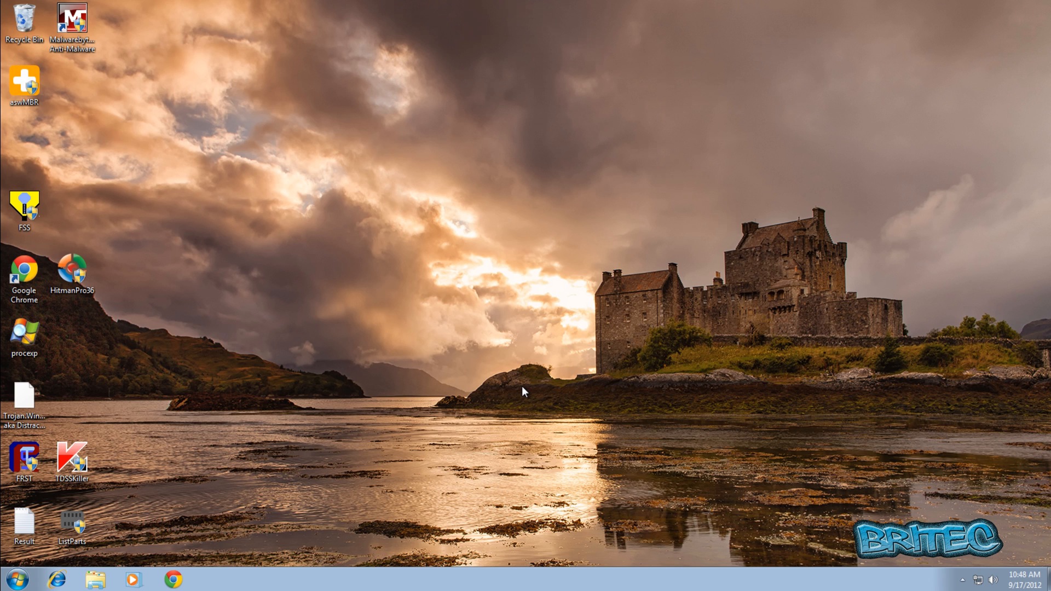
mouse_move(573, 442)
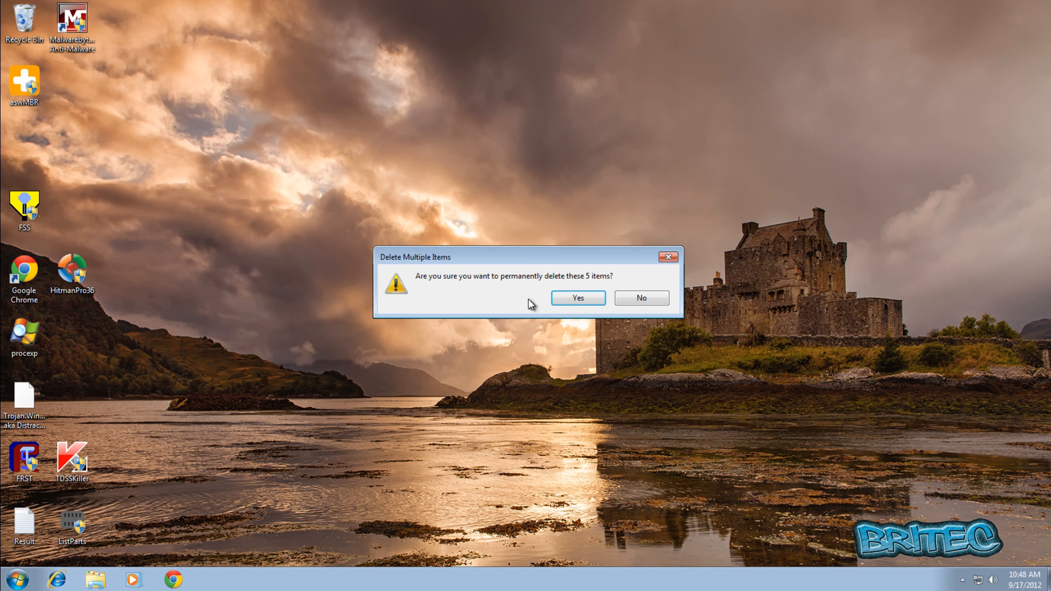
Confirm permanent deletion of the five items and move the aswMBR icon to the desktop centre
click(577, 298)
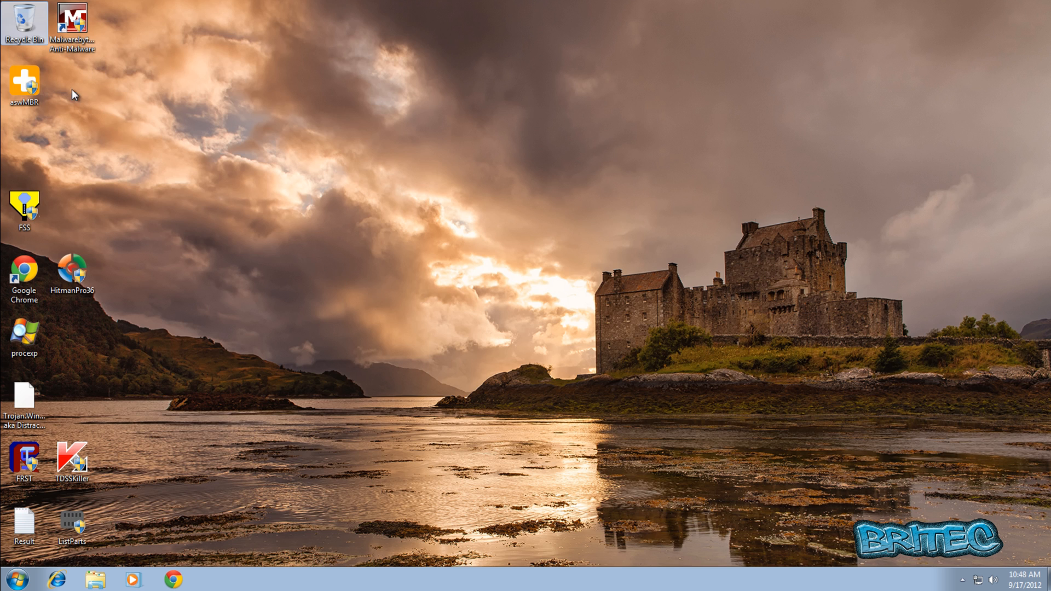
drag(24, 85, 502, 211)
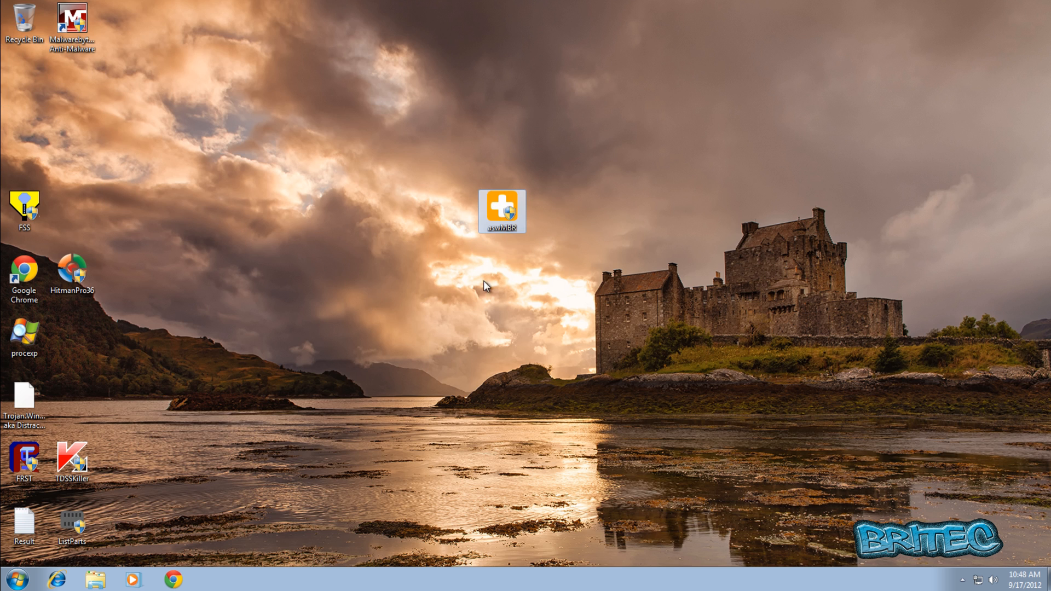
mouse_move(500, 237)
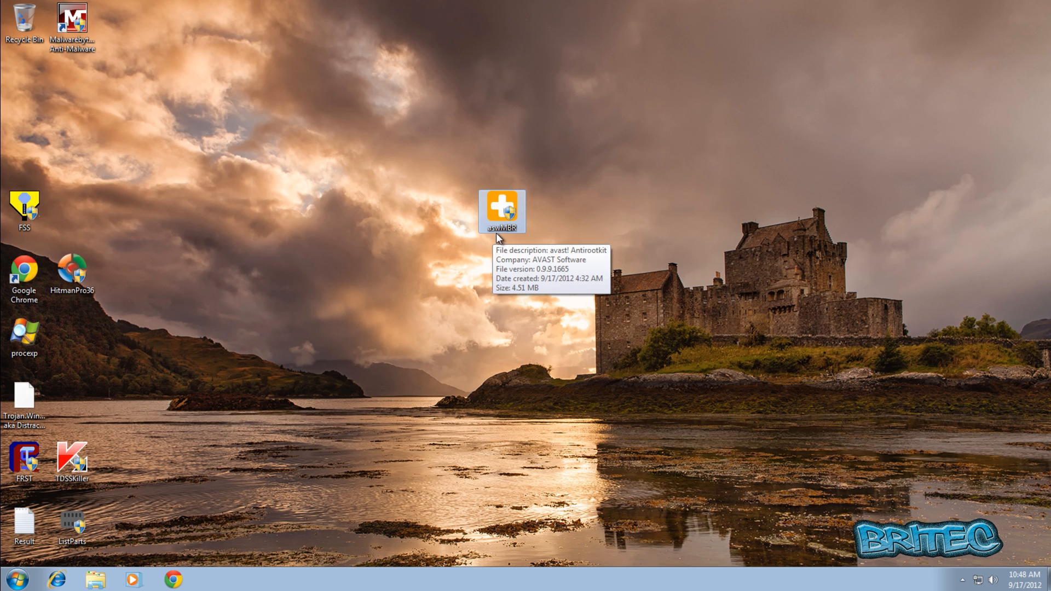
Launch aswMBR with administrator approval and accept downloading the latest Avast virus definitions
double_click(503, 212)
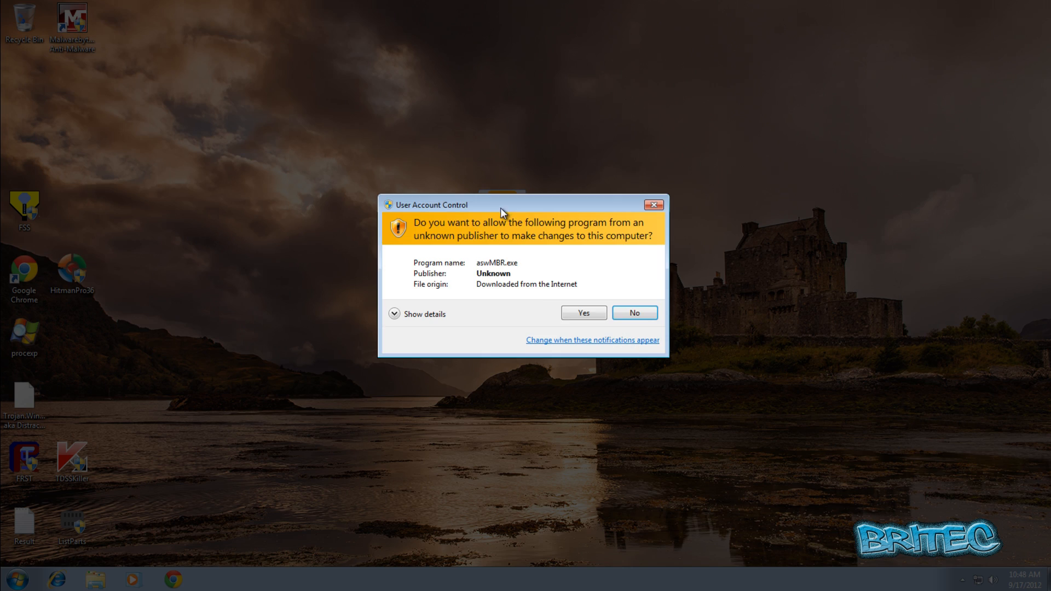
click(582, 312)
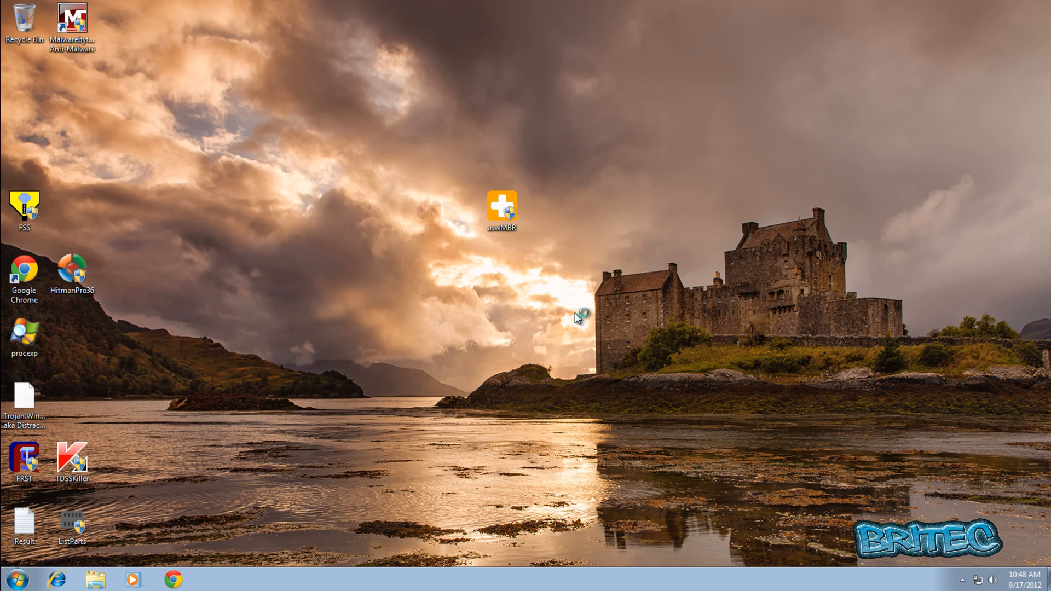
double_click(502, 205)
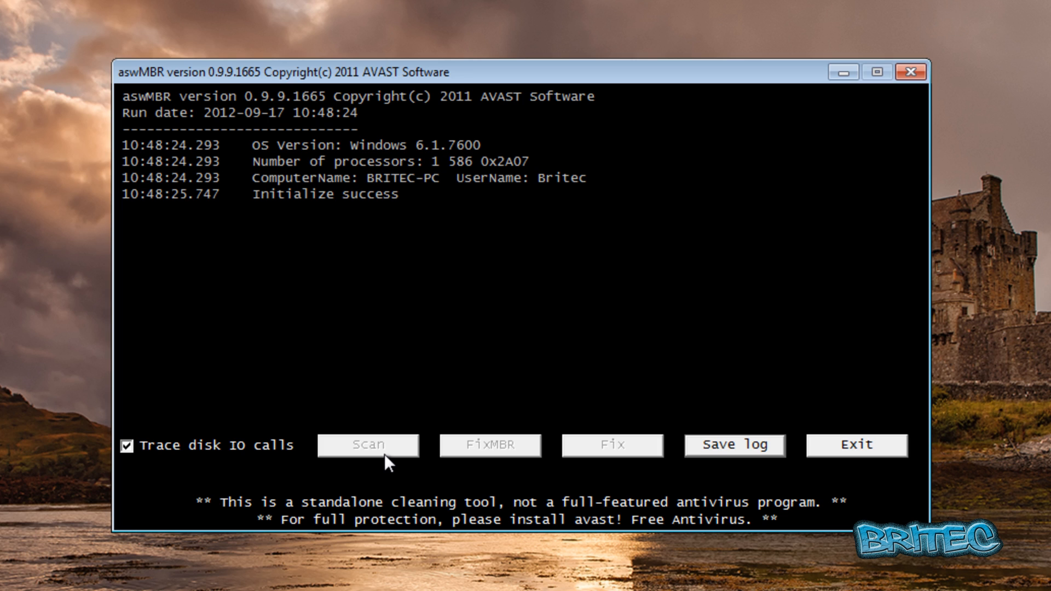
click(368, 445)
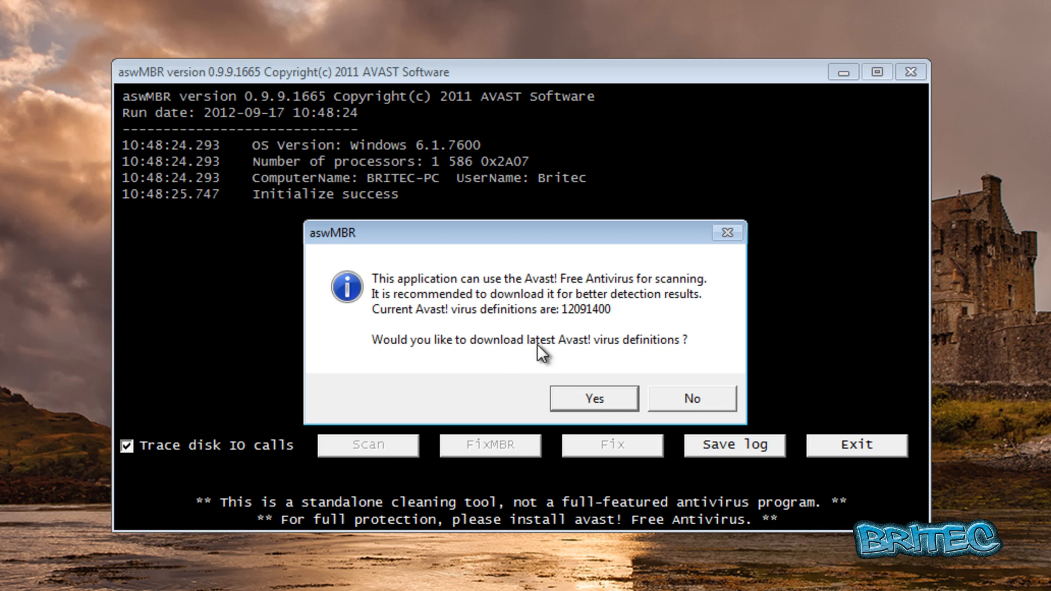
click(692, 398)
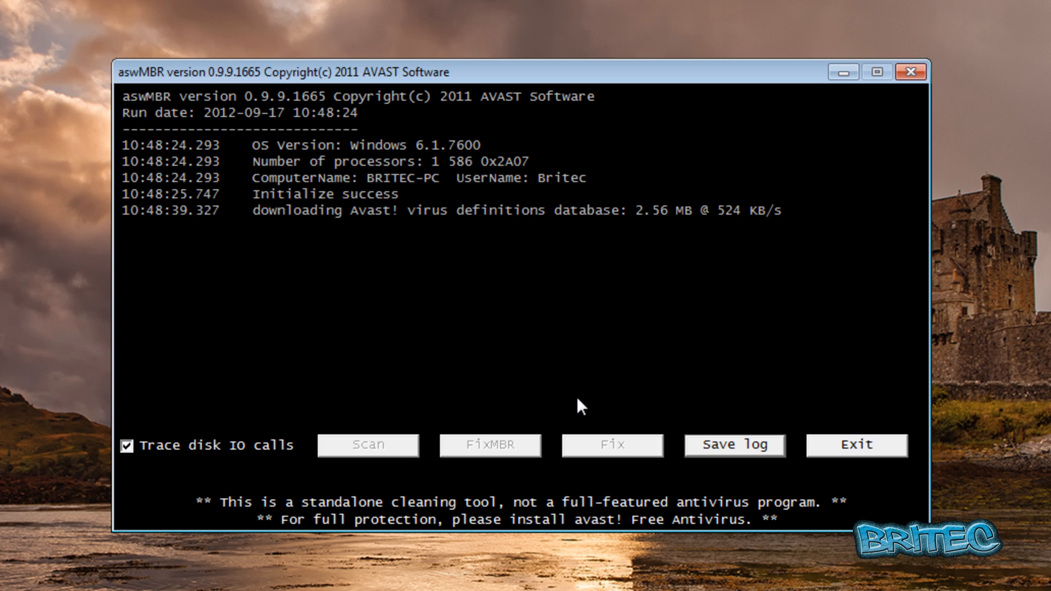
mouse_move(579, 408)
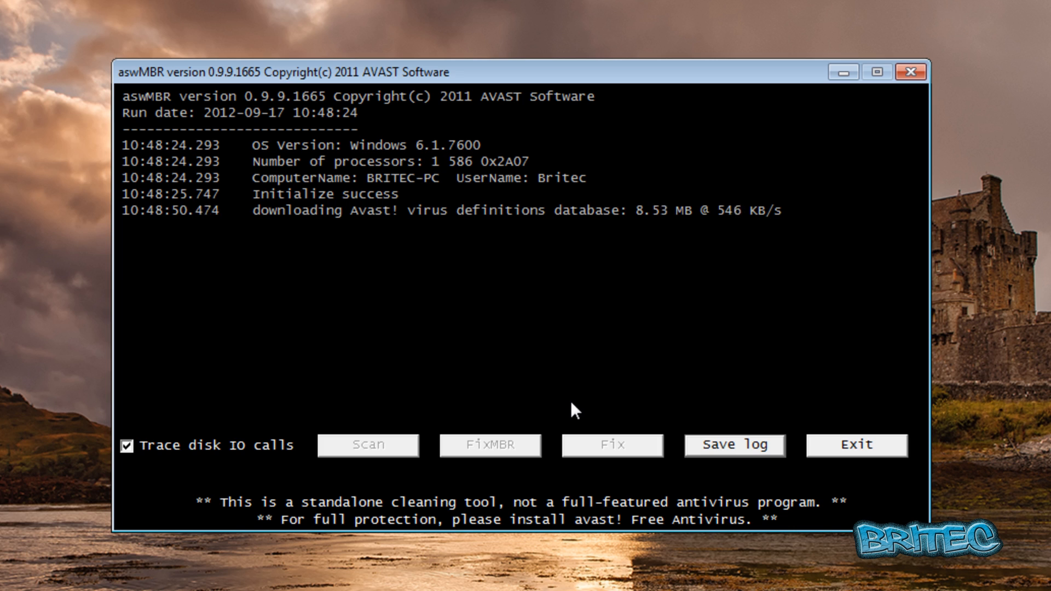
mouse_move(71, 446)
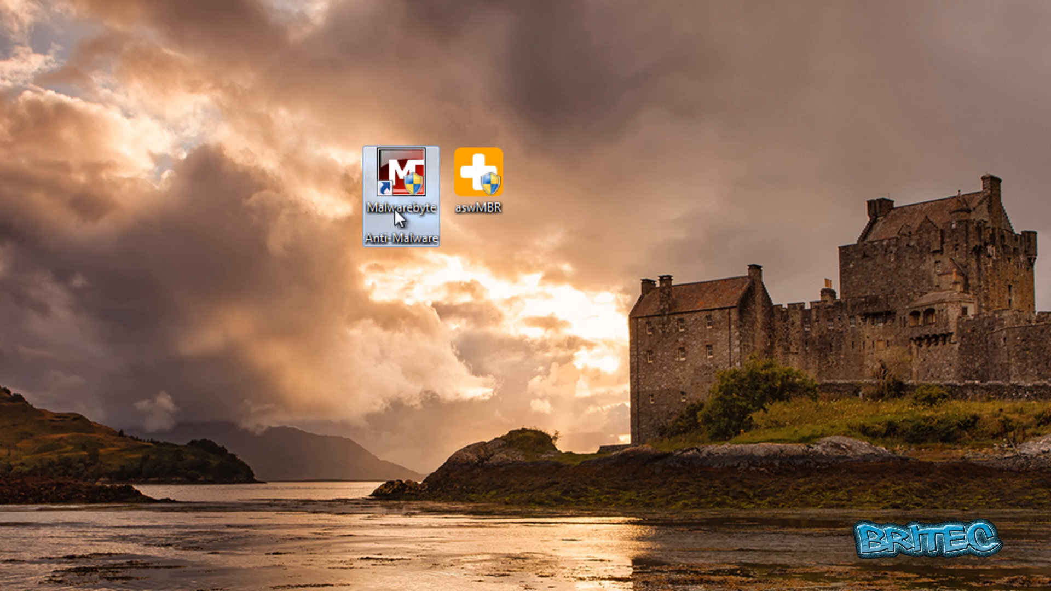
Launch Malwarebytes Anti-Malware as administrator and update its database to v2012.09.17.08
double_click(401, 177)
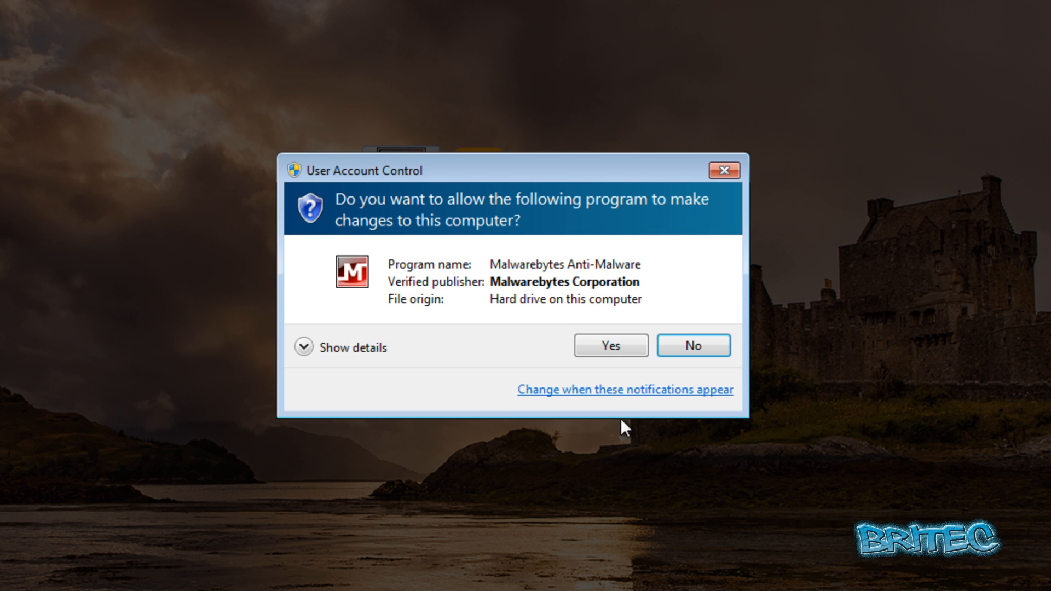
click(610, 345)
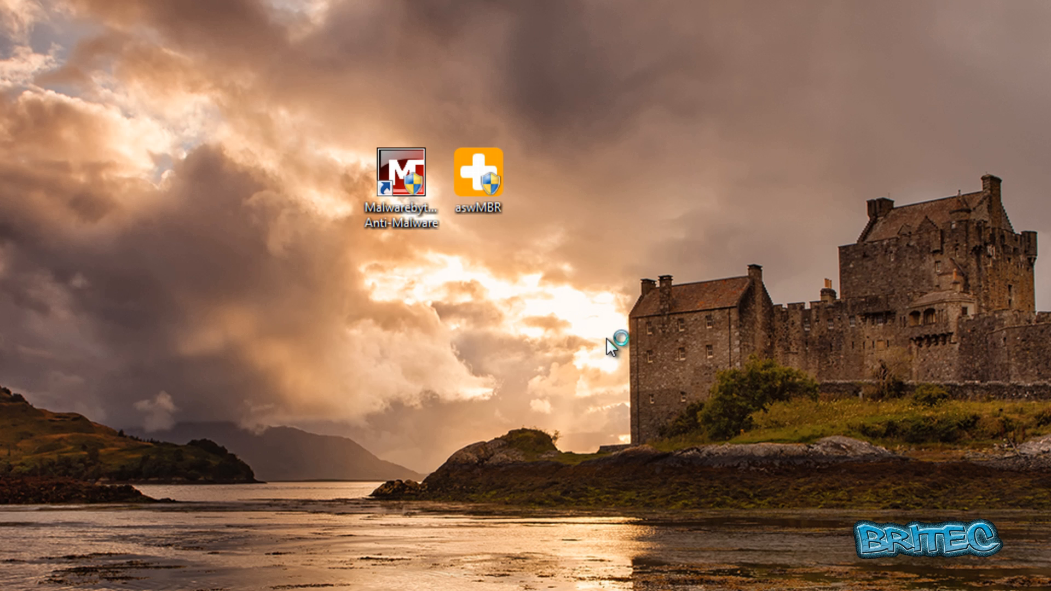
double_click(402, 177)
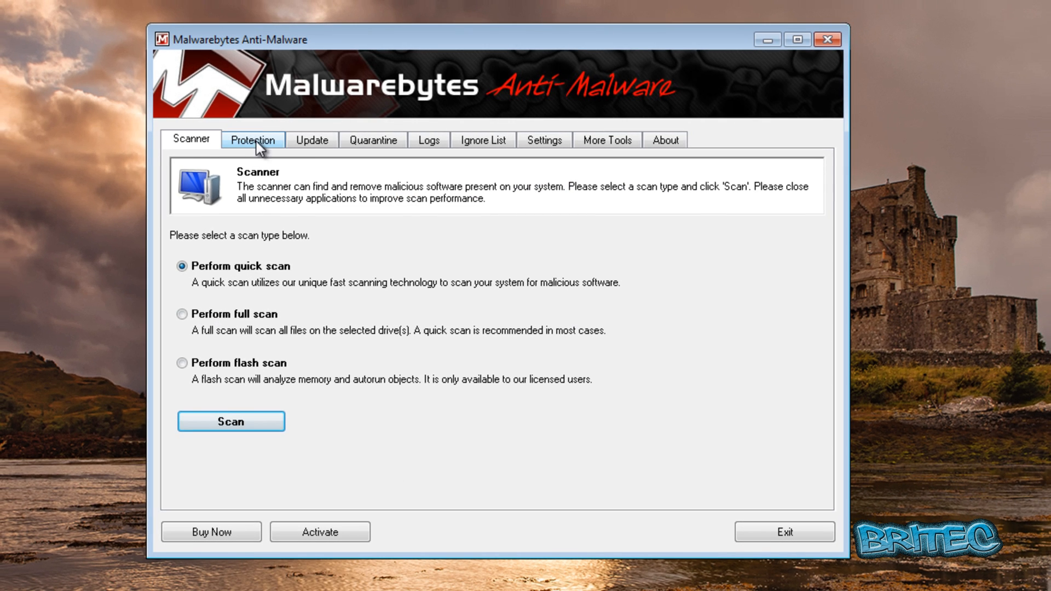
click(311, 139)
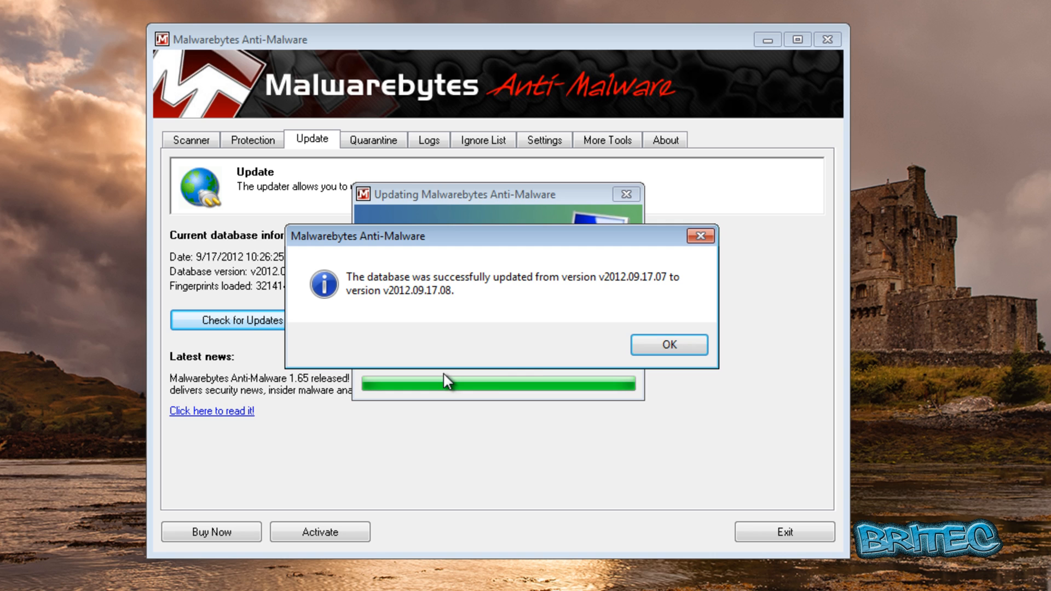
Return to the scanner page, let the quick scan finish with no detections, and close Malwarebytes
click(668, 344)
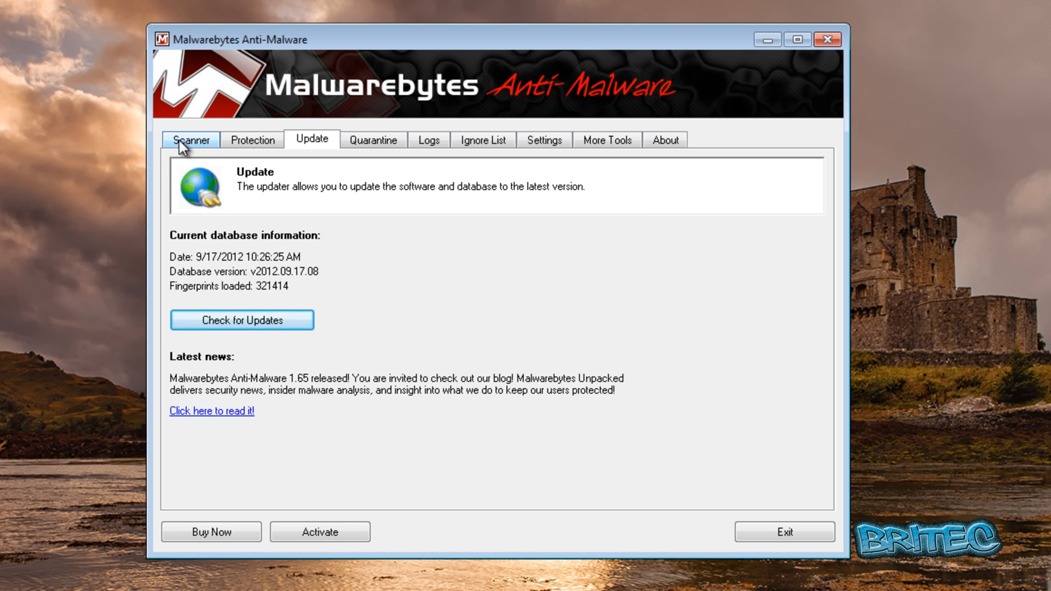
click(190, 139)
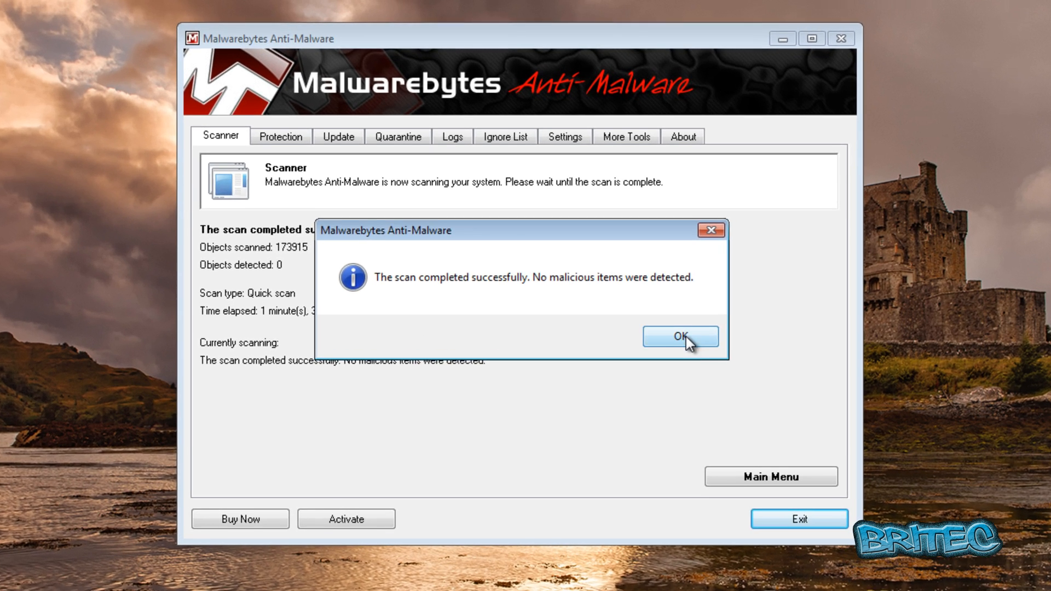
click(680, 336)
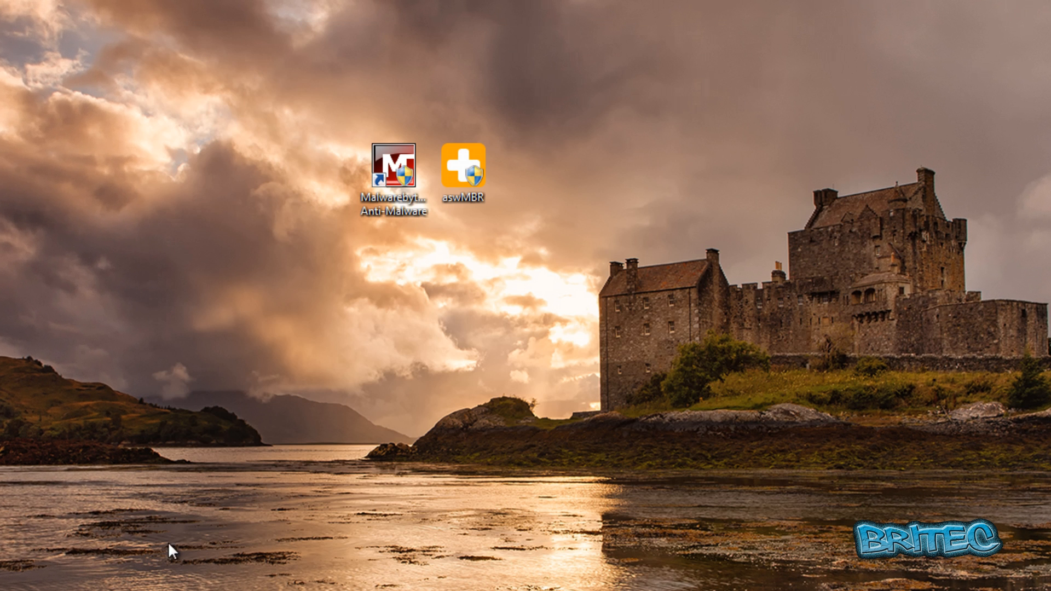
Start aswMBR's QuickScan of the disk and boot record, then launch HitmanPro alongside it
double_click(462, 166)
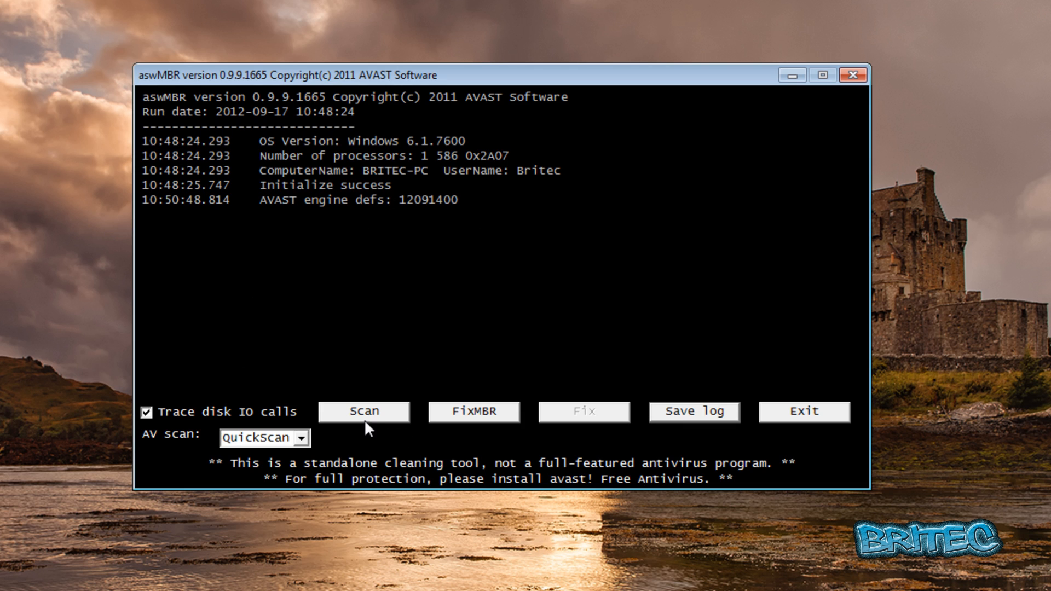
click(363, 410)
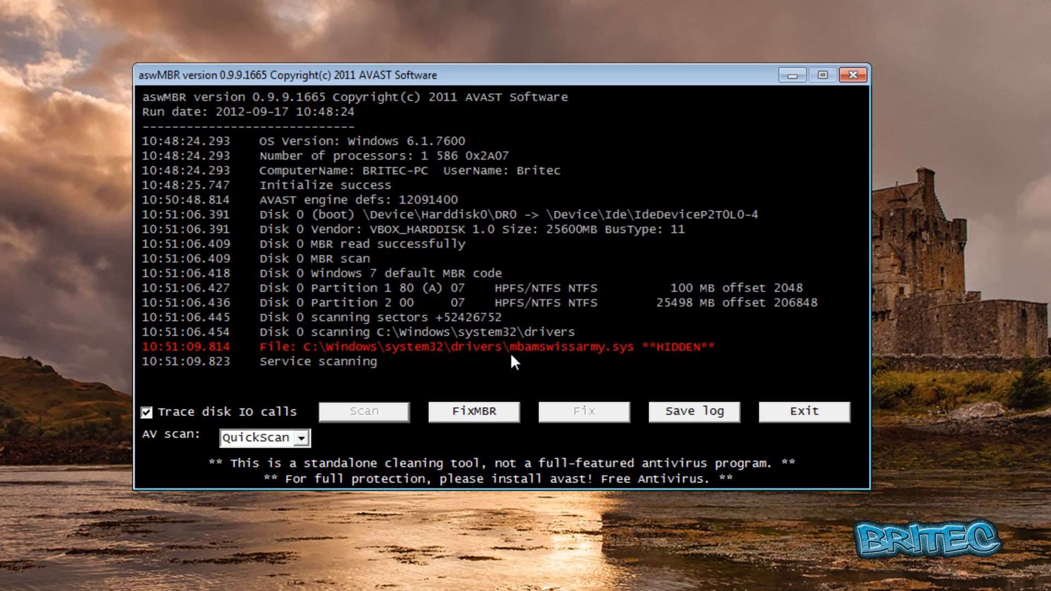
mouse_move(572, 363)
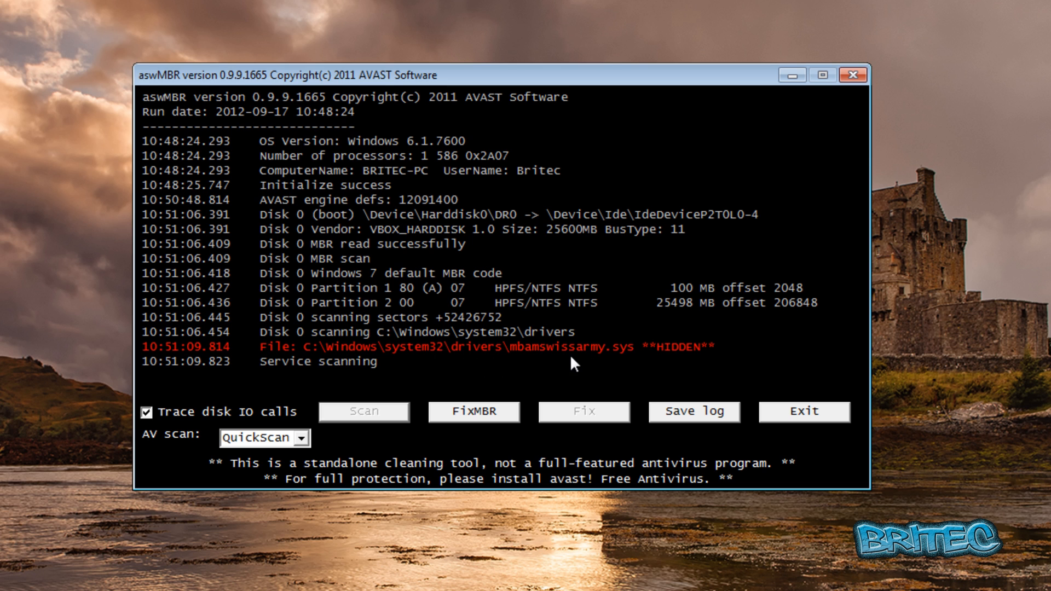
mouse_move(648, 357)
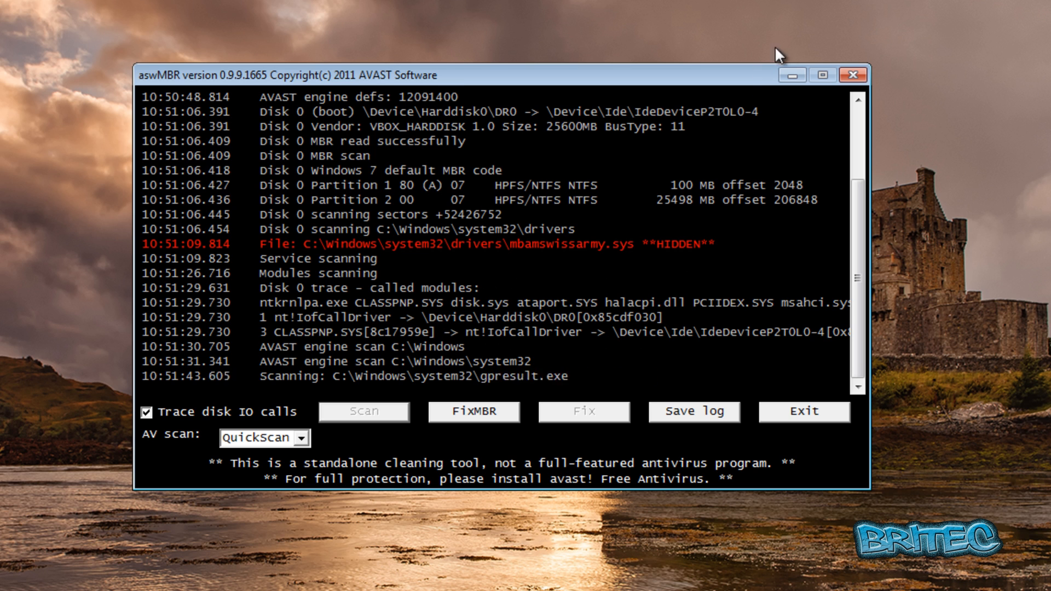
click(852, 75)
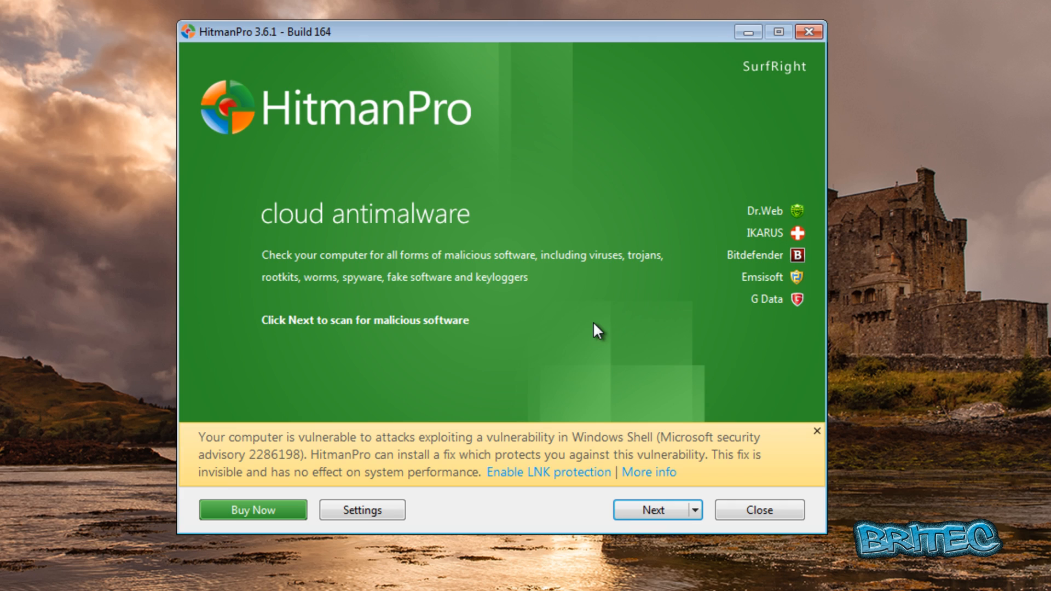
Run a one-time HitmanPro scan without installing, detecting routeman.exe and tracking cookies
click(651, 510)
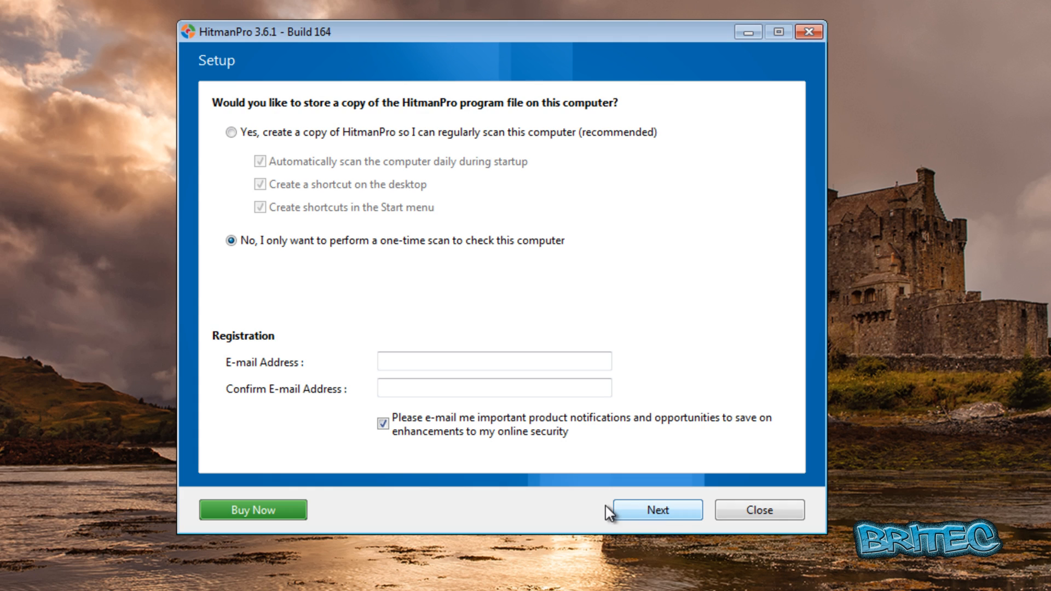
click(658, 510)
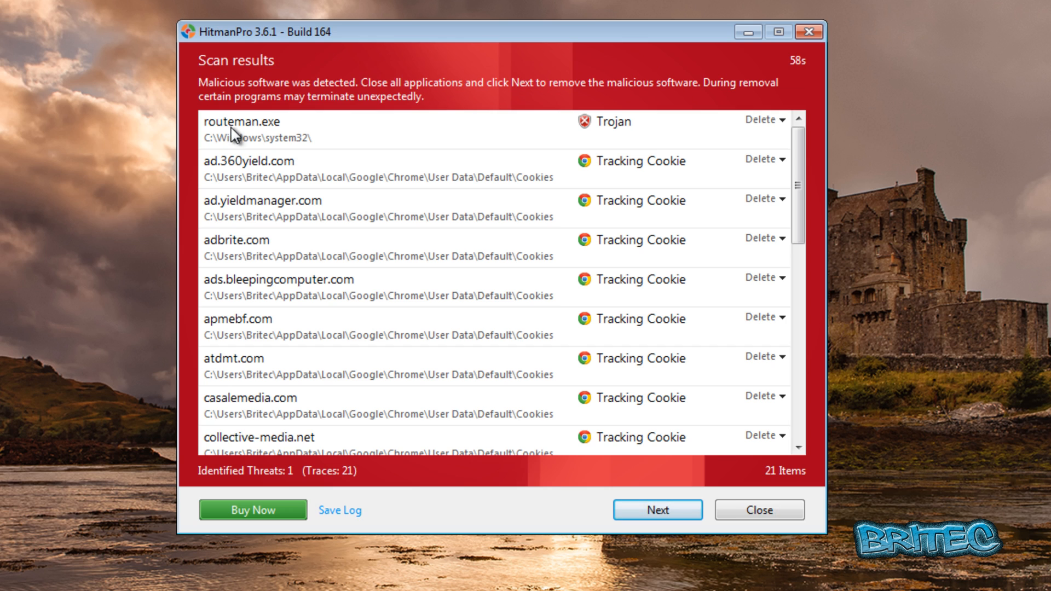
mouse_move(646, 484)
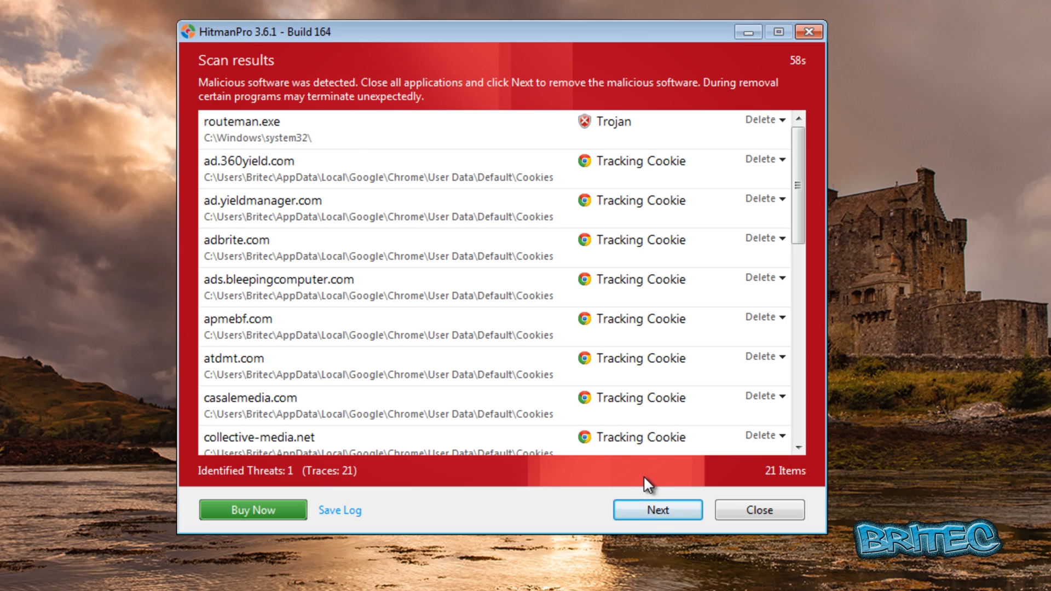
mouse_move(657, 510)
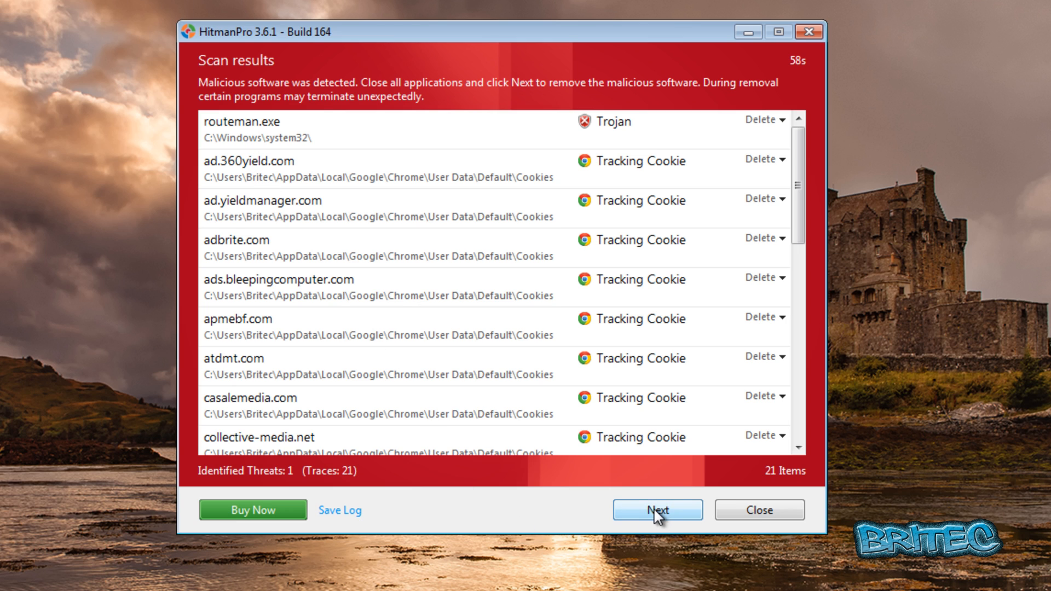
Activate HitmanPro's free thirty-day license and delete routeman.exe and the tracking cookies
click(657, 509)
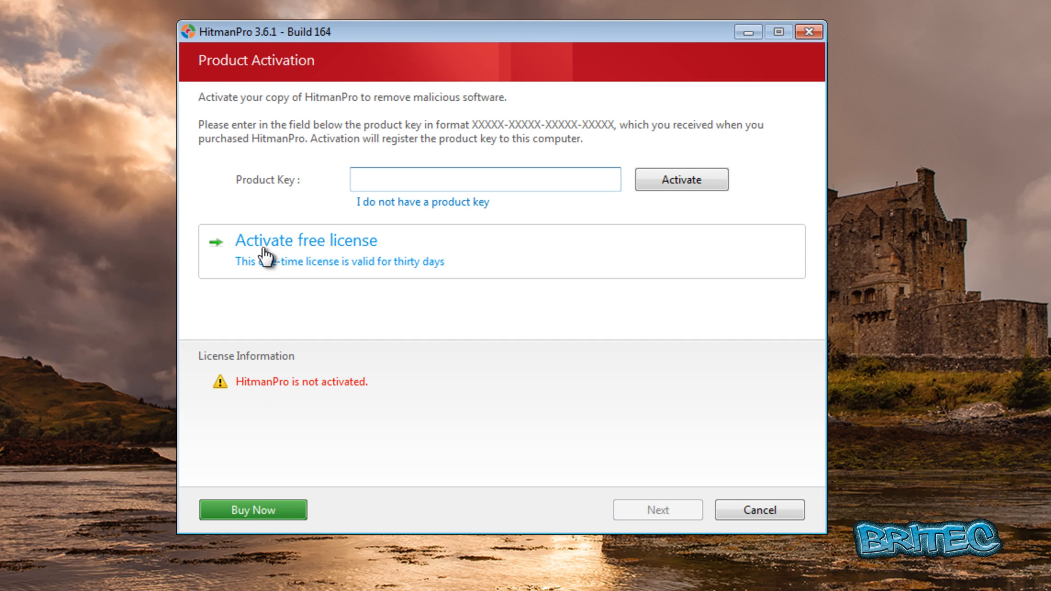
click(305, 241)
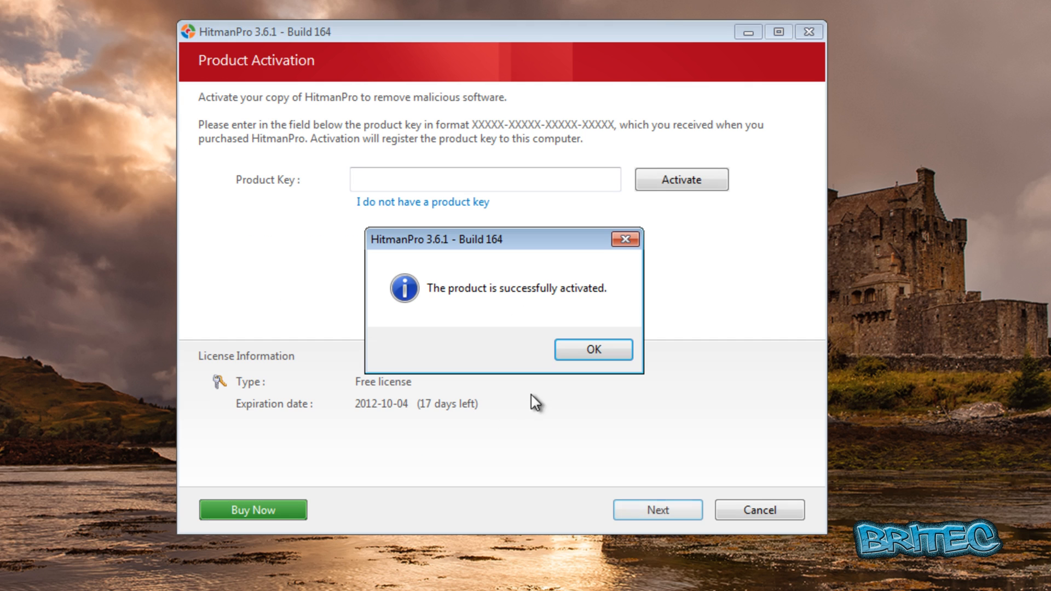
click(592, 349)
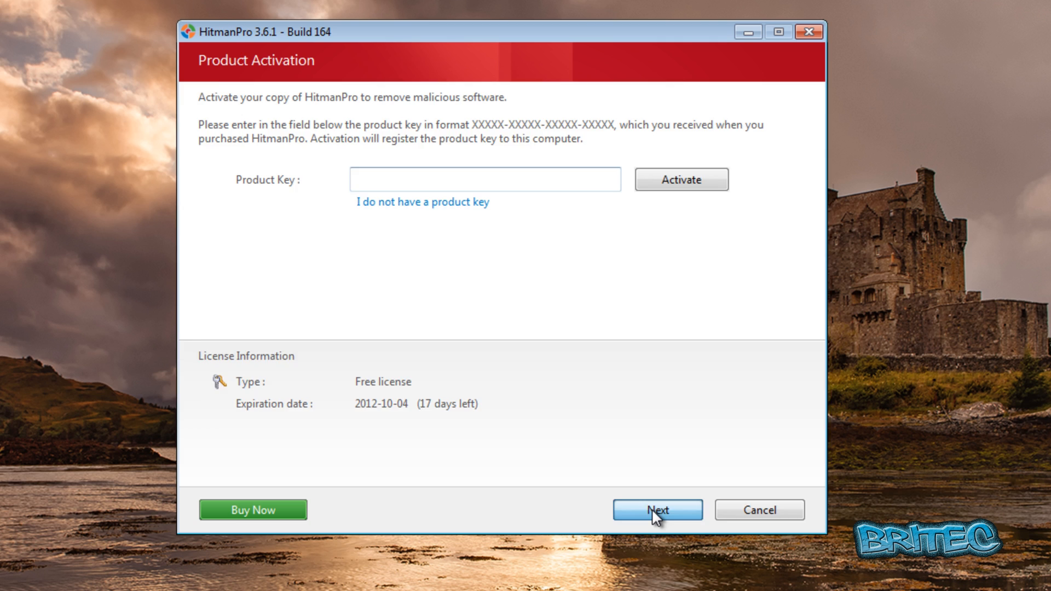
click(658, 509)
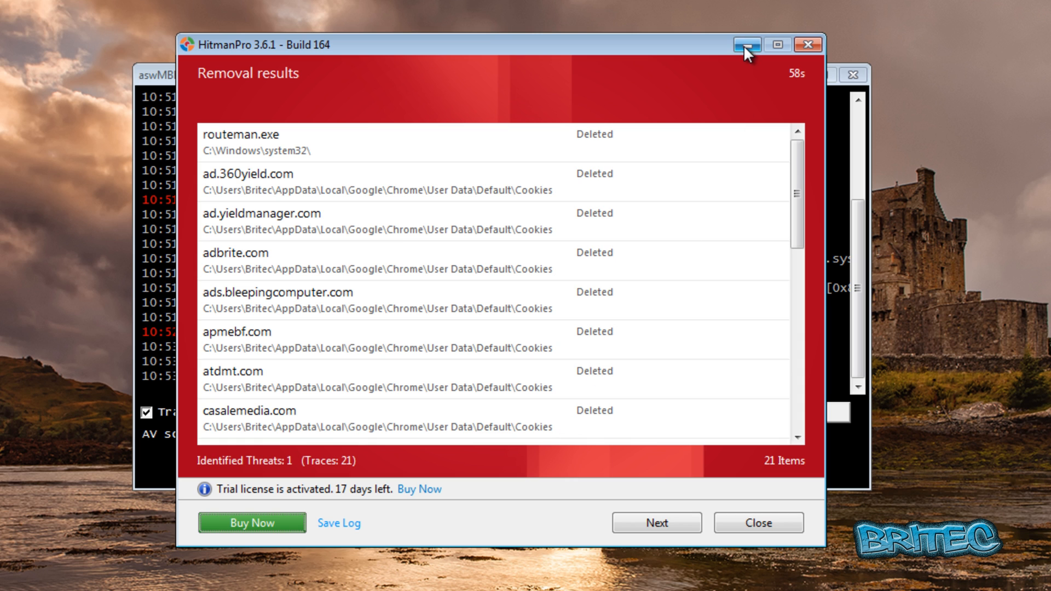
Check aswMBR's finished log, view HitmanPro's summary of 22 threats and 423,702 objects, and close HitmanPro
click(778, 45)
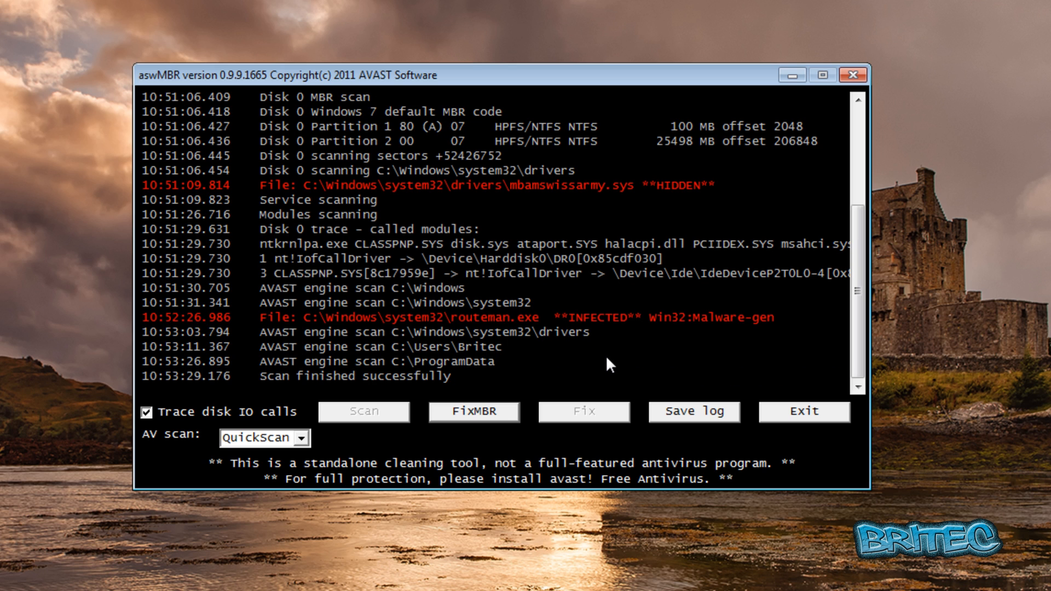
mouse_move(261, 370)
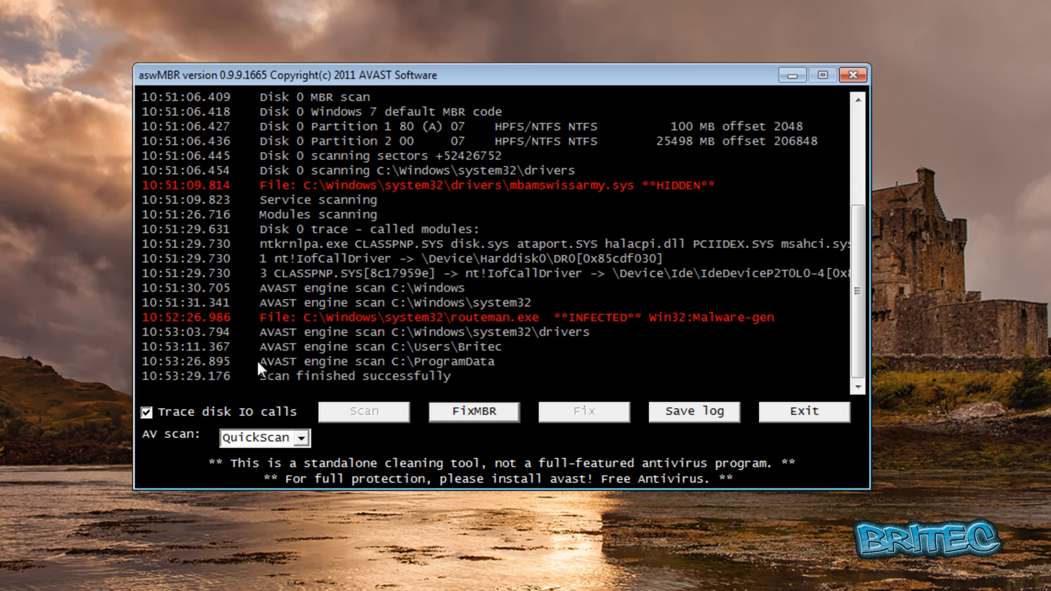
mouse_move(569, 392)
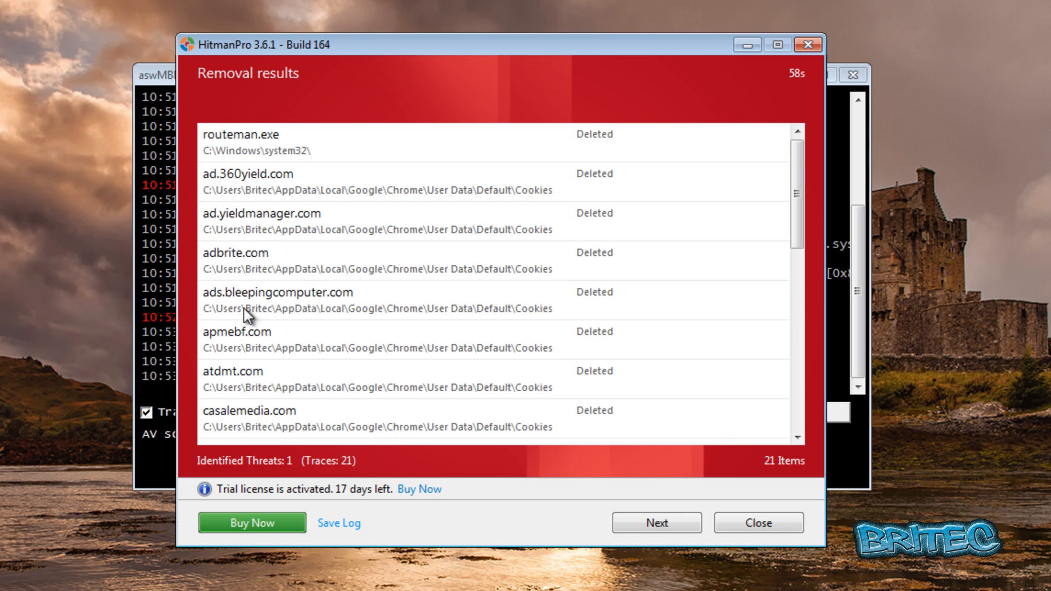
click(656, 523)
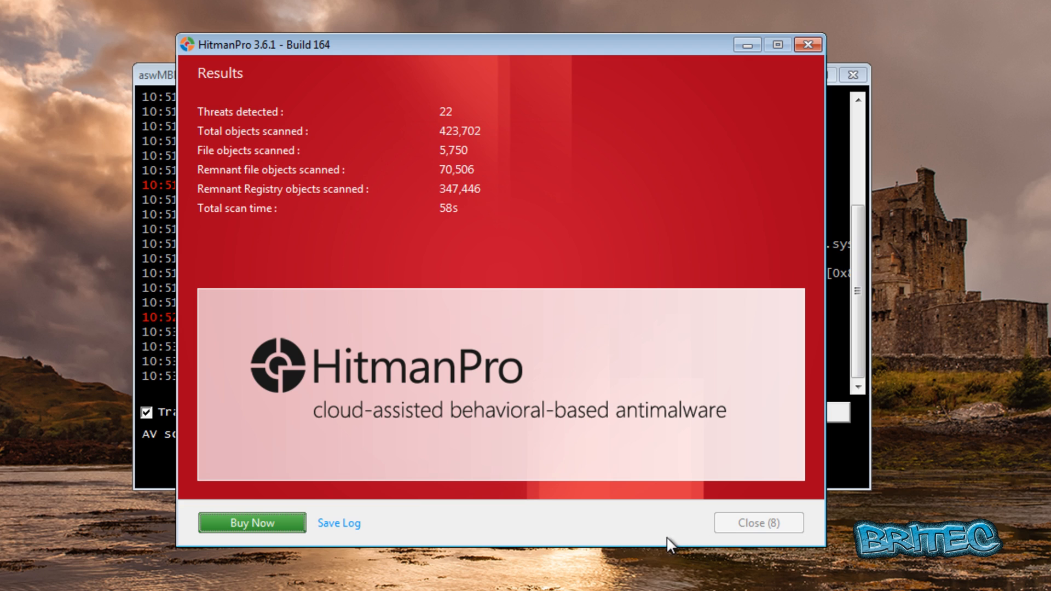
mouse_move(700, 548)
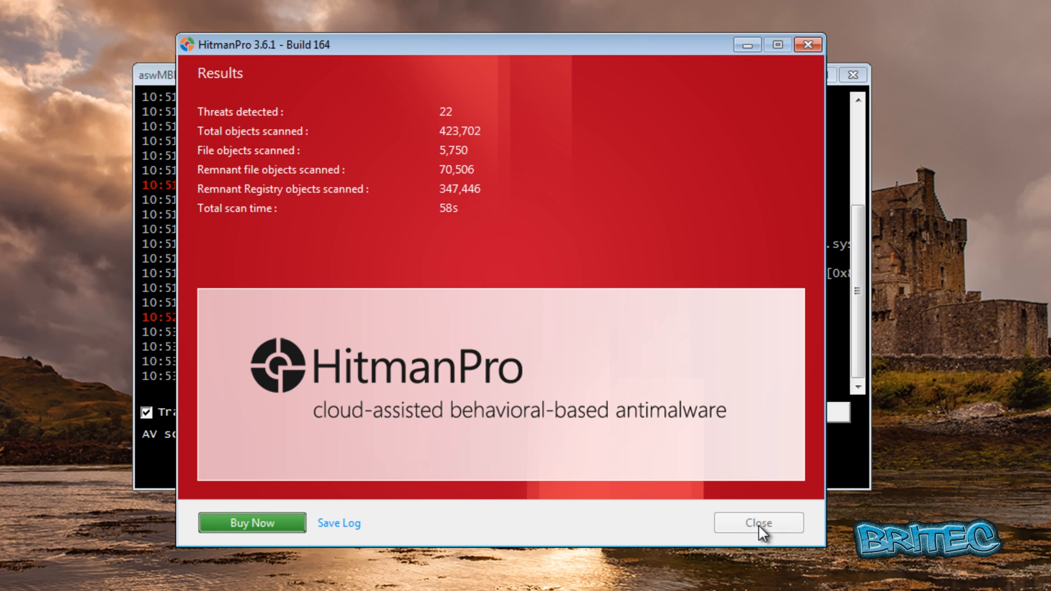
click(758, 522)
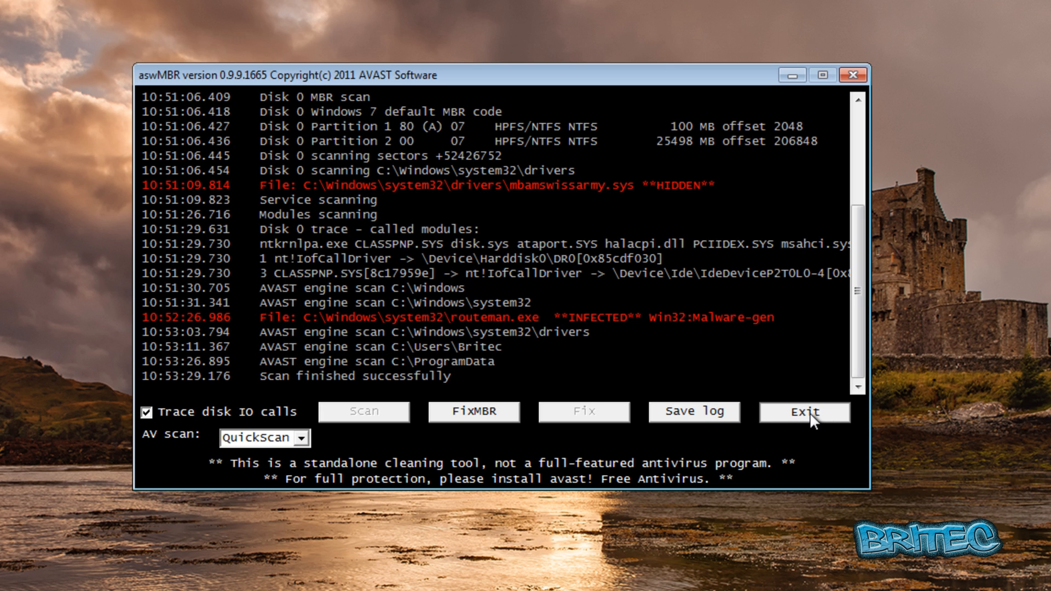
Exit aswMBR and confirm, leaving the desktop clear
click(804, 412)
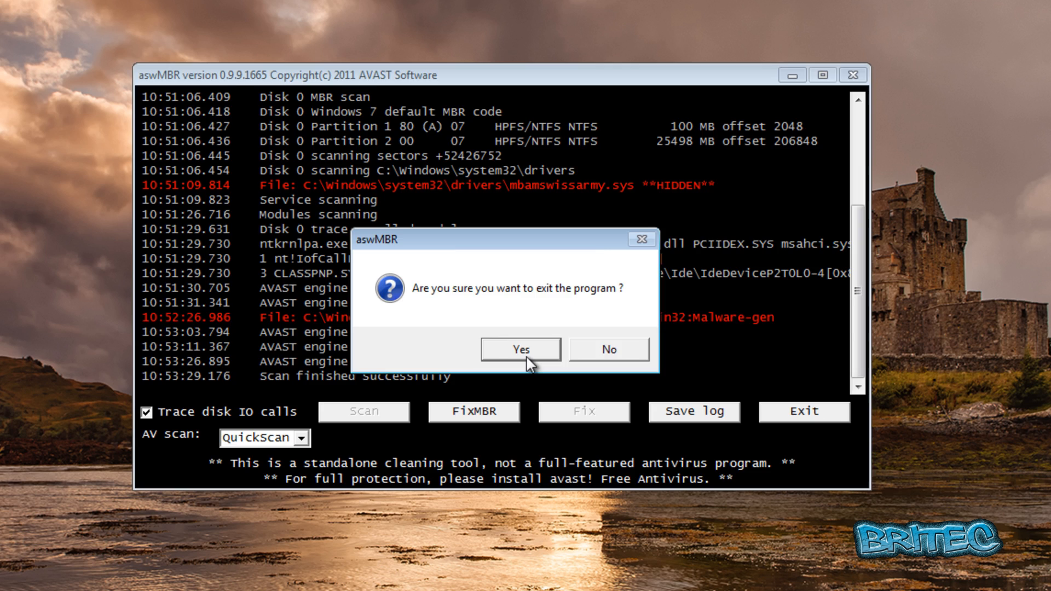
click(519, 350)
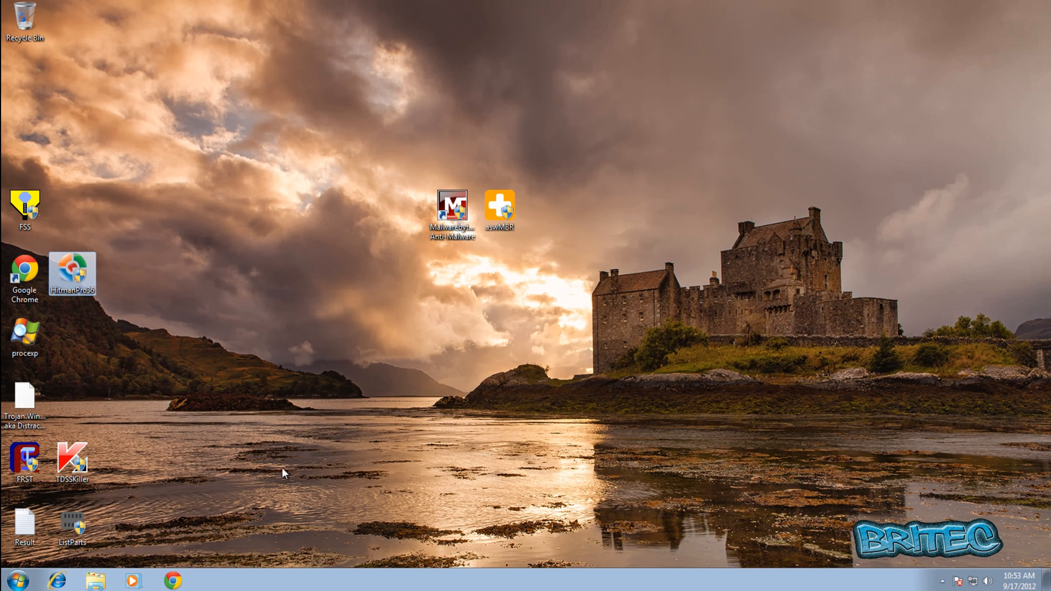
mouse_move(449, 385)
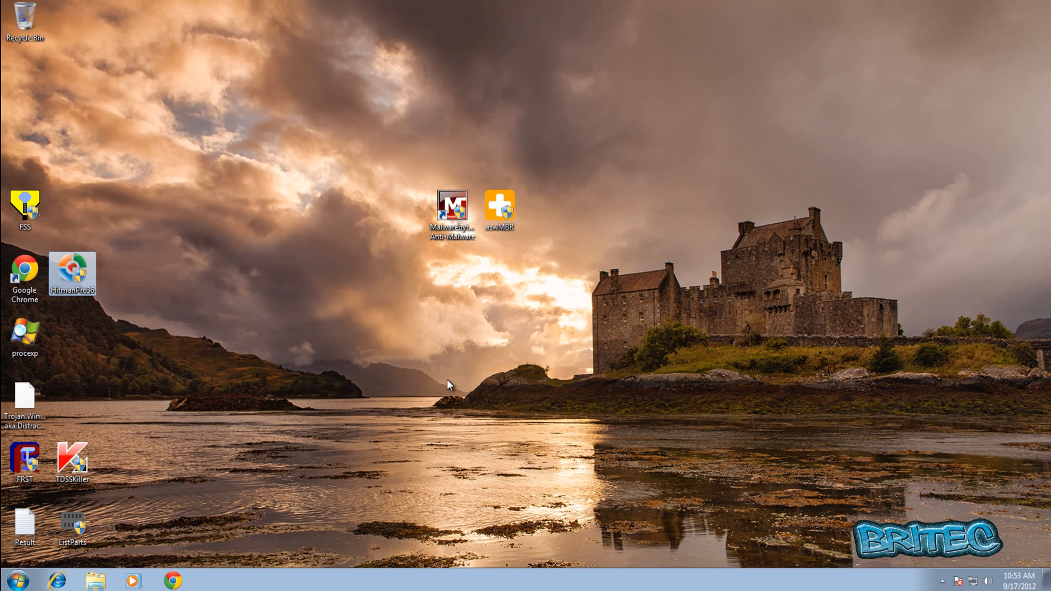
mouse_move(554, 310)
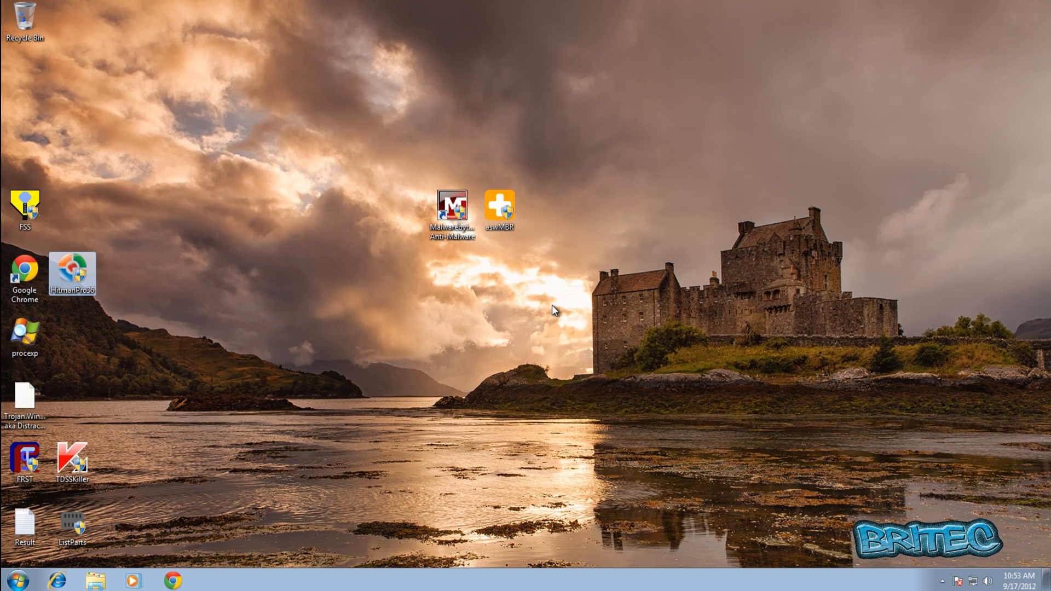
mouse_move(560, 378)
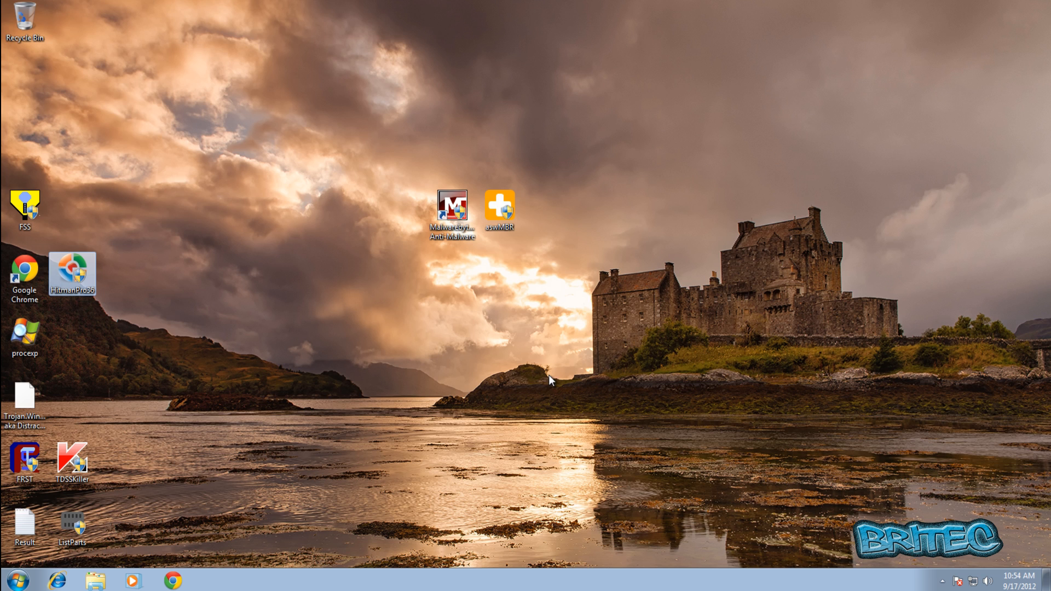
mouse_move(210, 521)
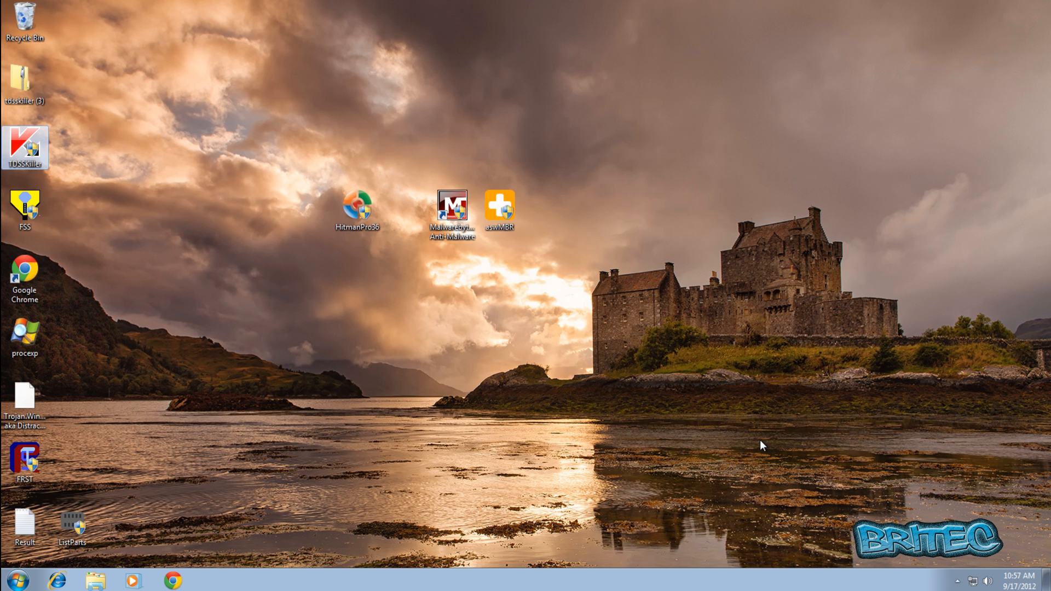
mouse_move(758, 447)
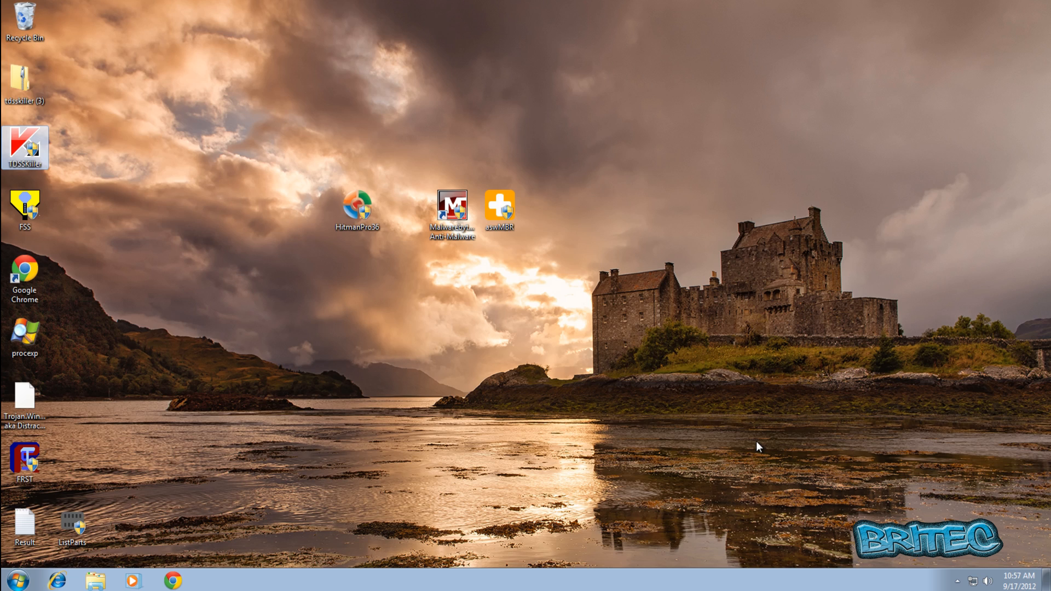